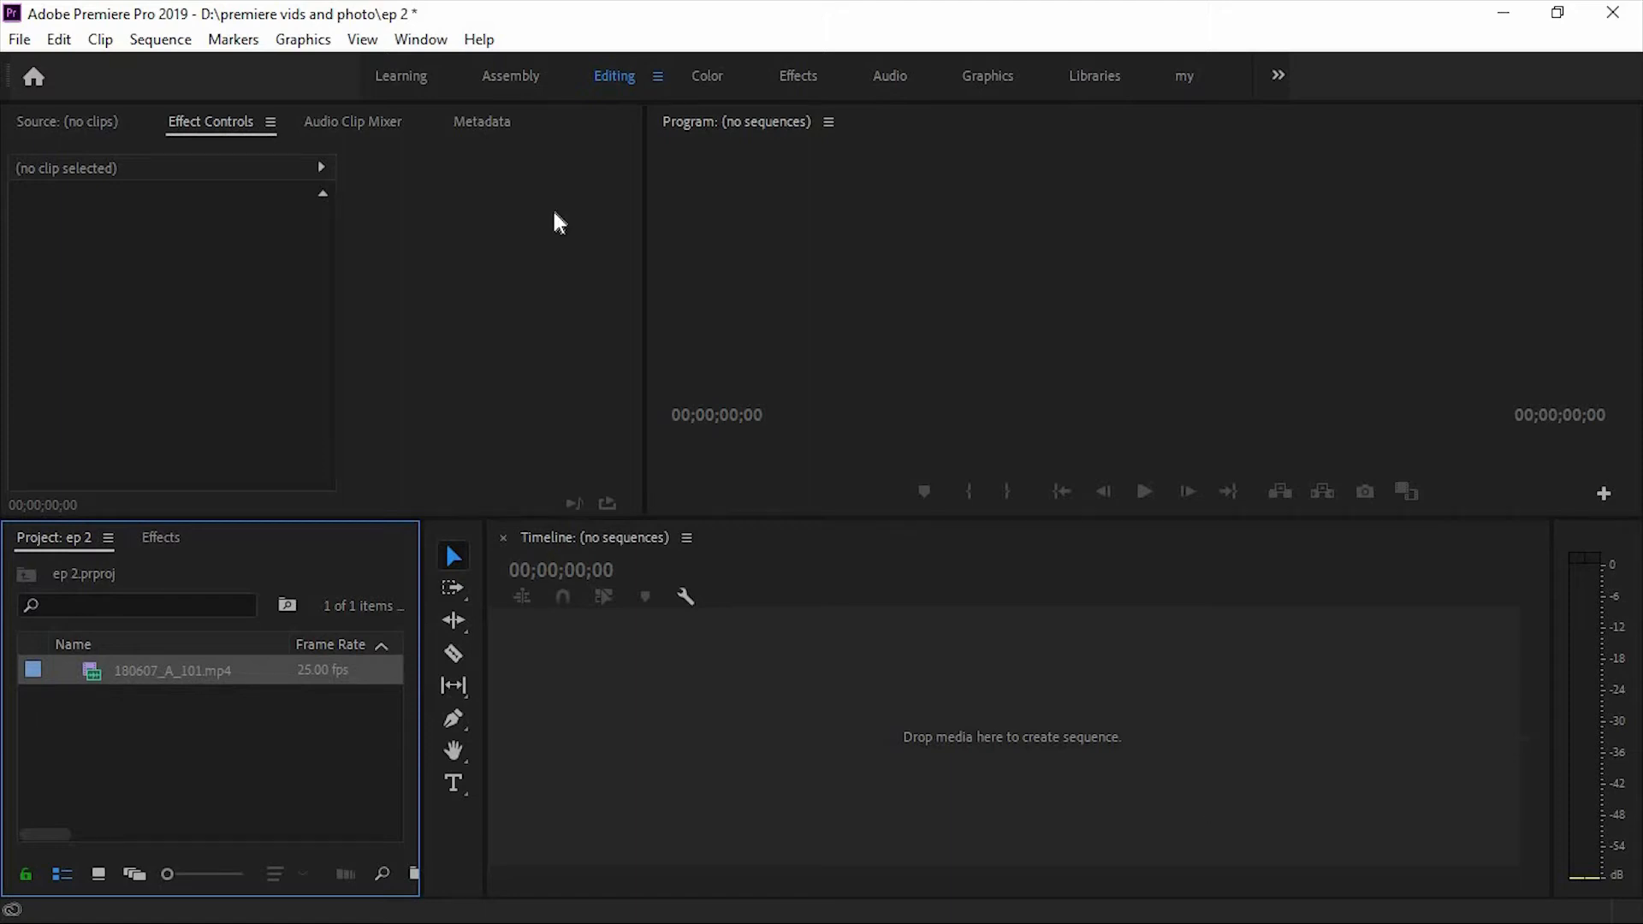
mouse_move(837, 190)
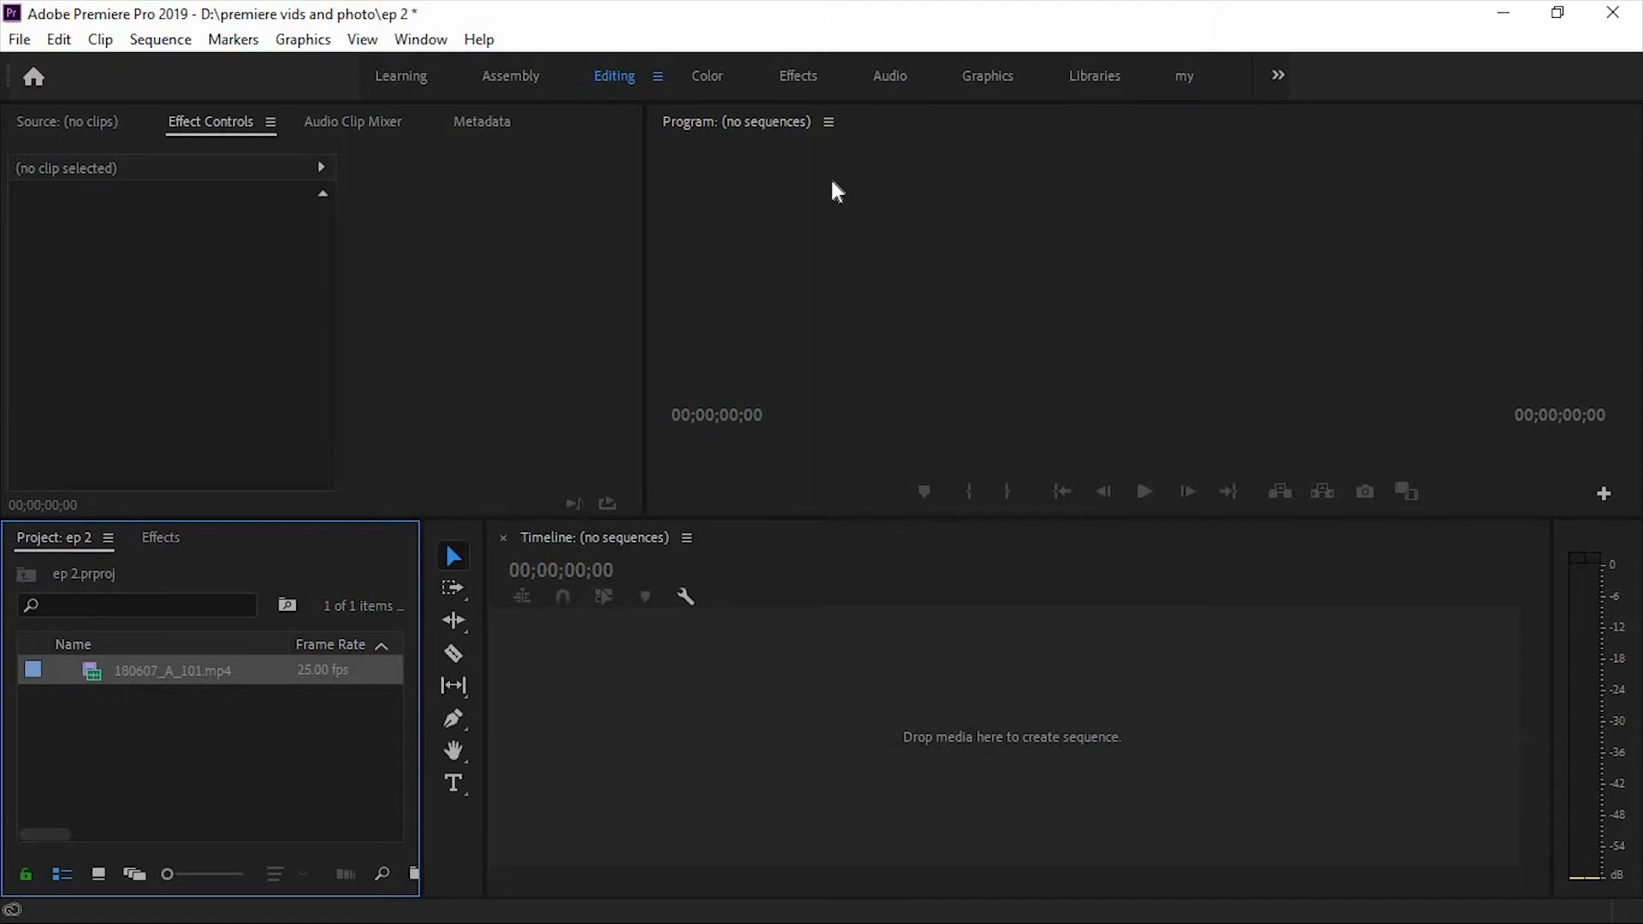
mouse_move(301, 346)
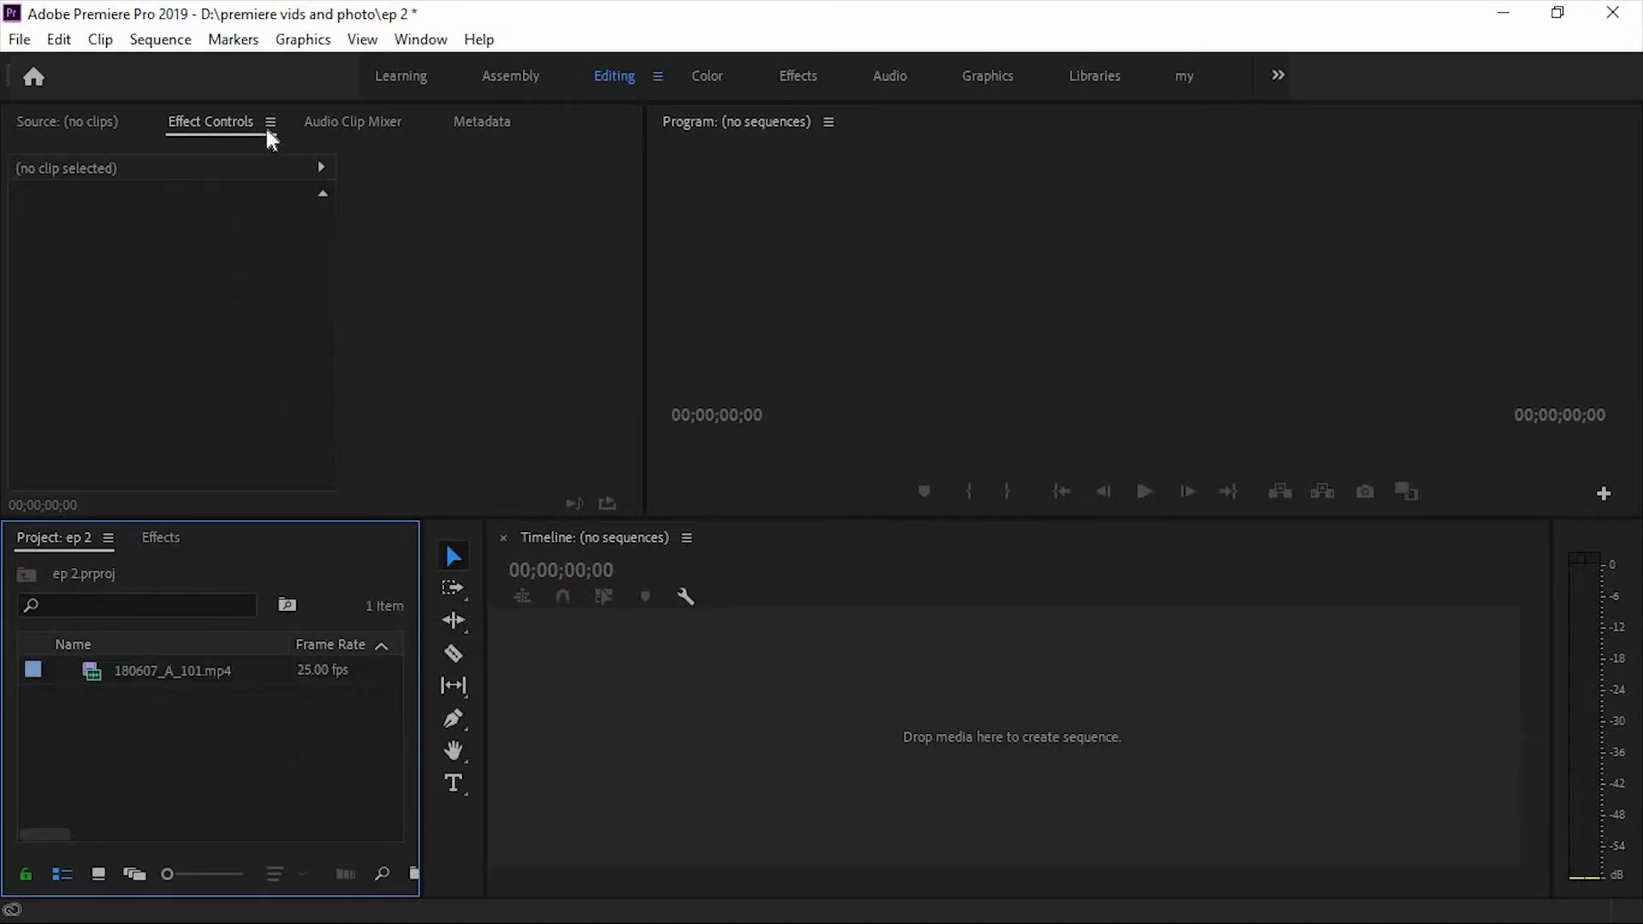
- Place the drone clip on the timeline as sequence 180607_A_101 with its audio removed
click(171, 671)
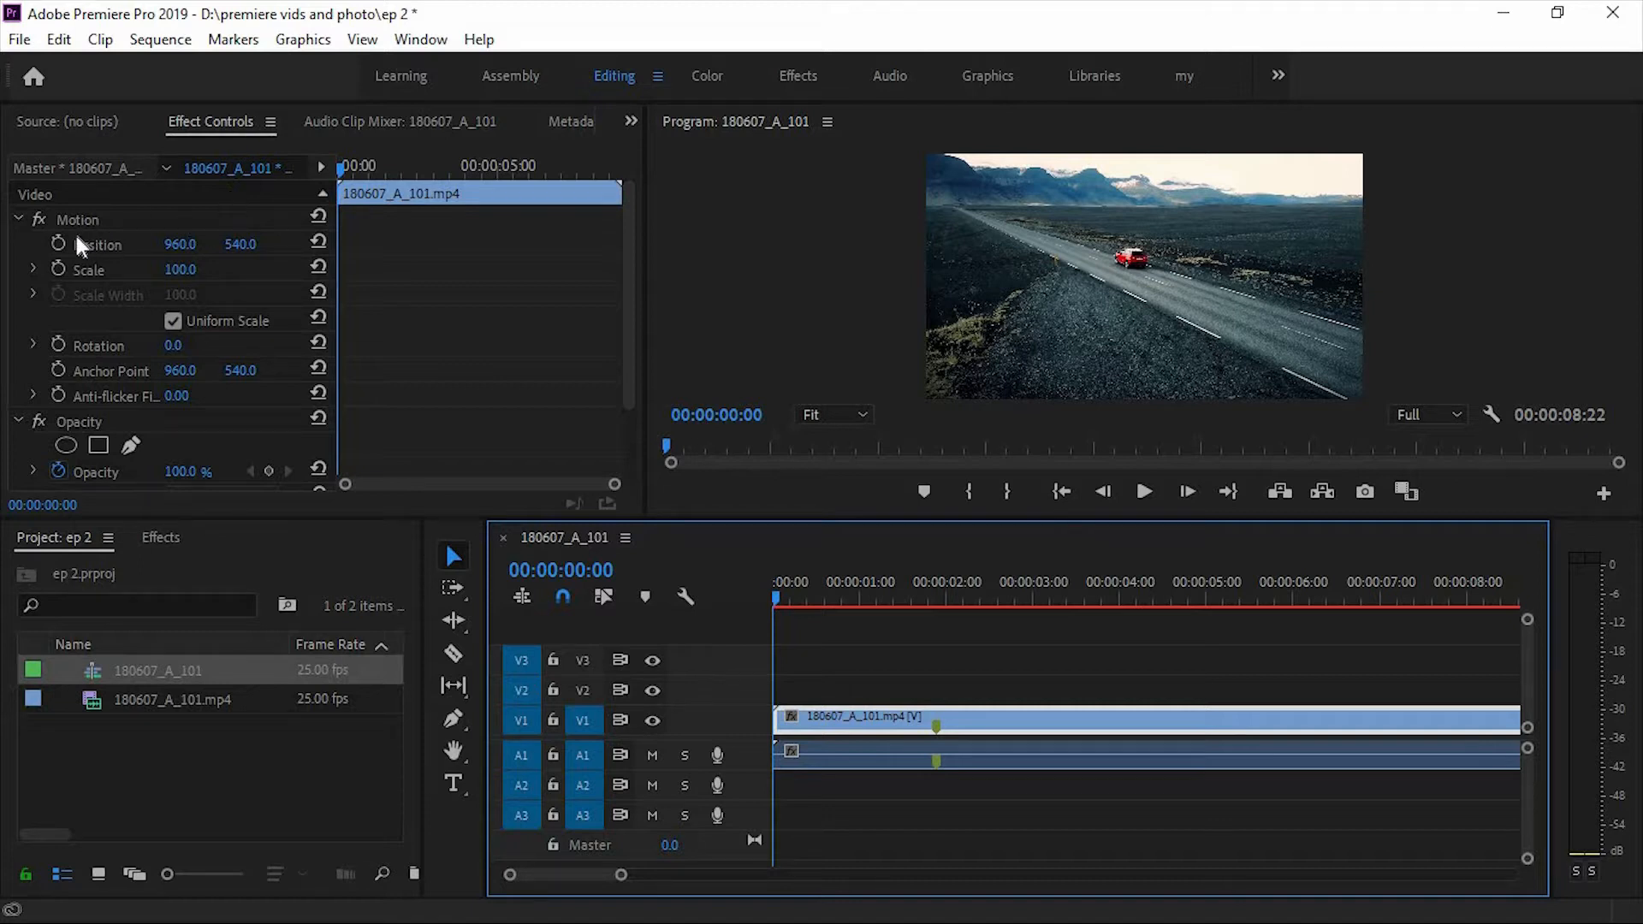
mouse_move(124, 251)
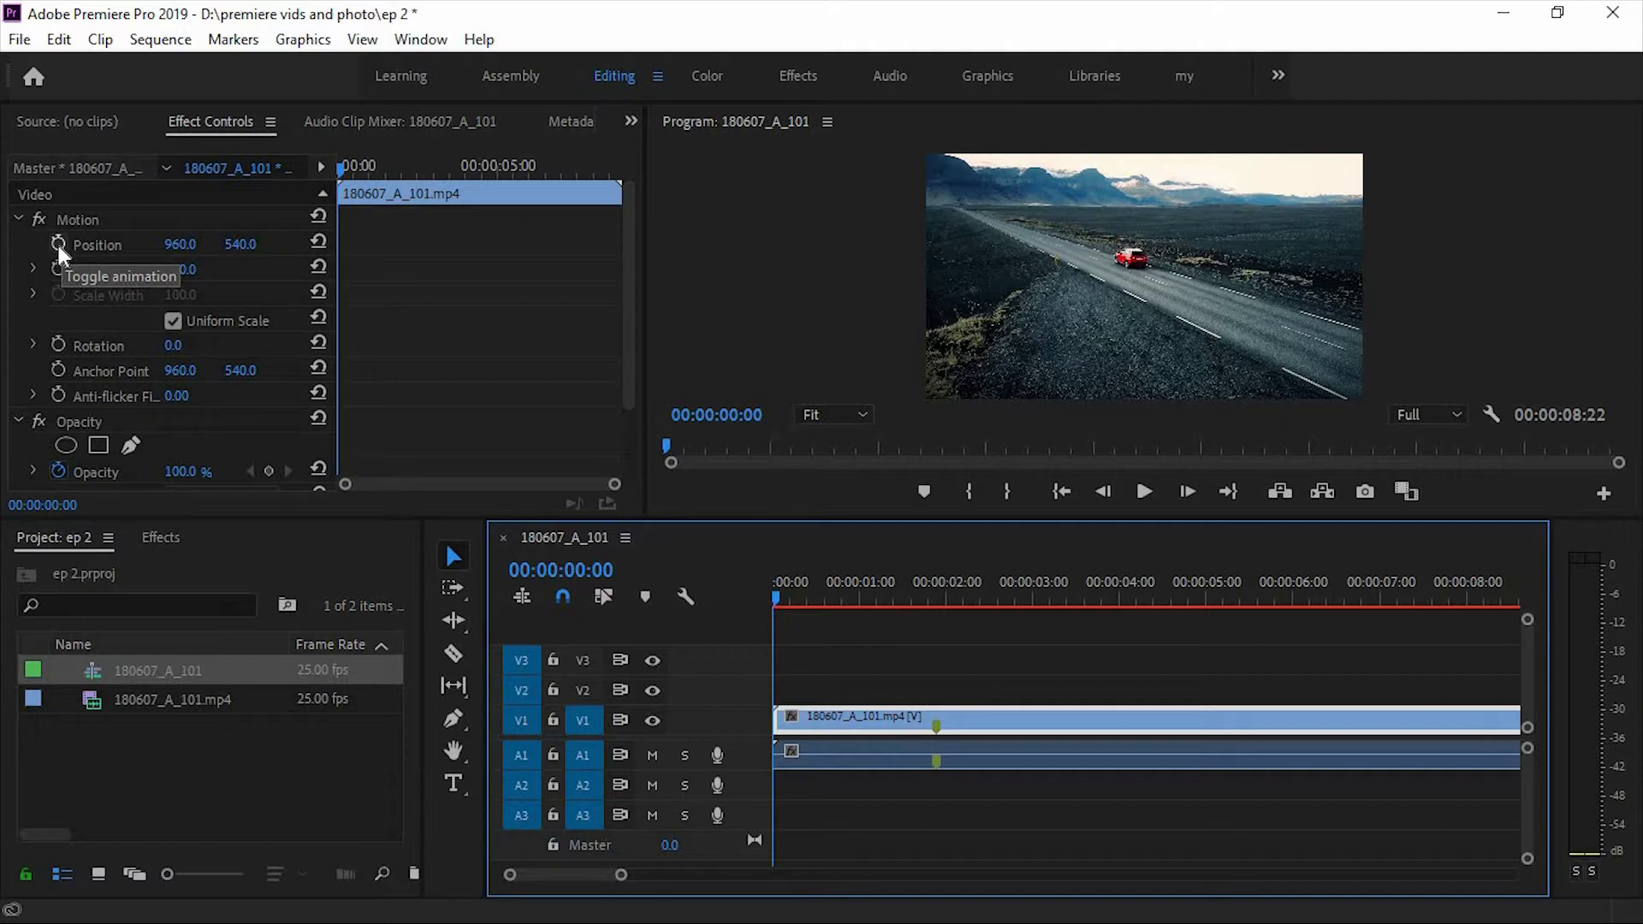
mouse_move(58, 271)
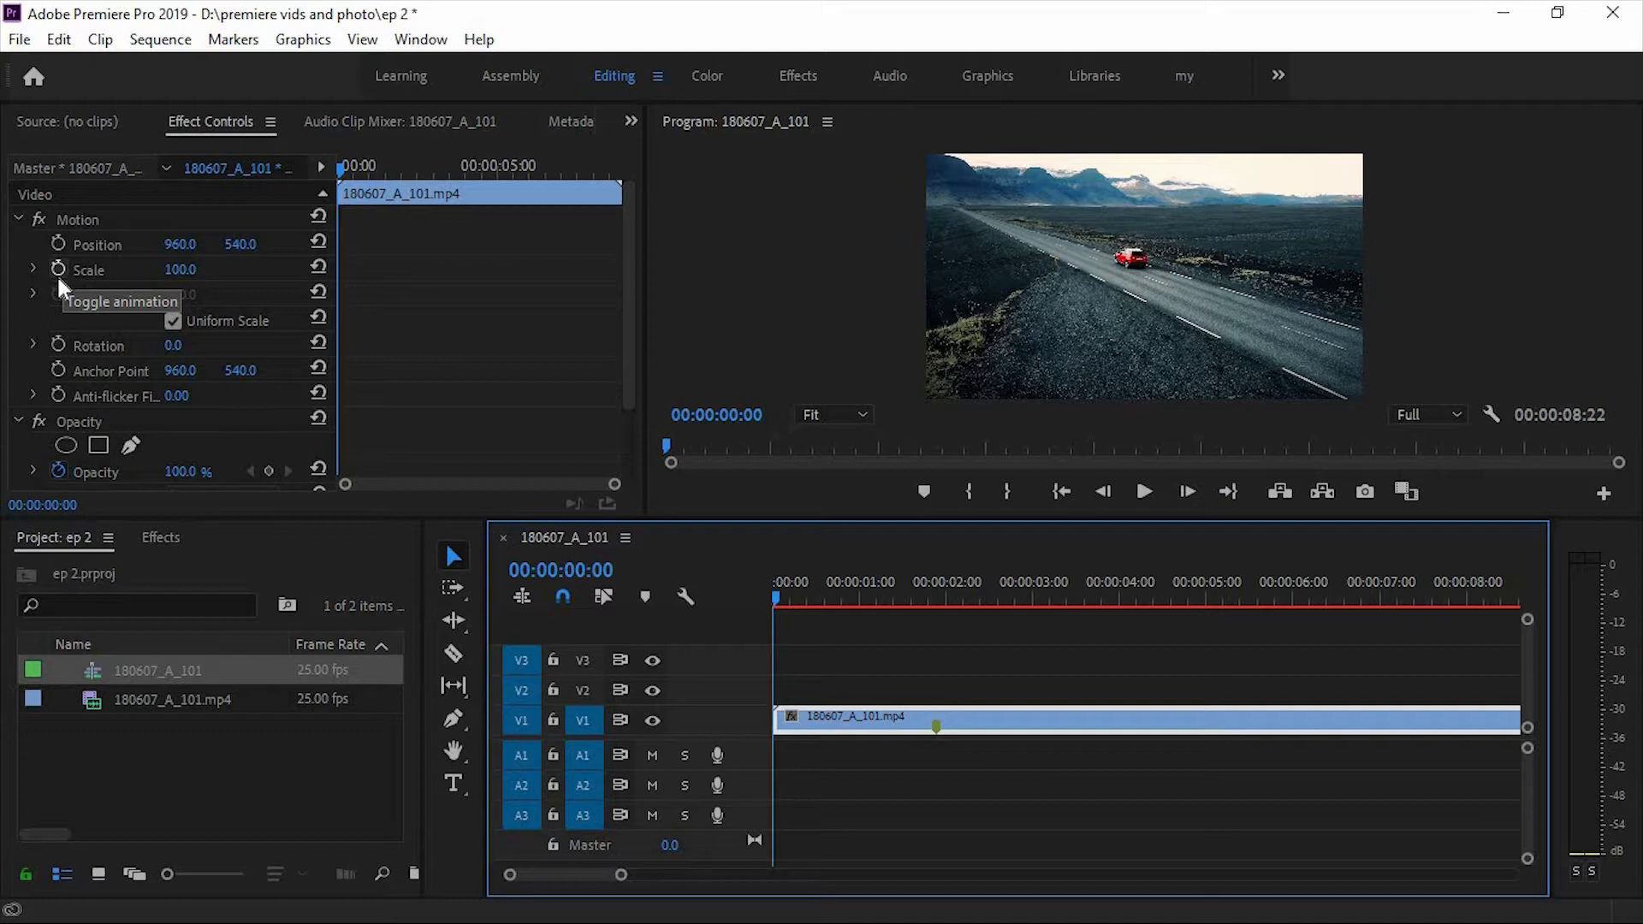
- Keyframe Scale from 100 at the start to 155 near four seconds, then return to the start
click(58, 269)
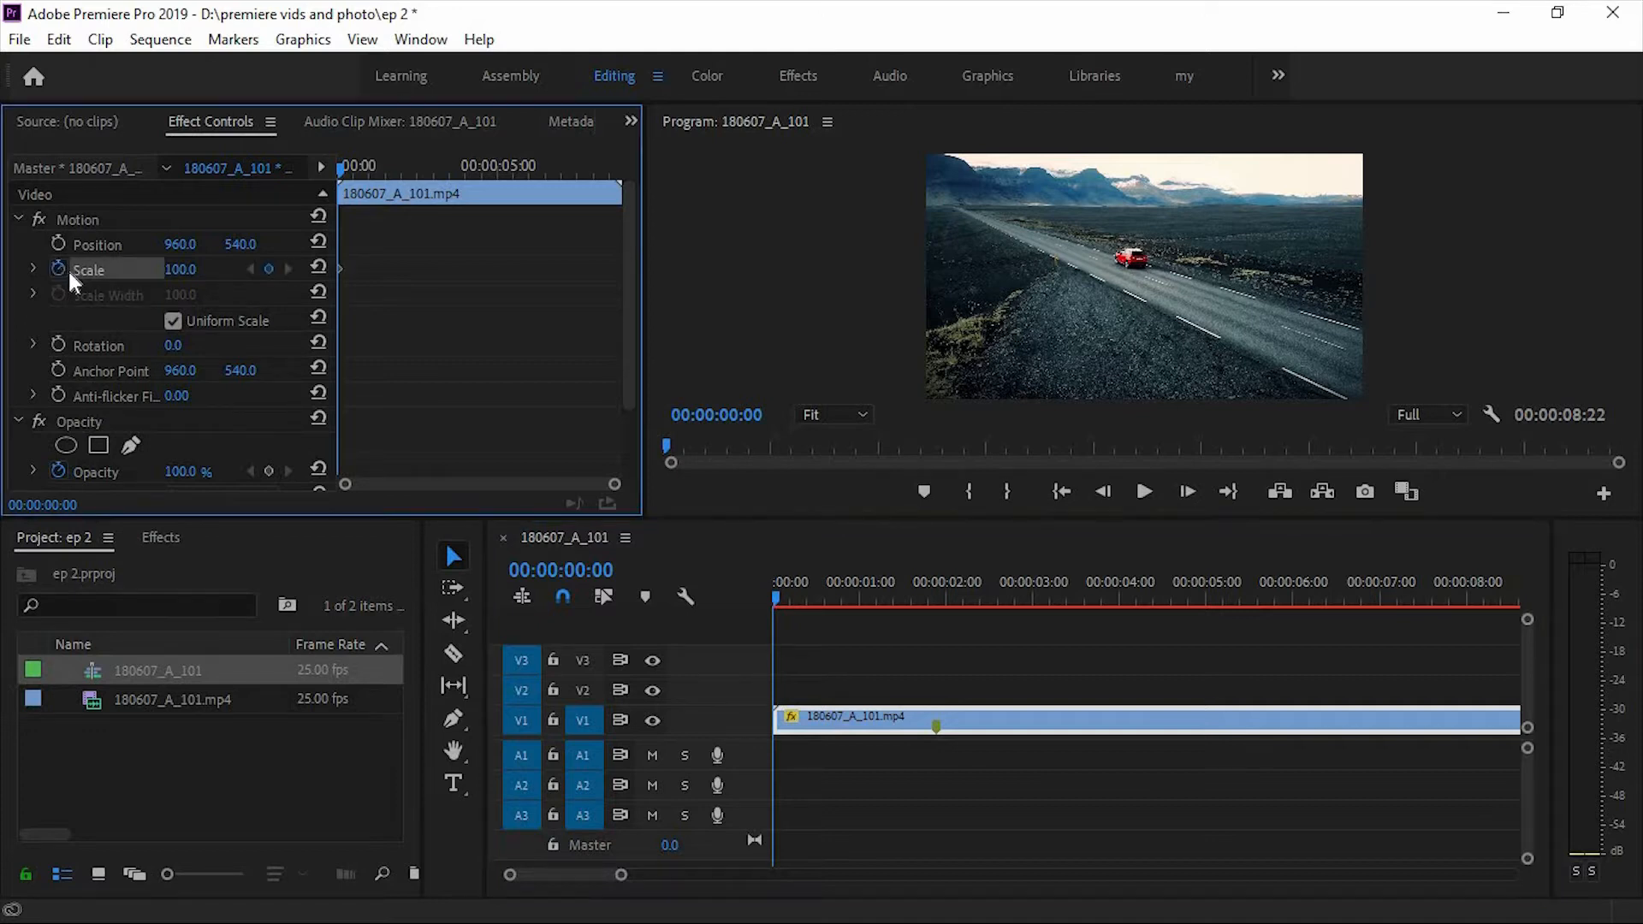
mouse_move(231, 291)
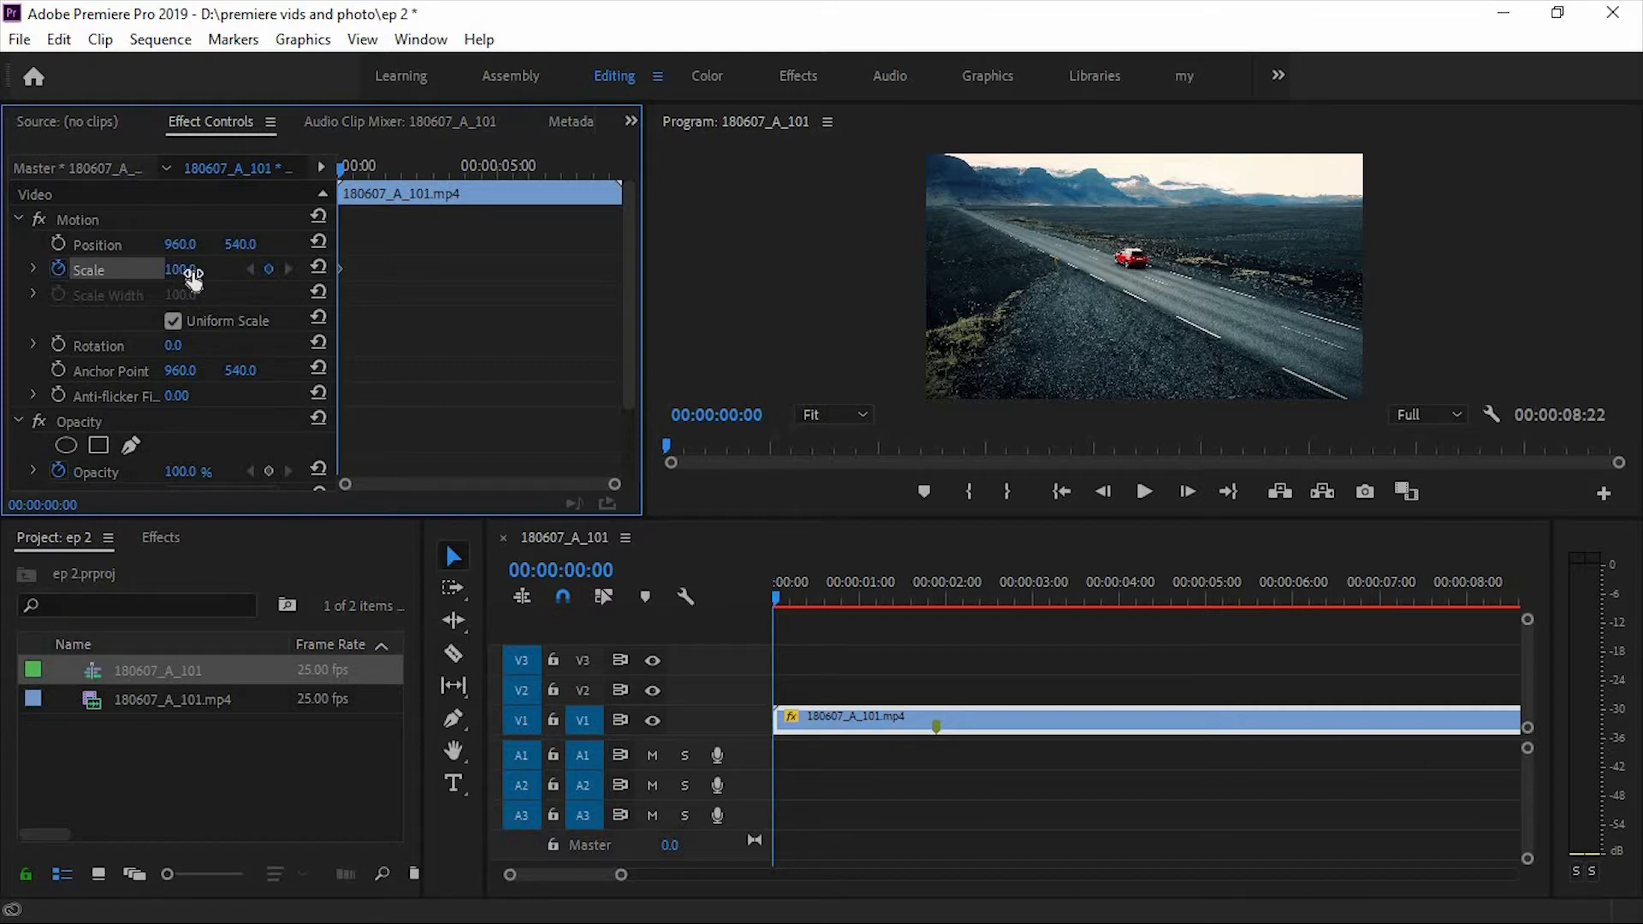
drag(180, 269, 192, 269)
text(155)
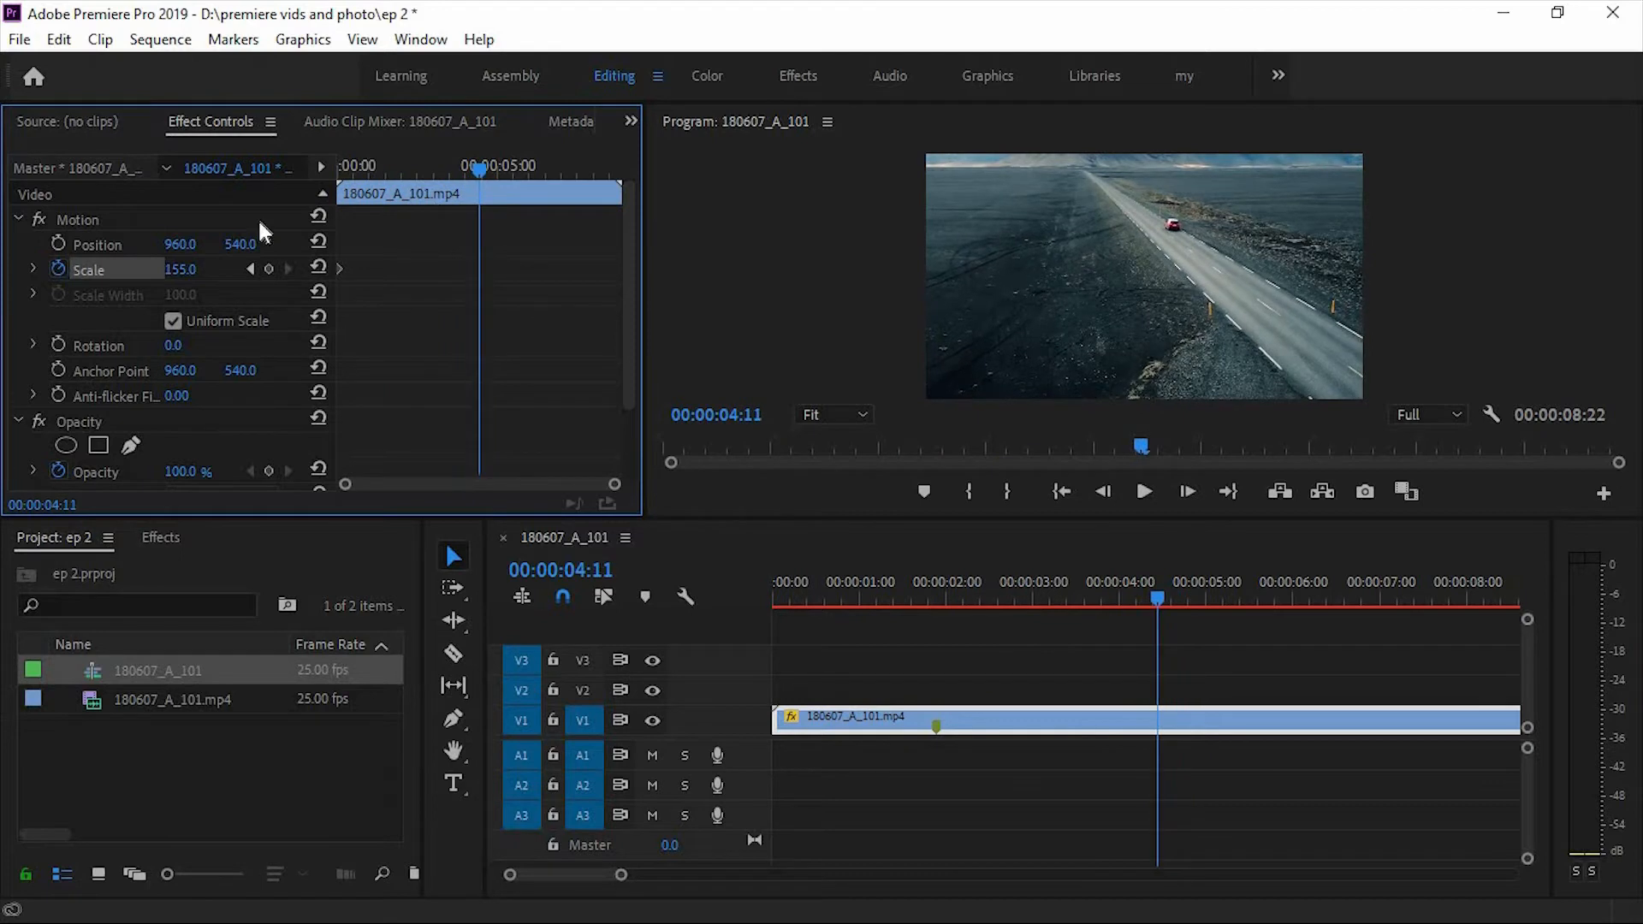
mouse_move(318, 270)
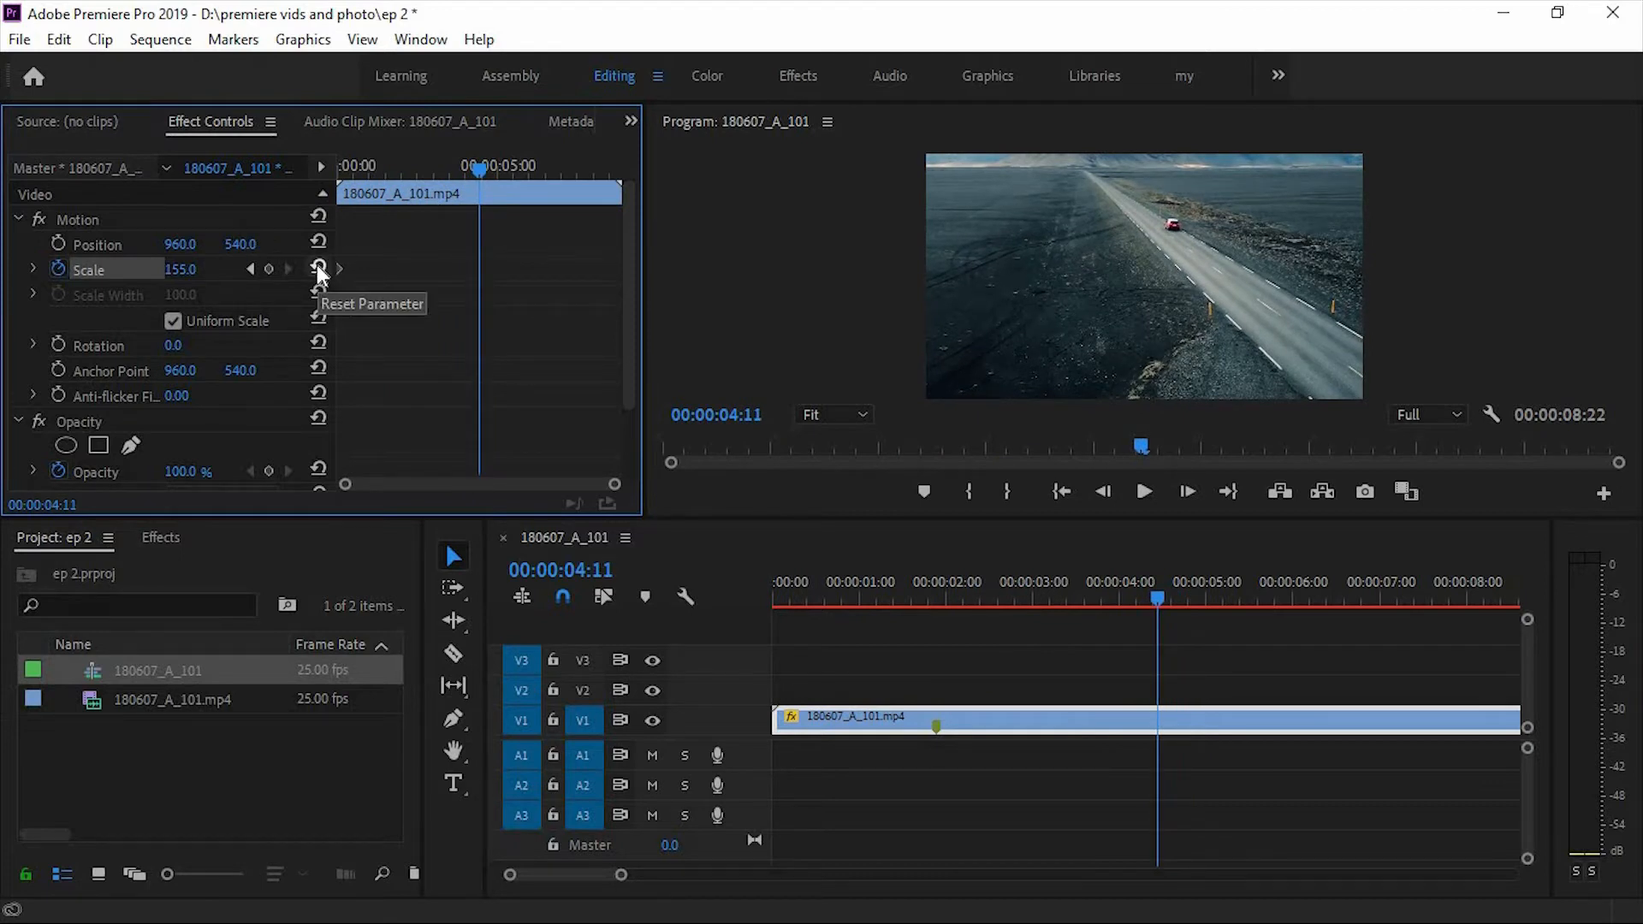
click(318, 269)
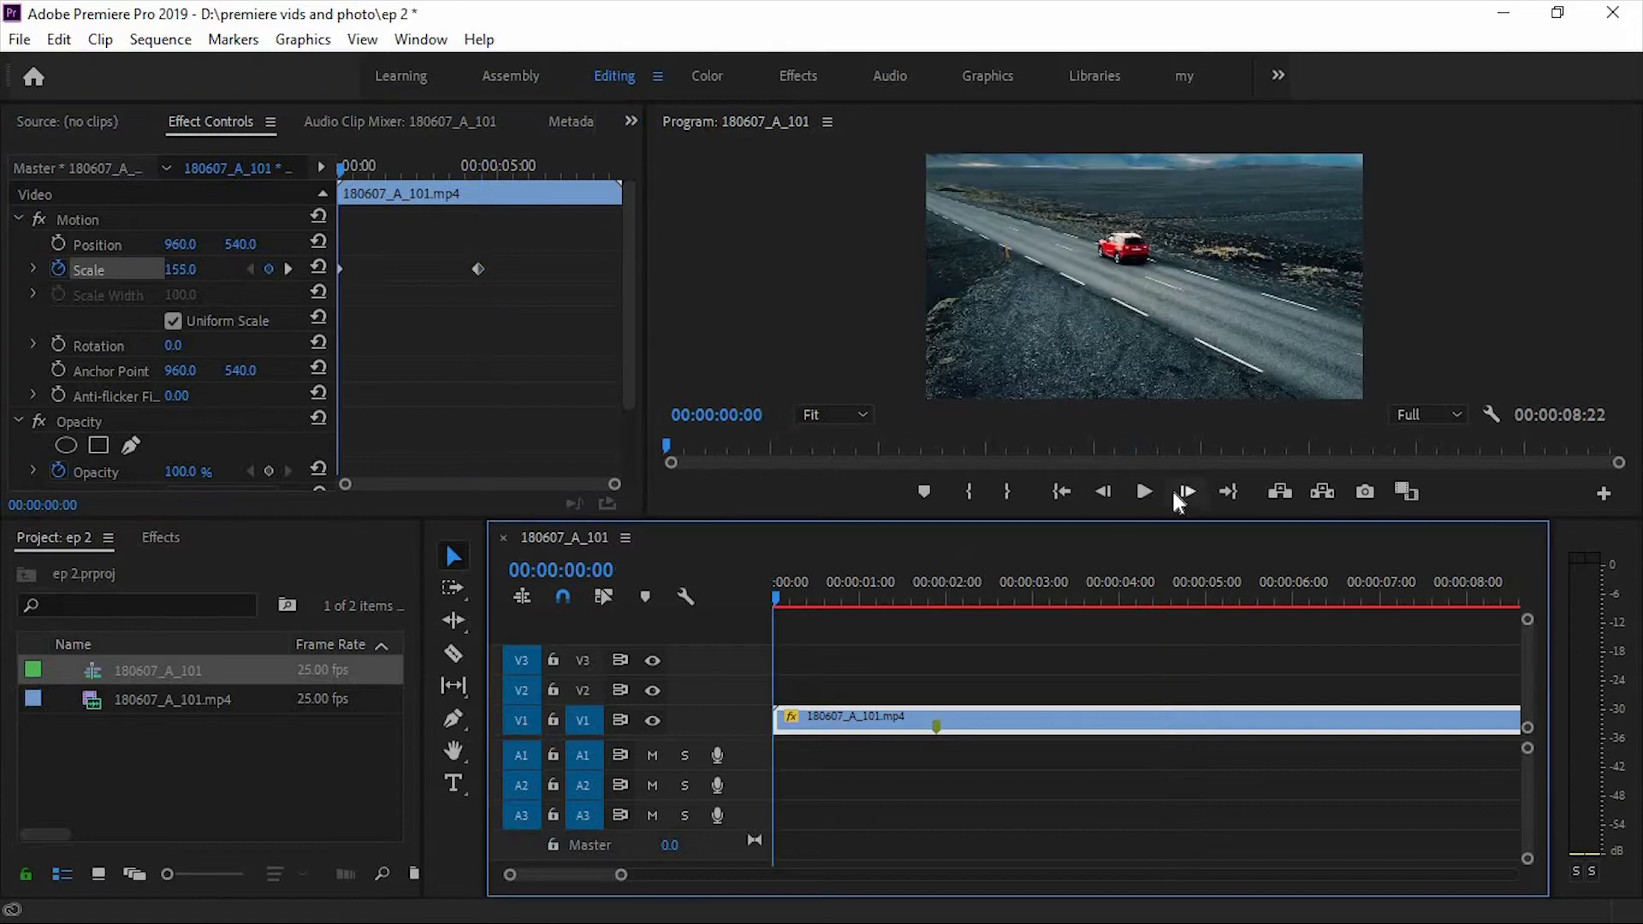
mouse_move(1145, 491)
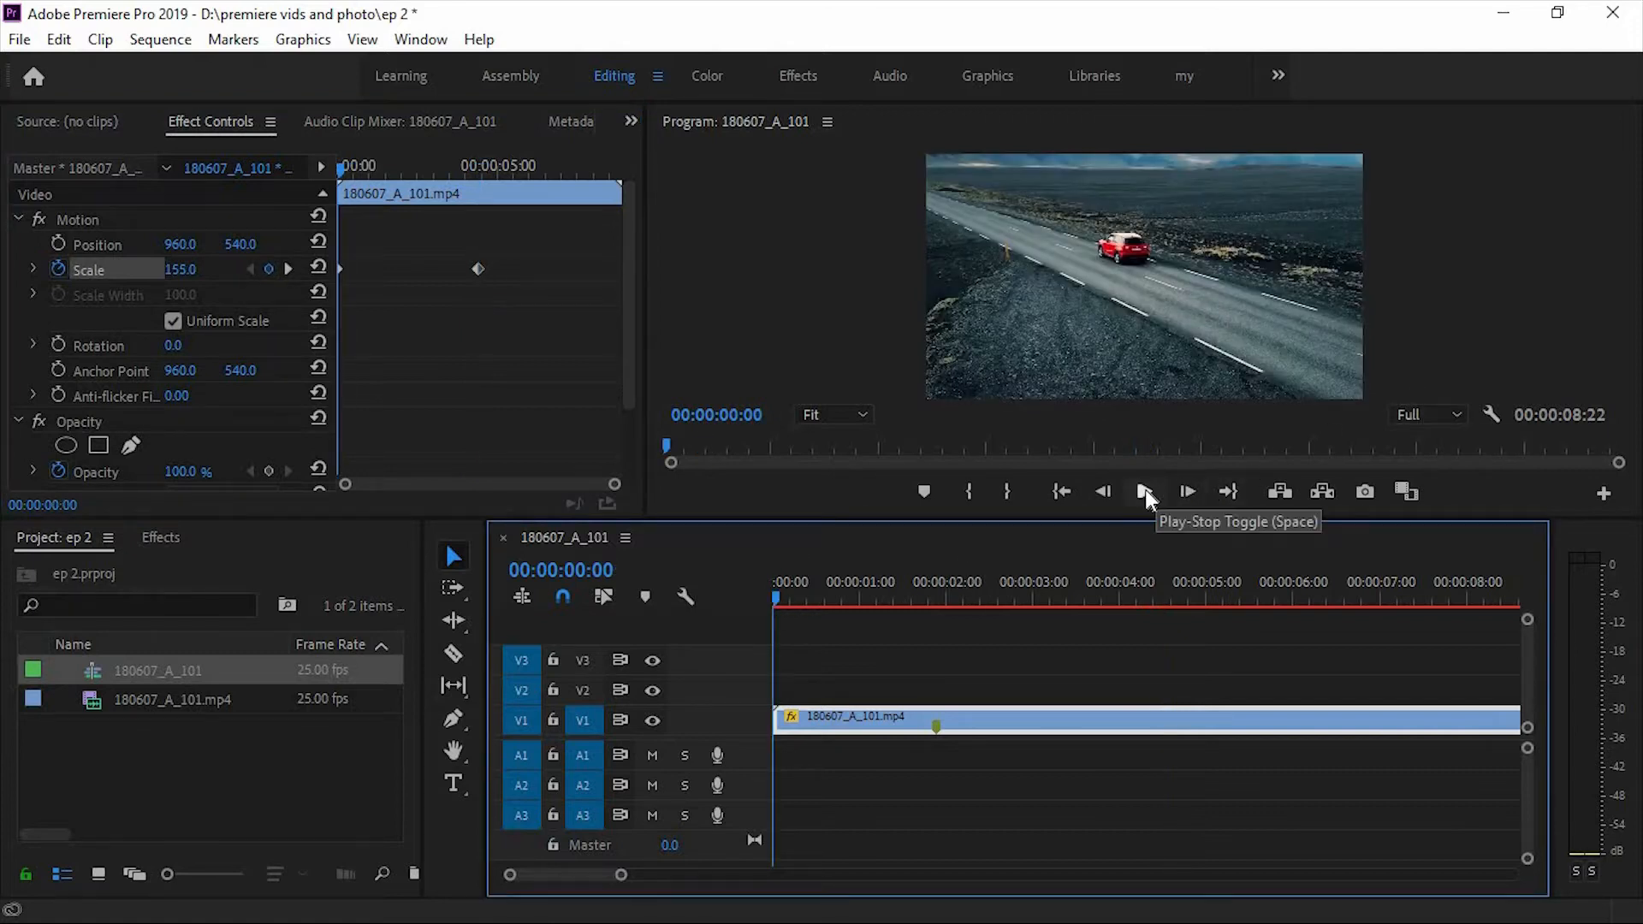
click(1145, 491)
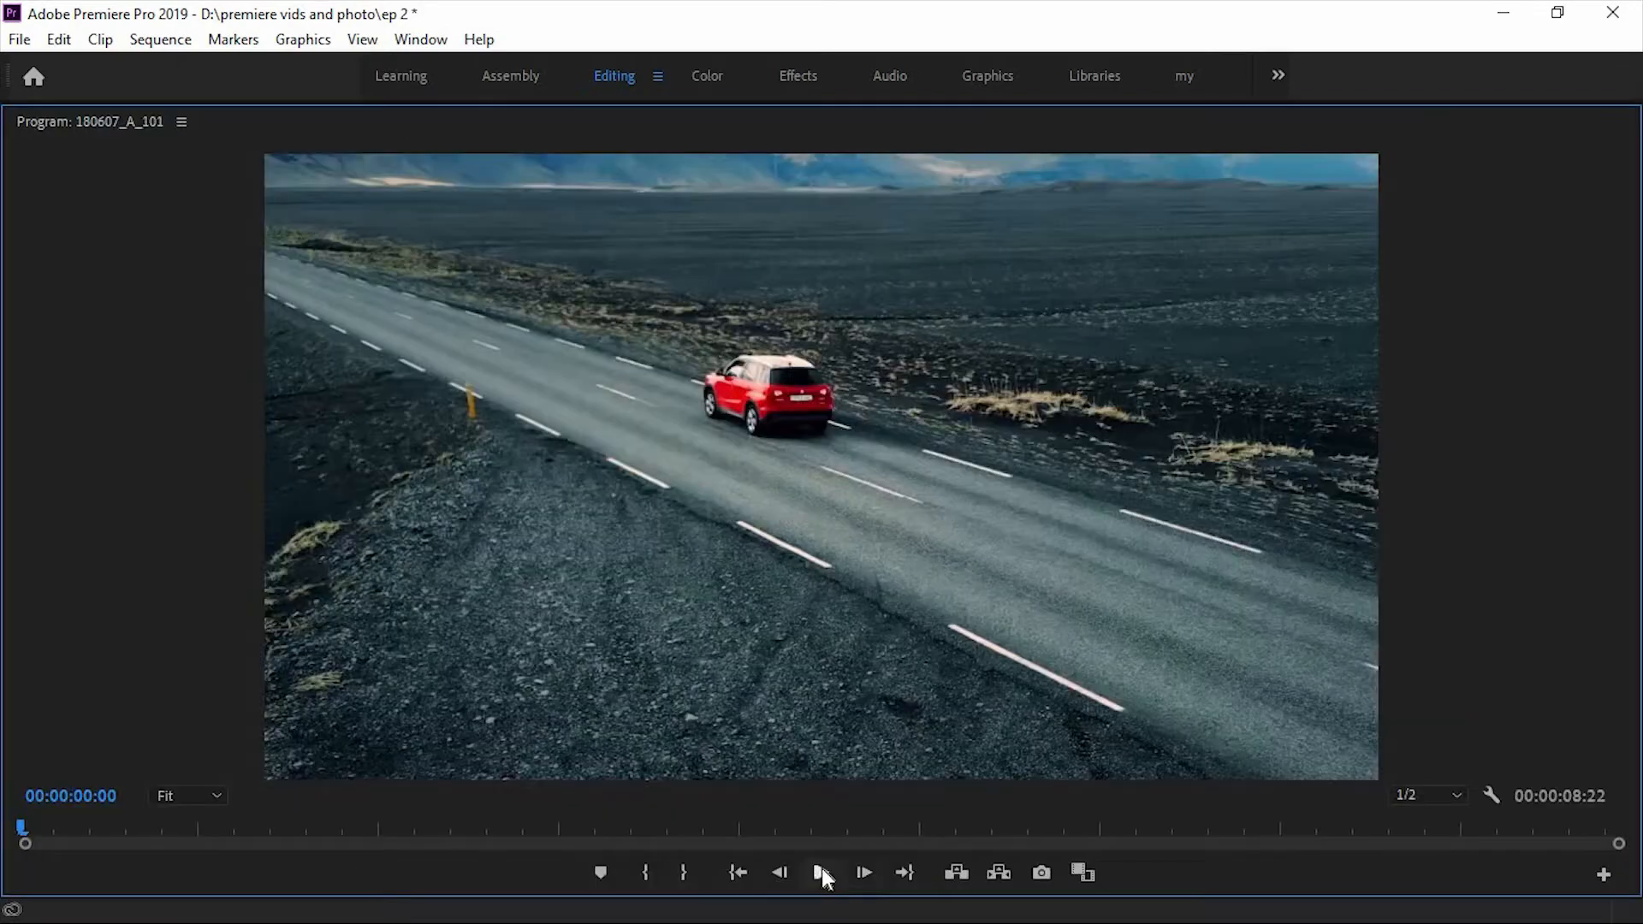
click(821, 871)
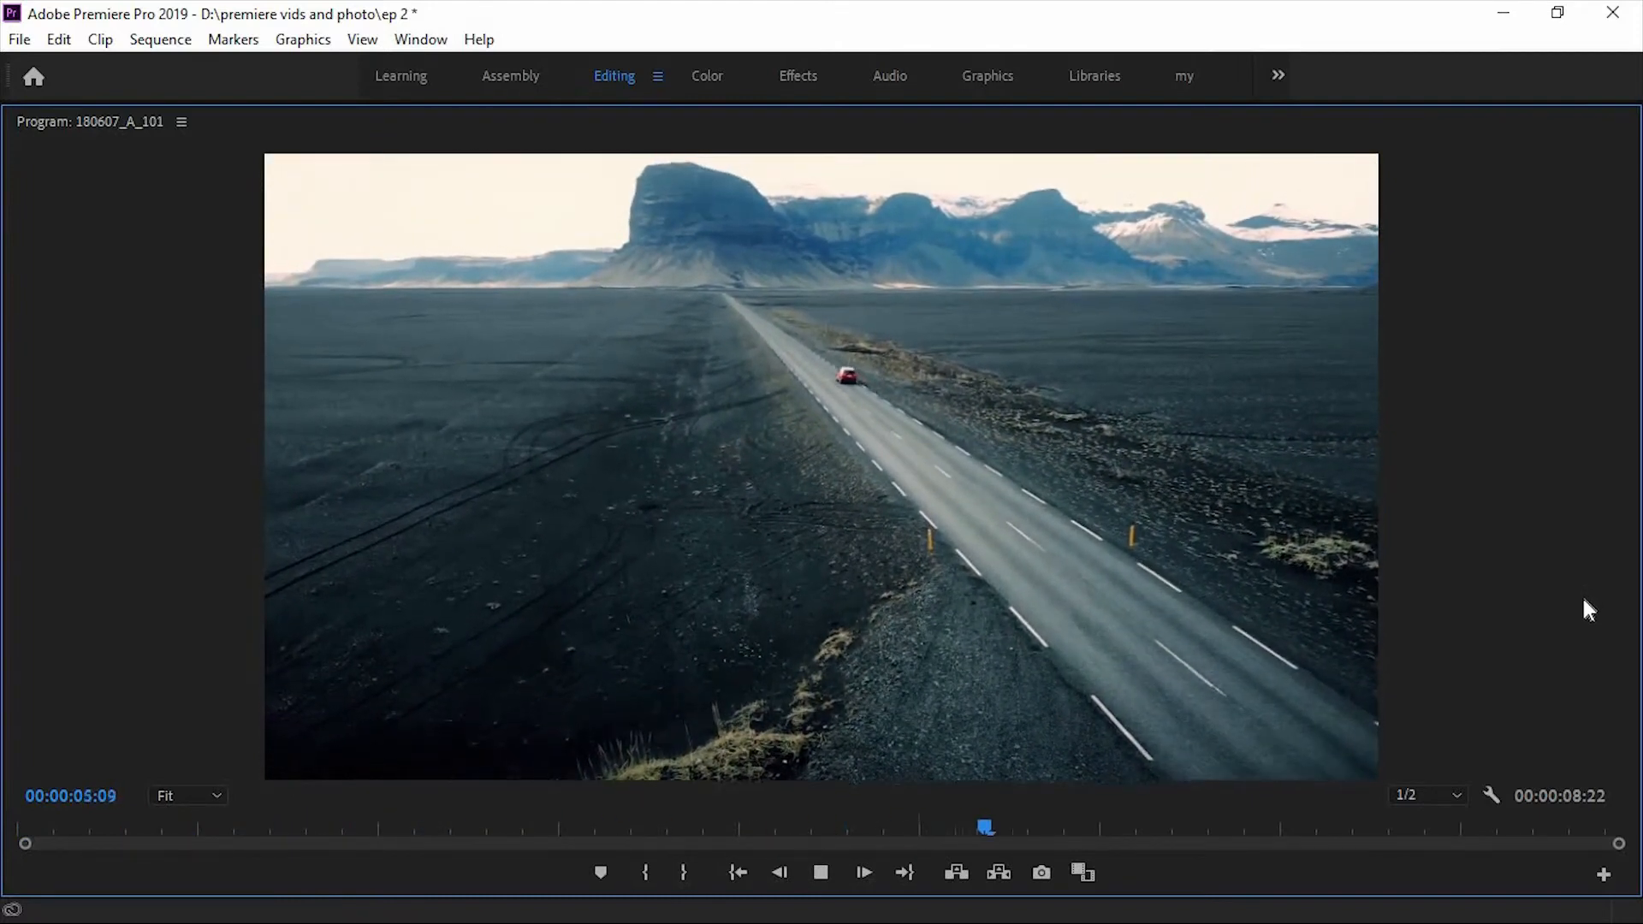
click(819, 871)
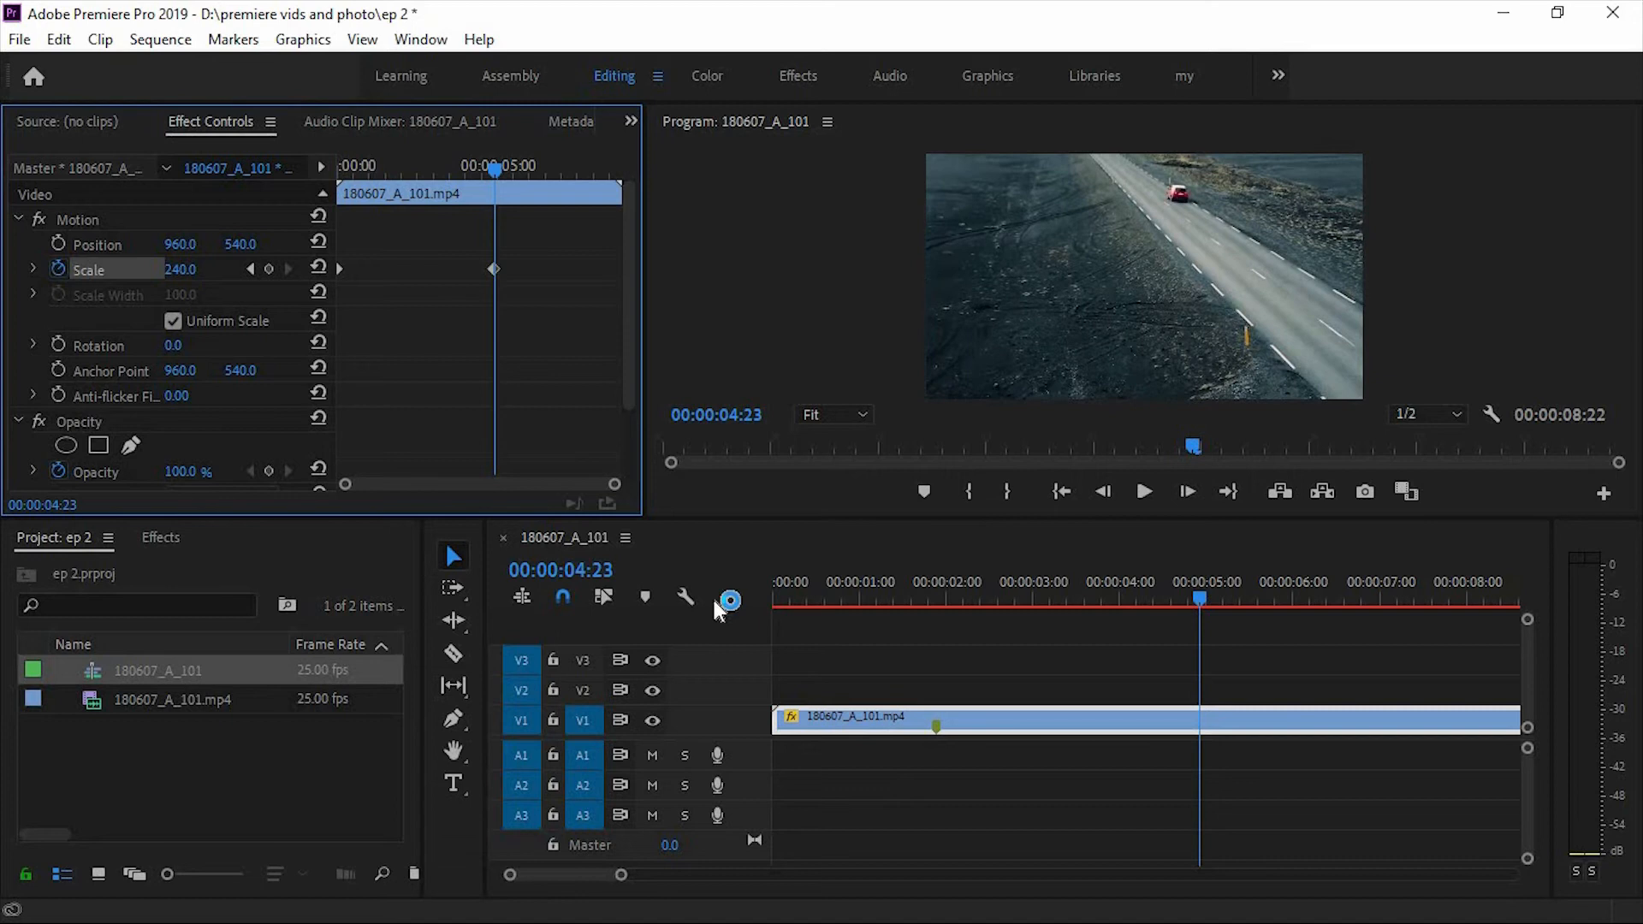
mouse_move(938, 320)
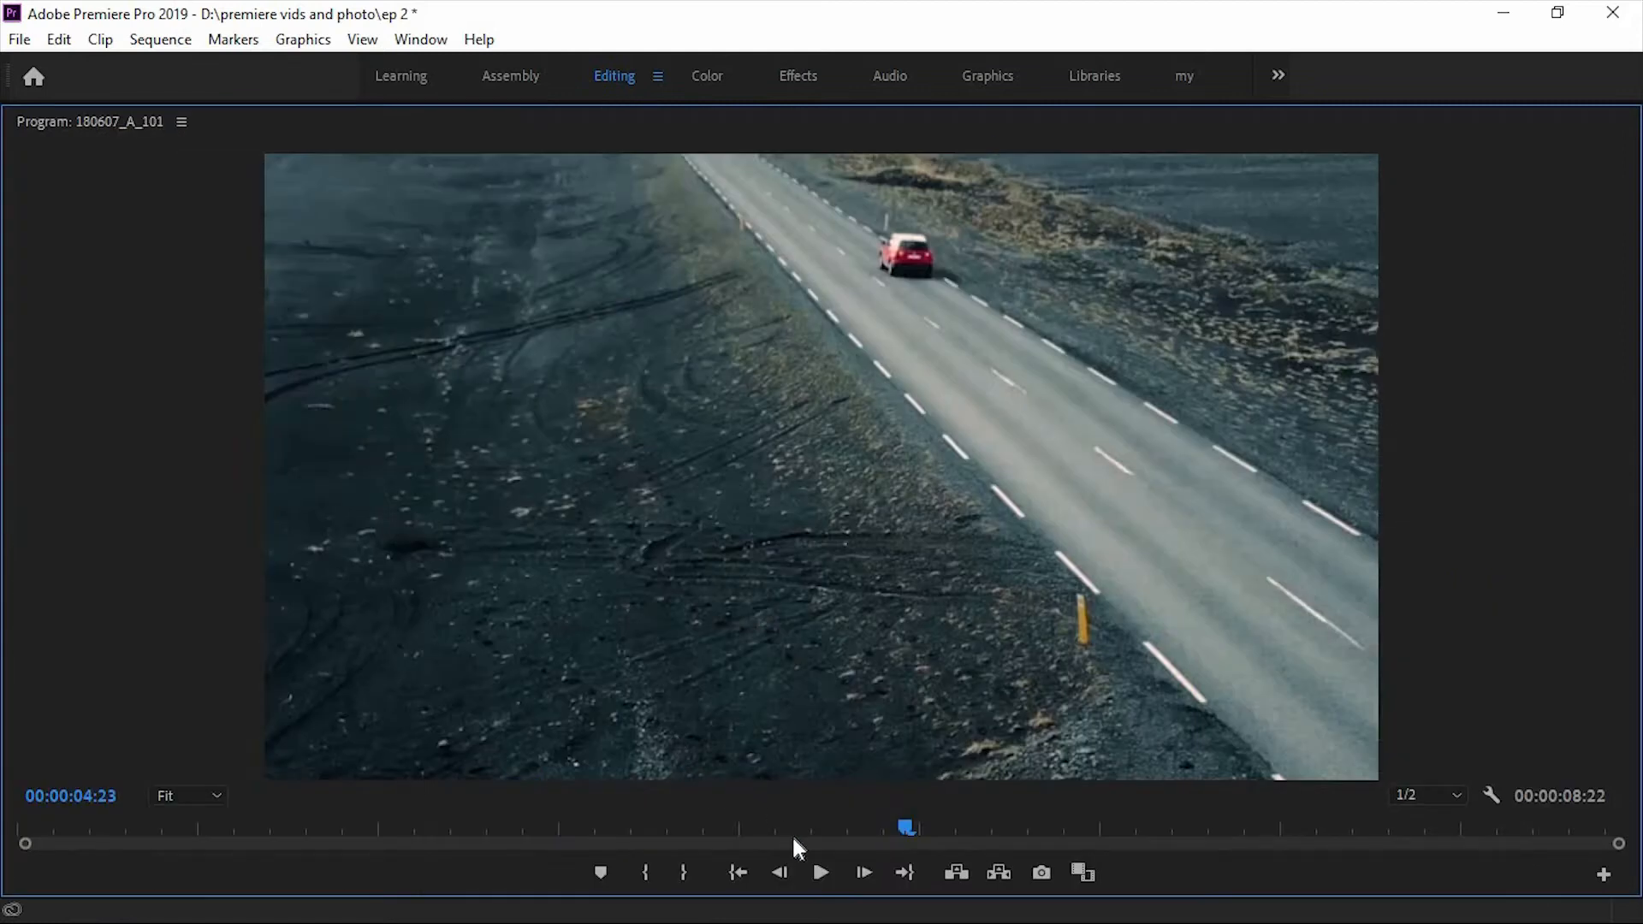
click(819, 872)
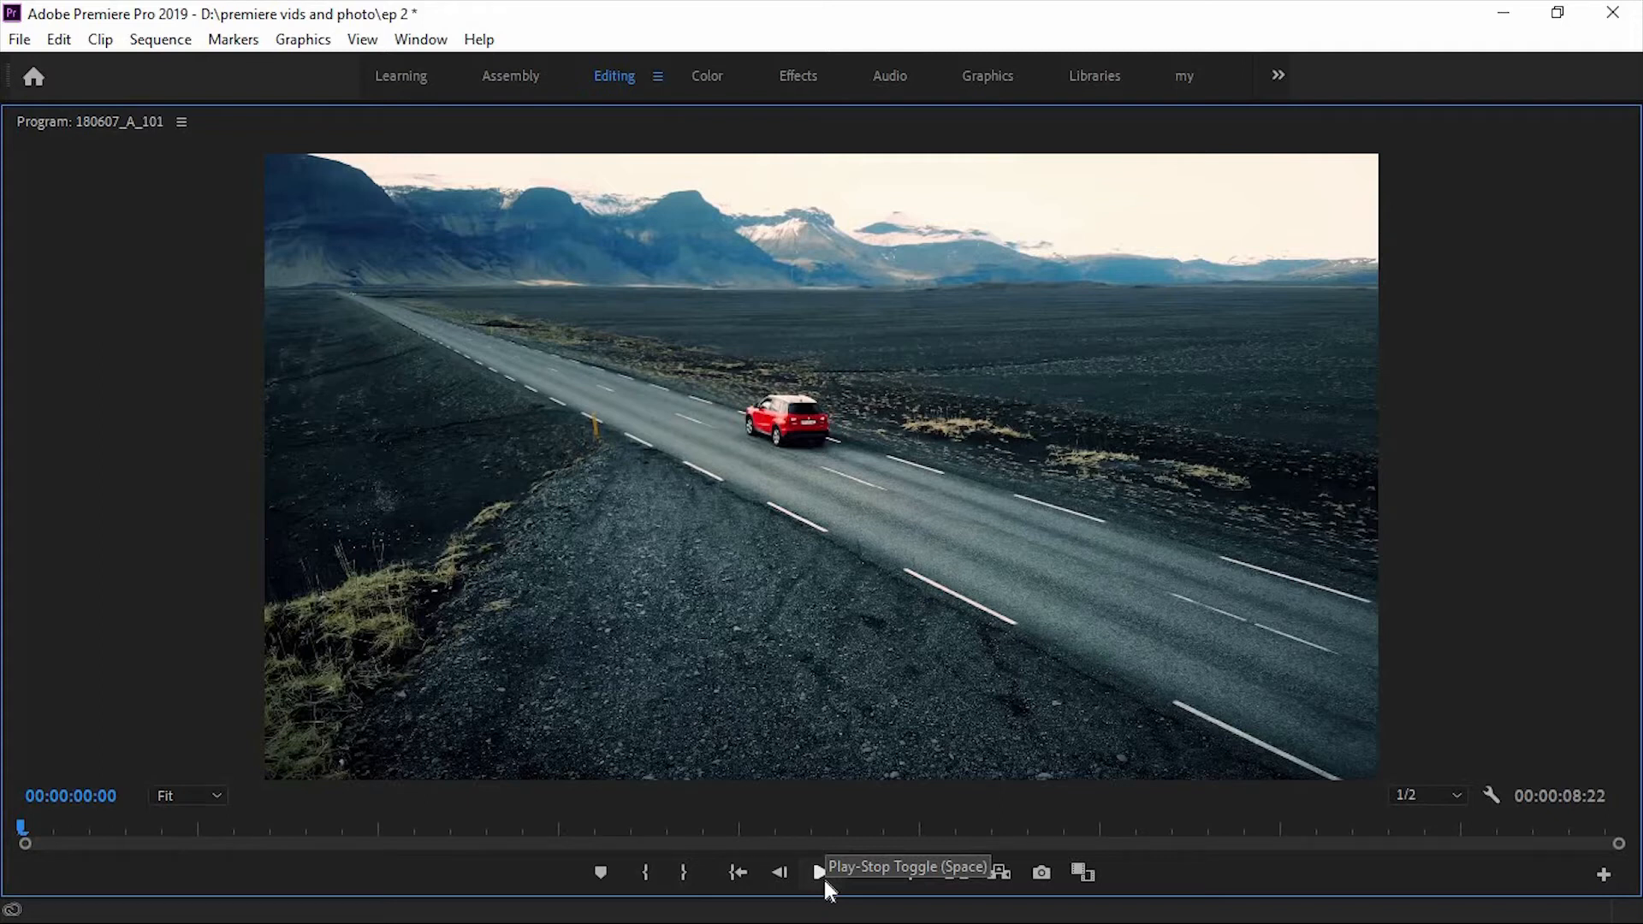
click(820, 871)
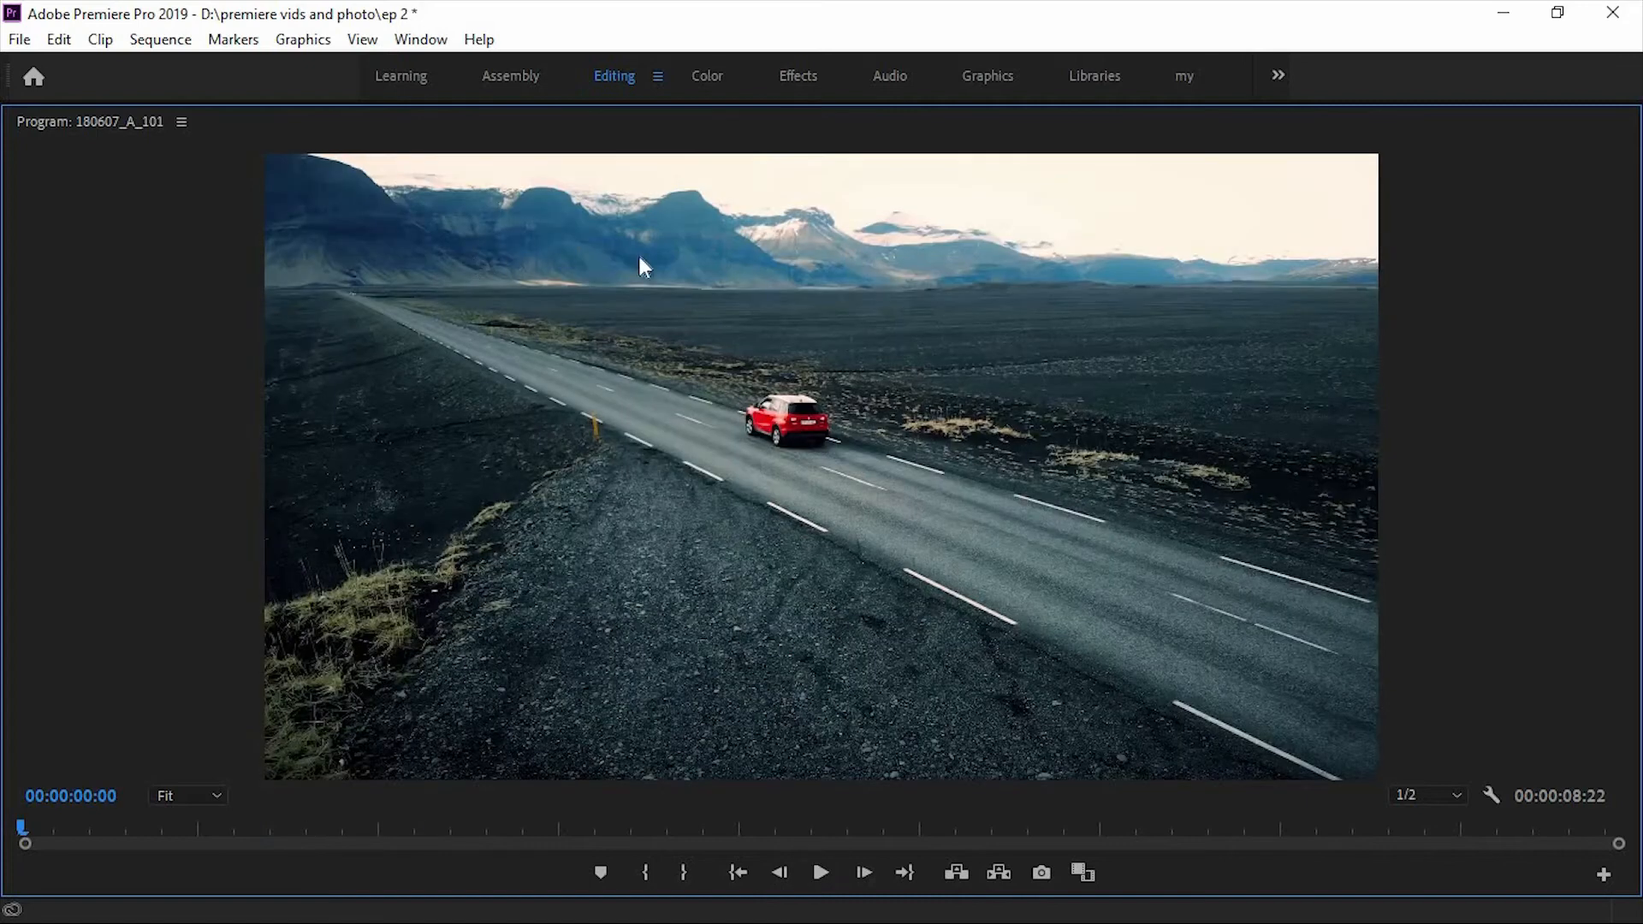
mouse_move(820, 871)
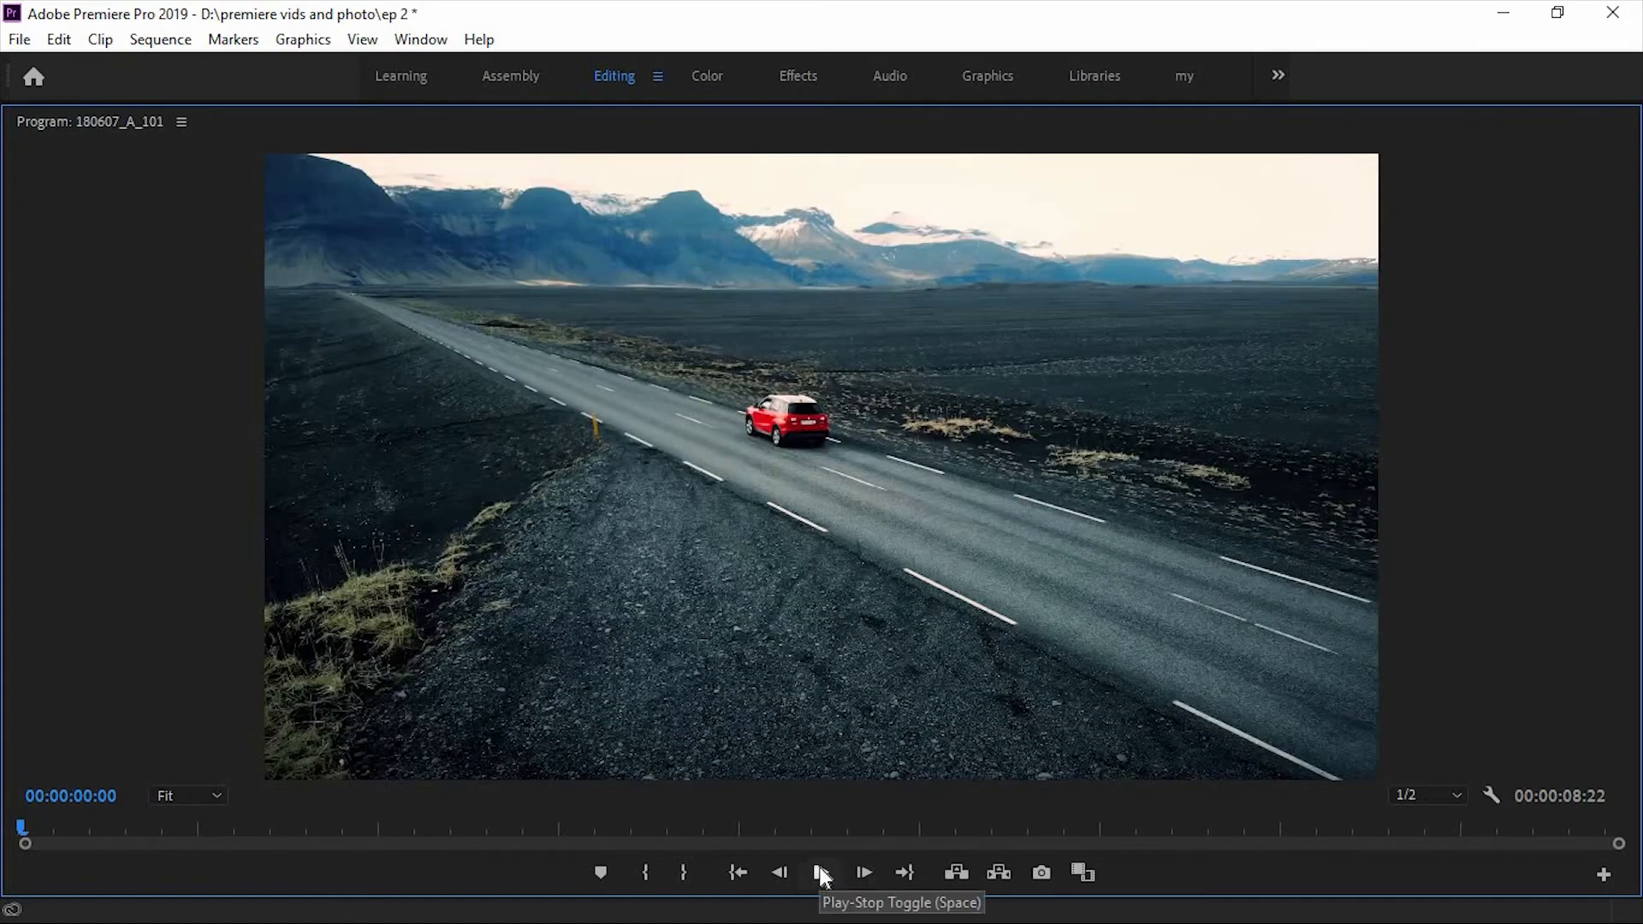
click(822, 873)
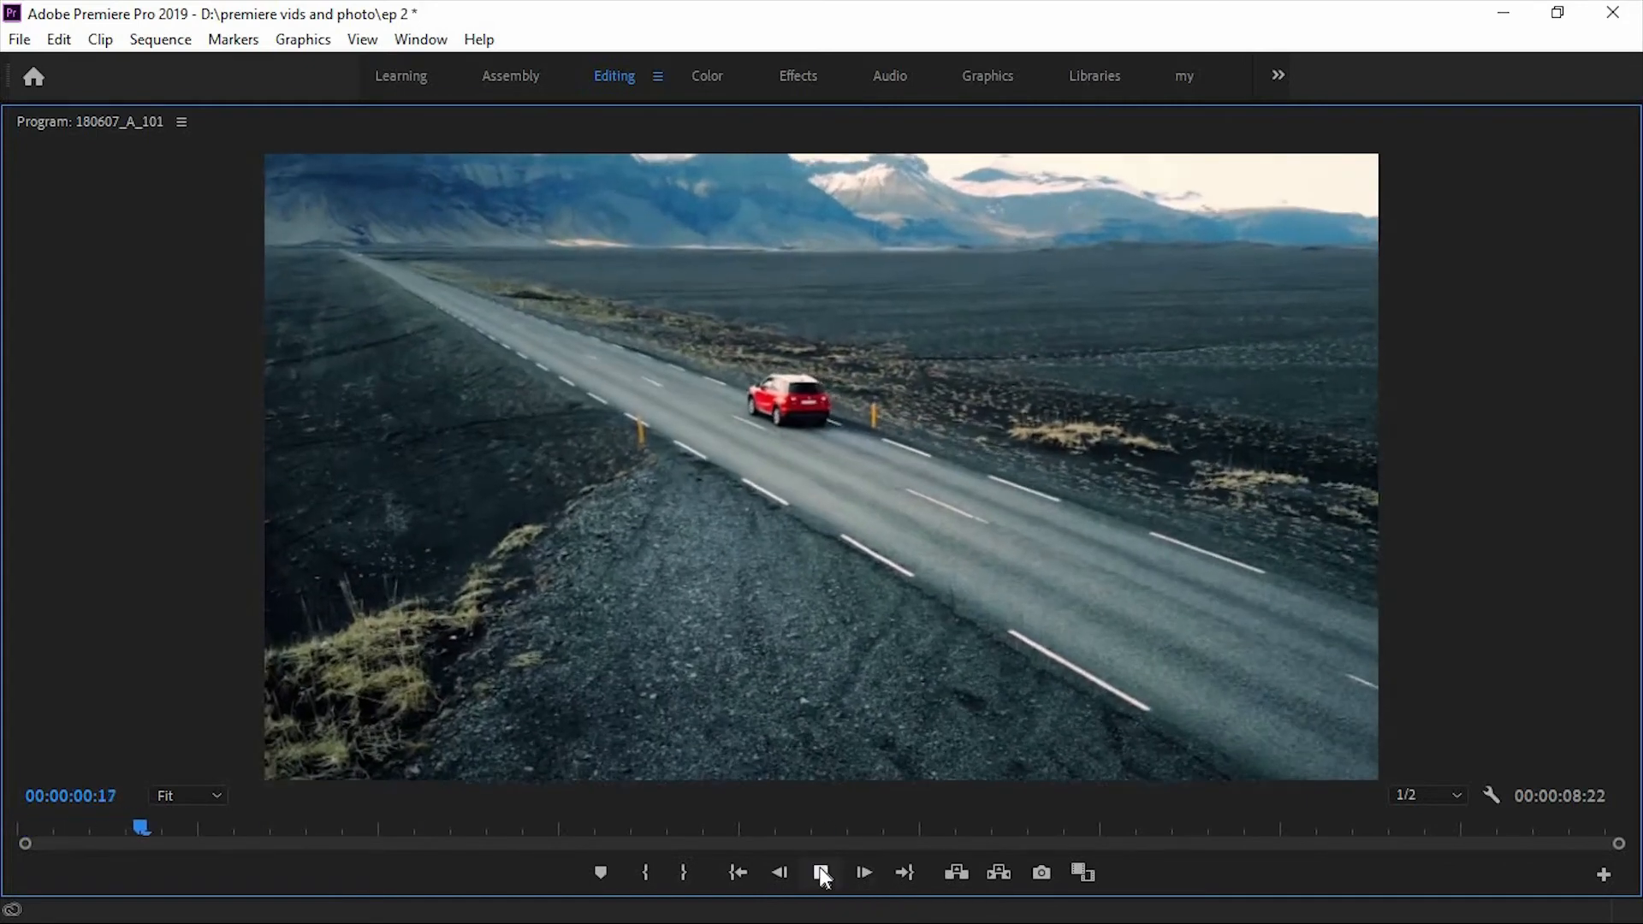
click(821, 872)
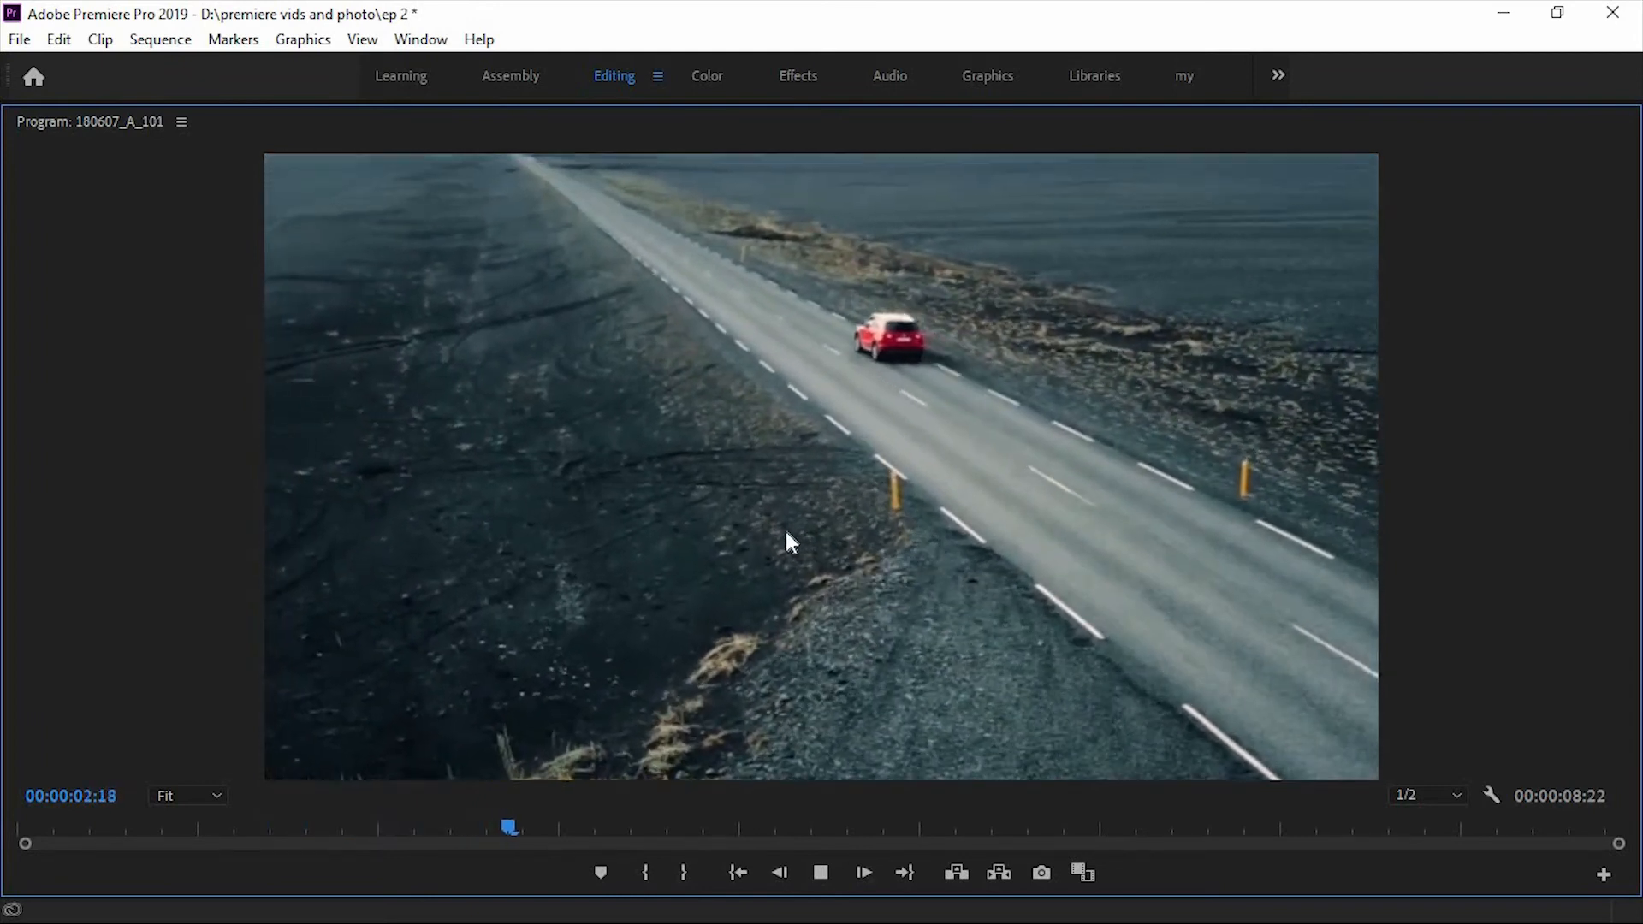
click(820, 871)
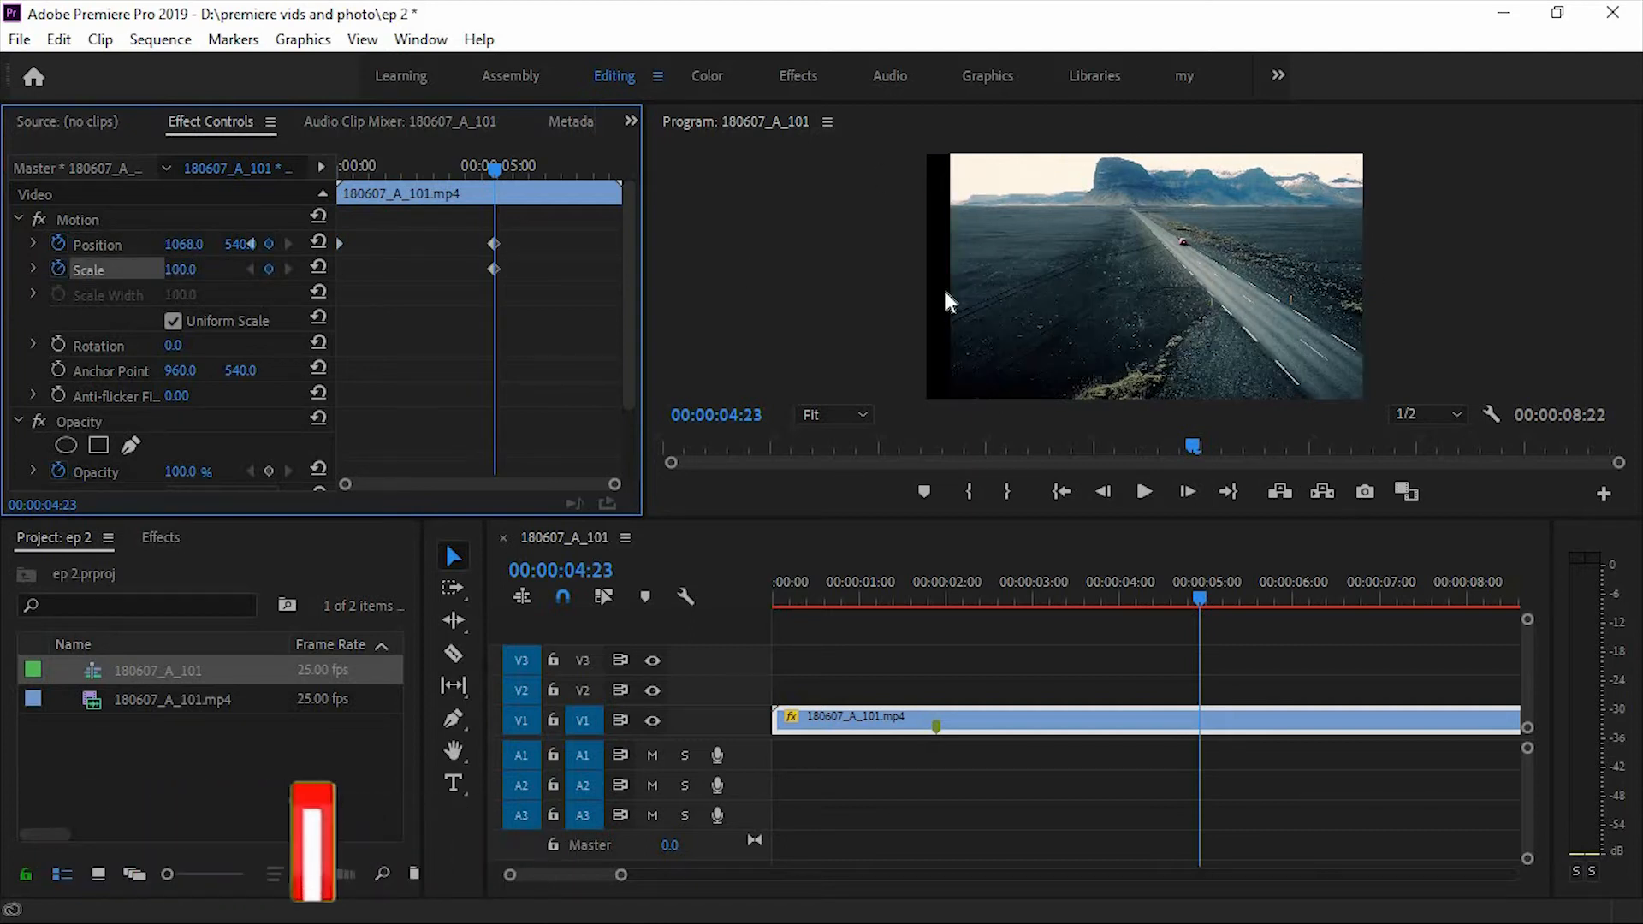
mouse_move(319, 243)
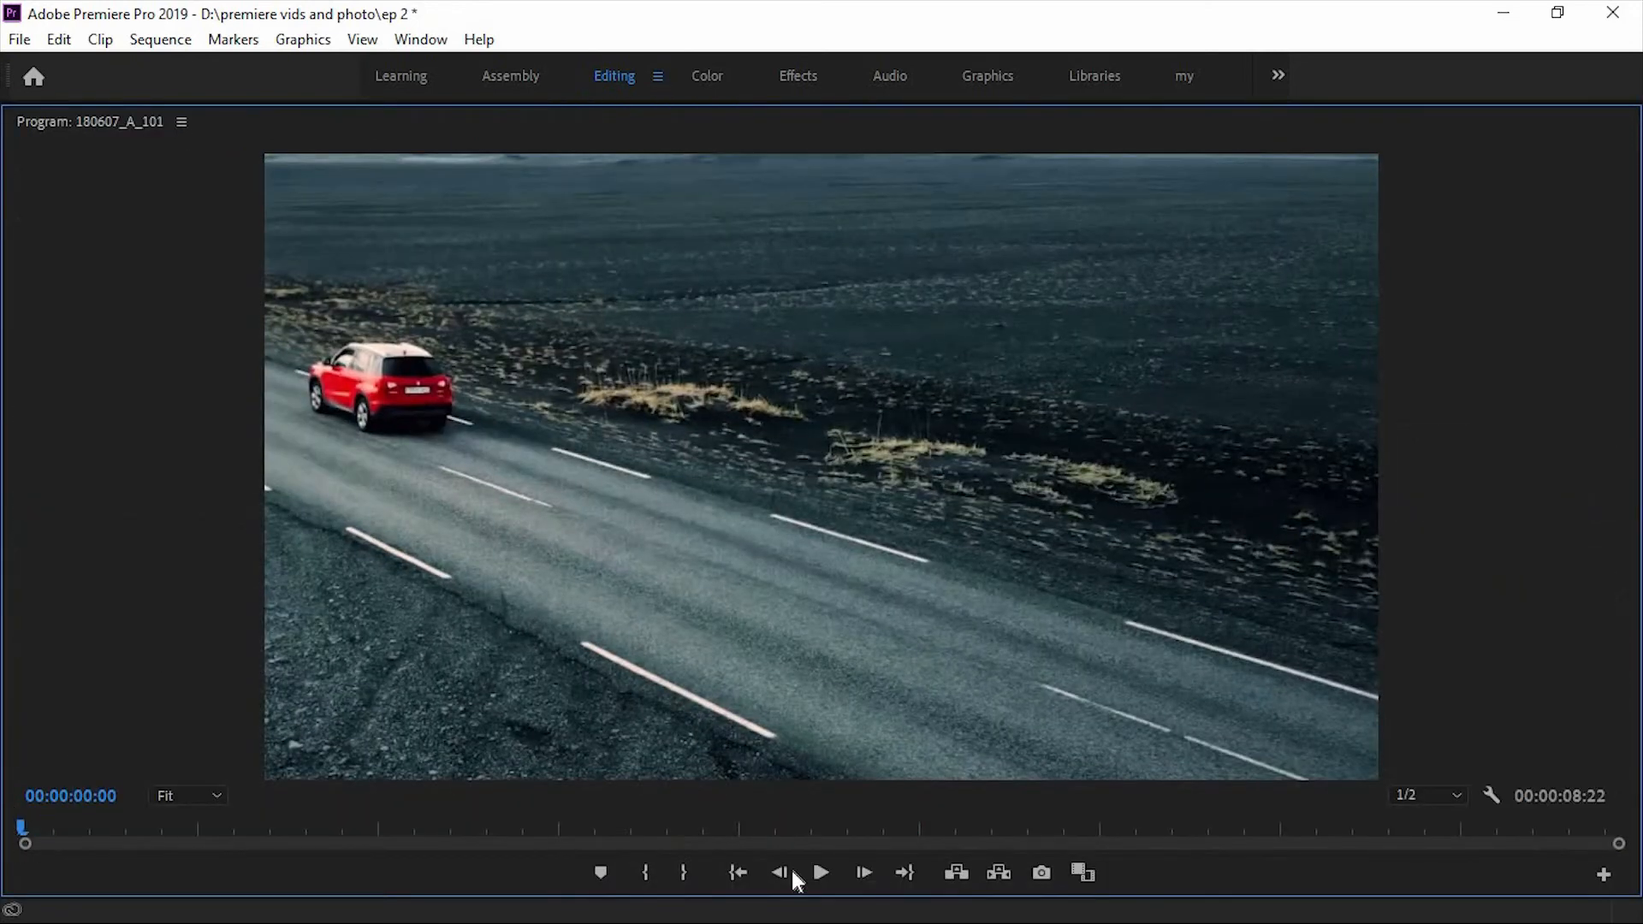
click(820, 871)
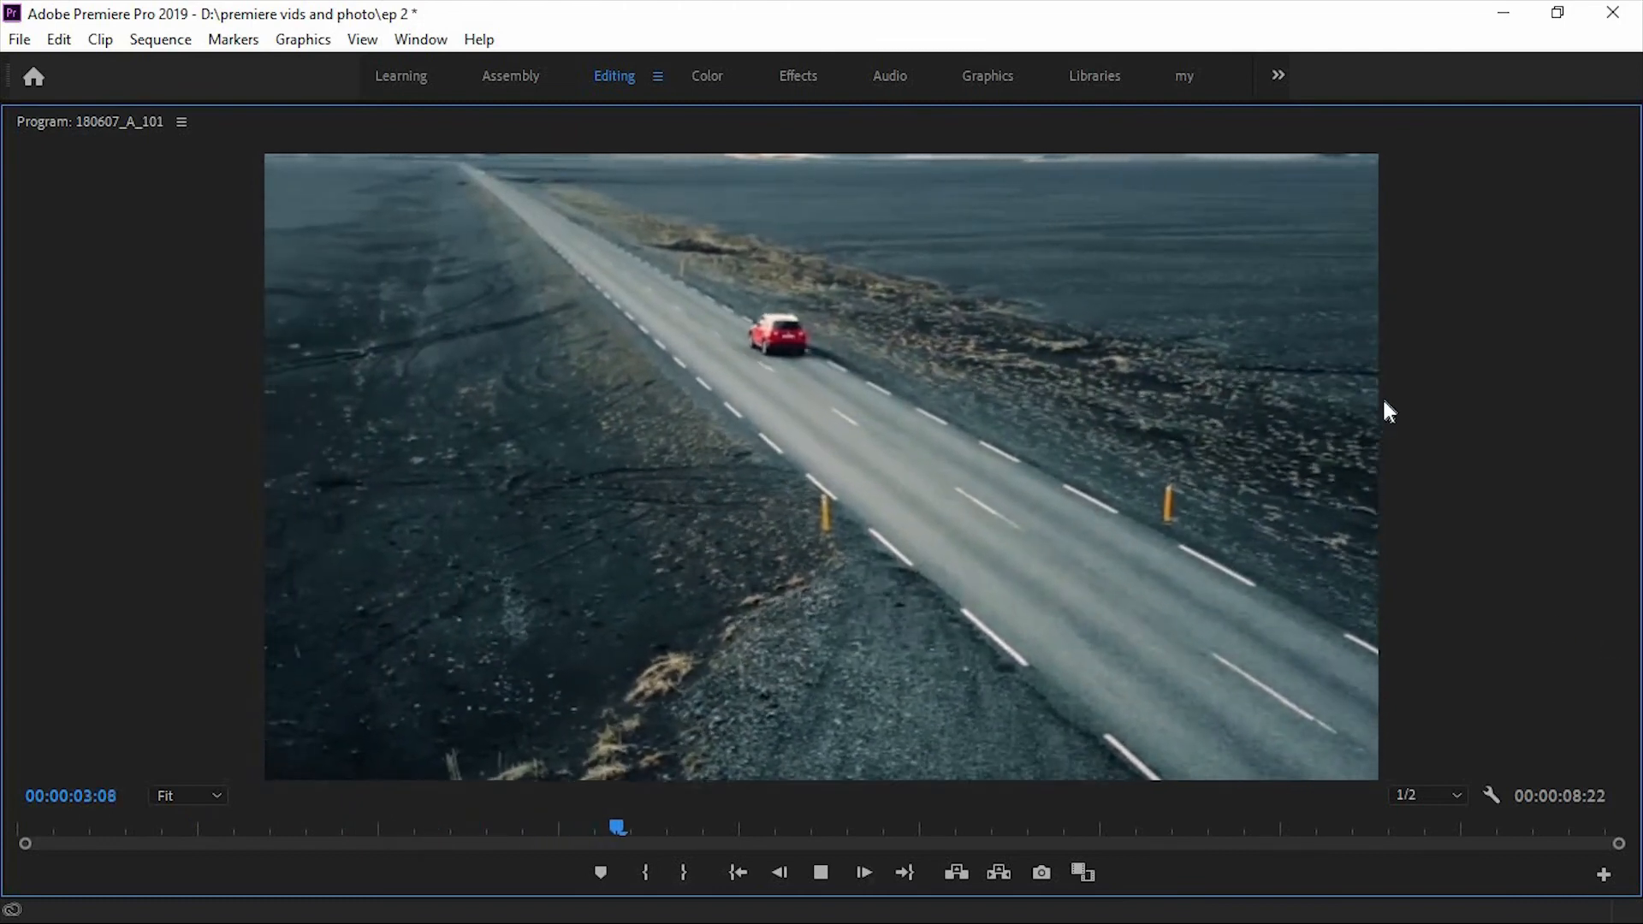
click(861, 871)
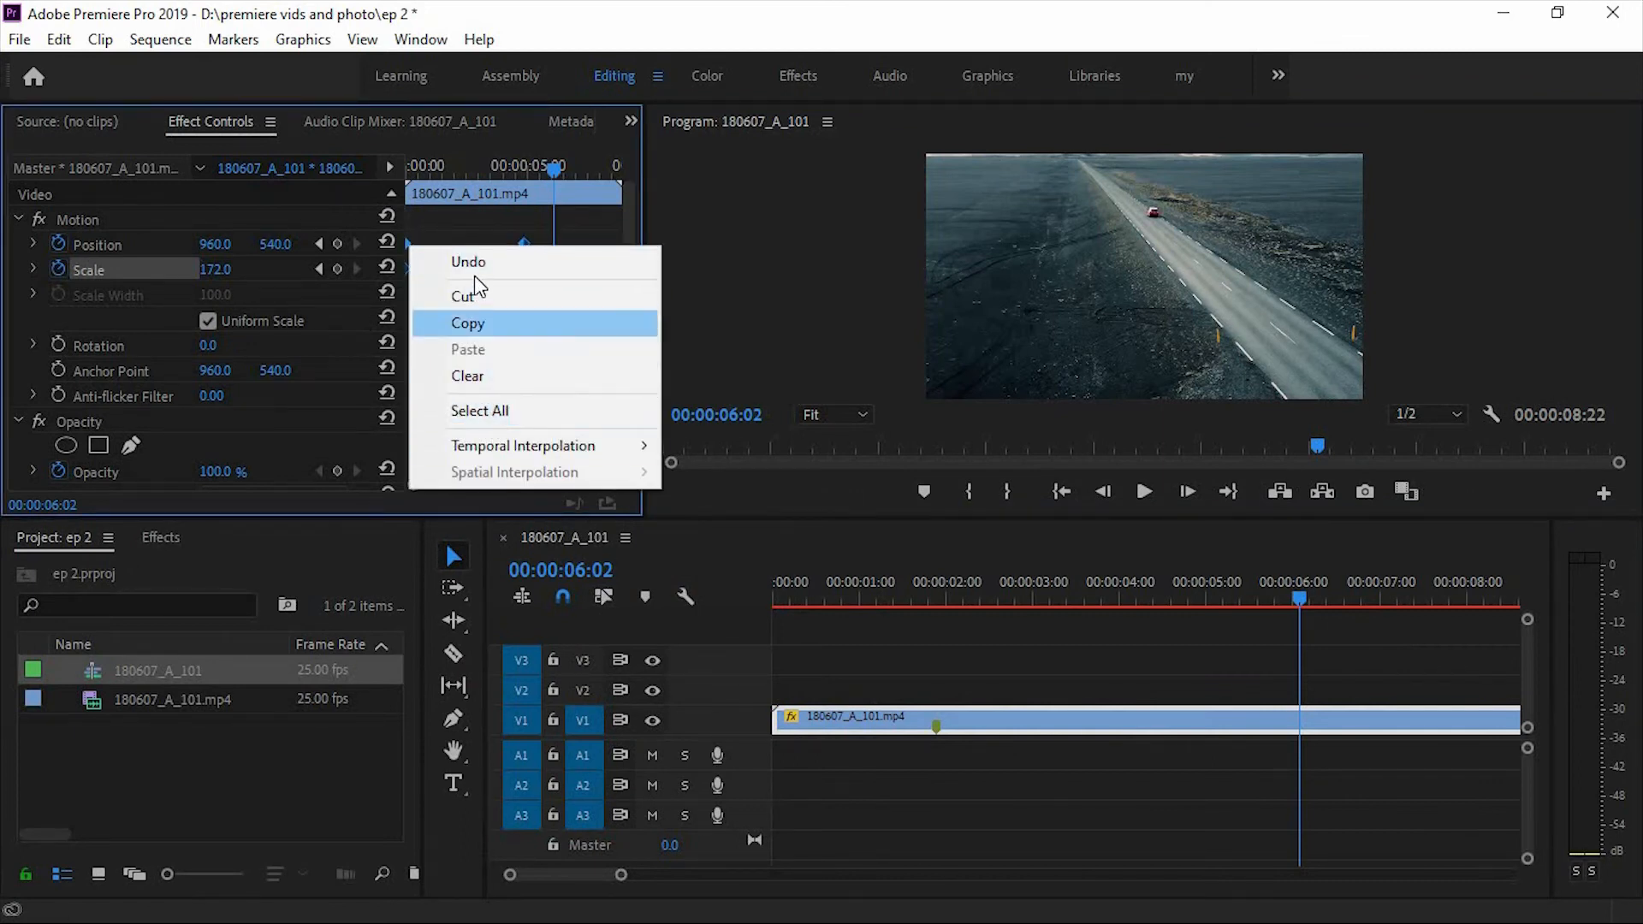
mouse_move(524, 445)
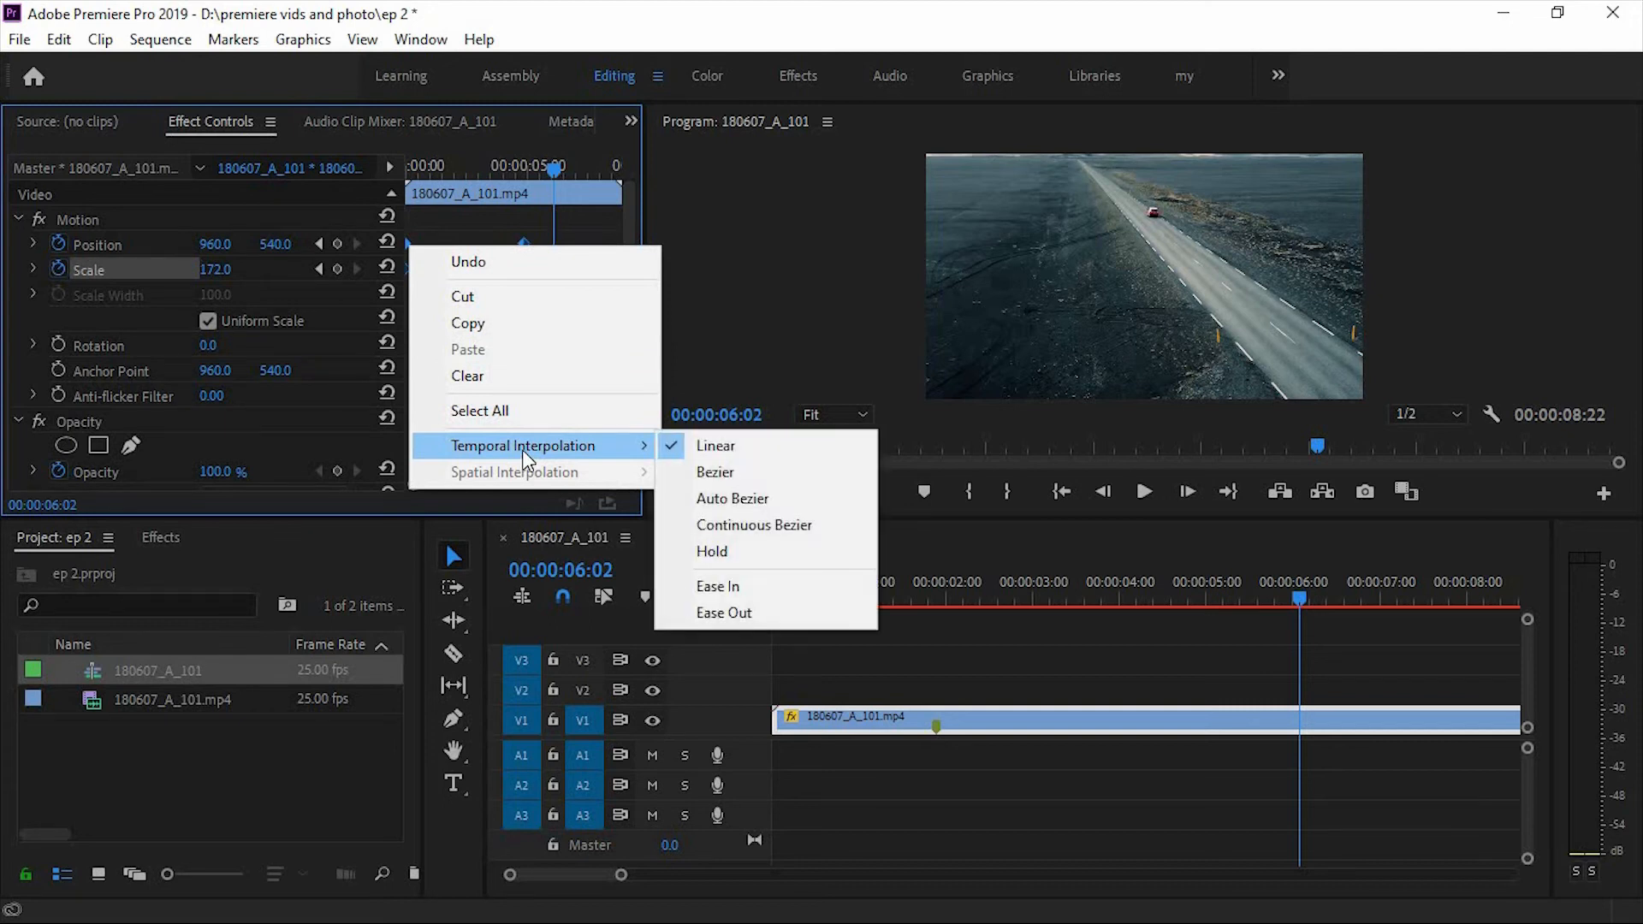
mouse_move(740, 586)
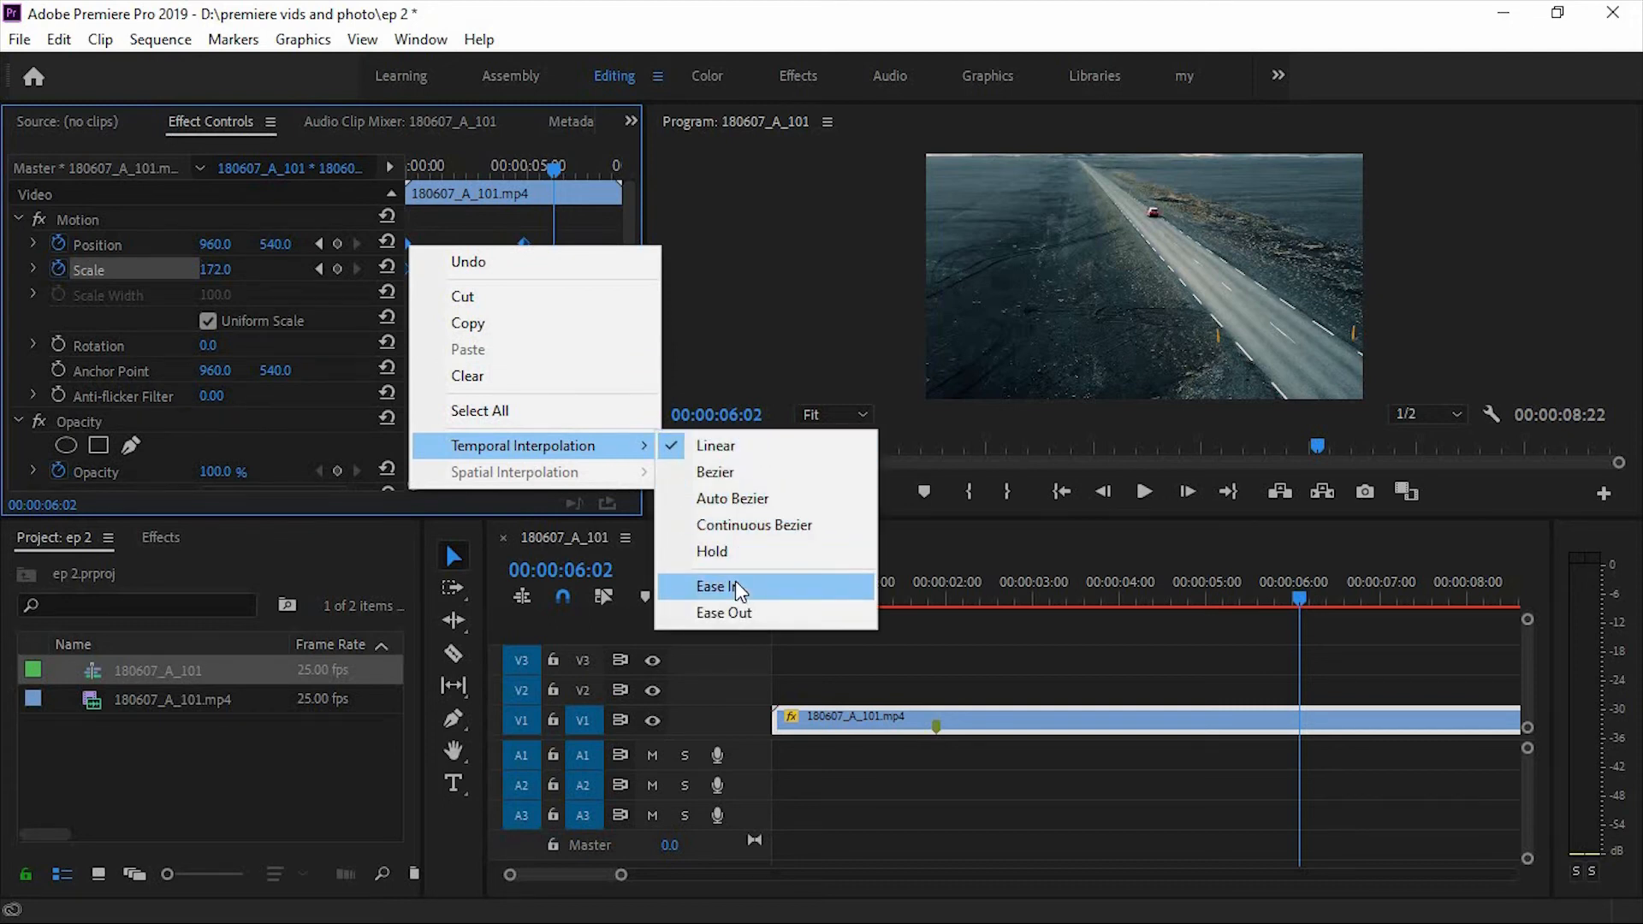
mouse_move(733, 498)
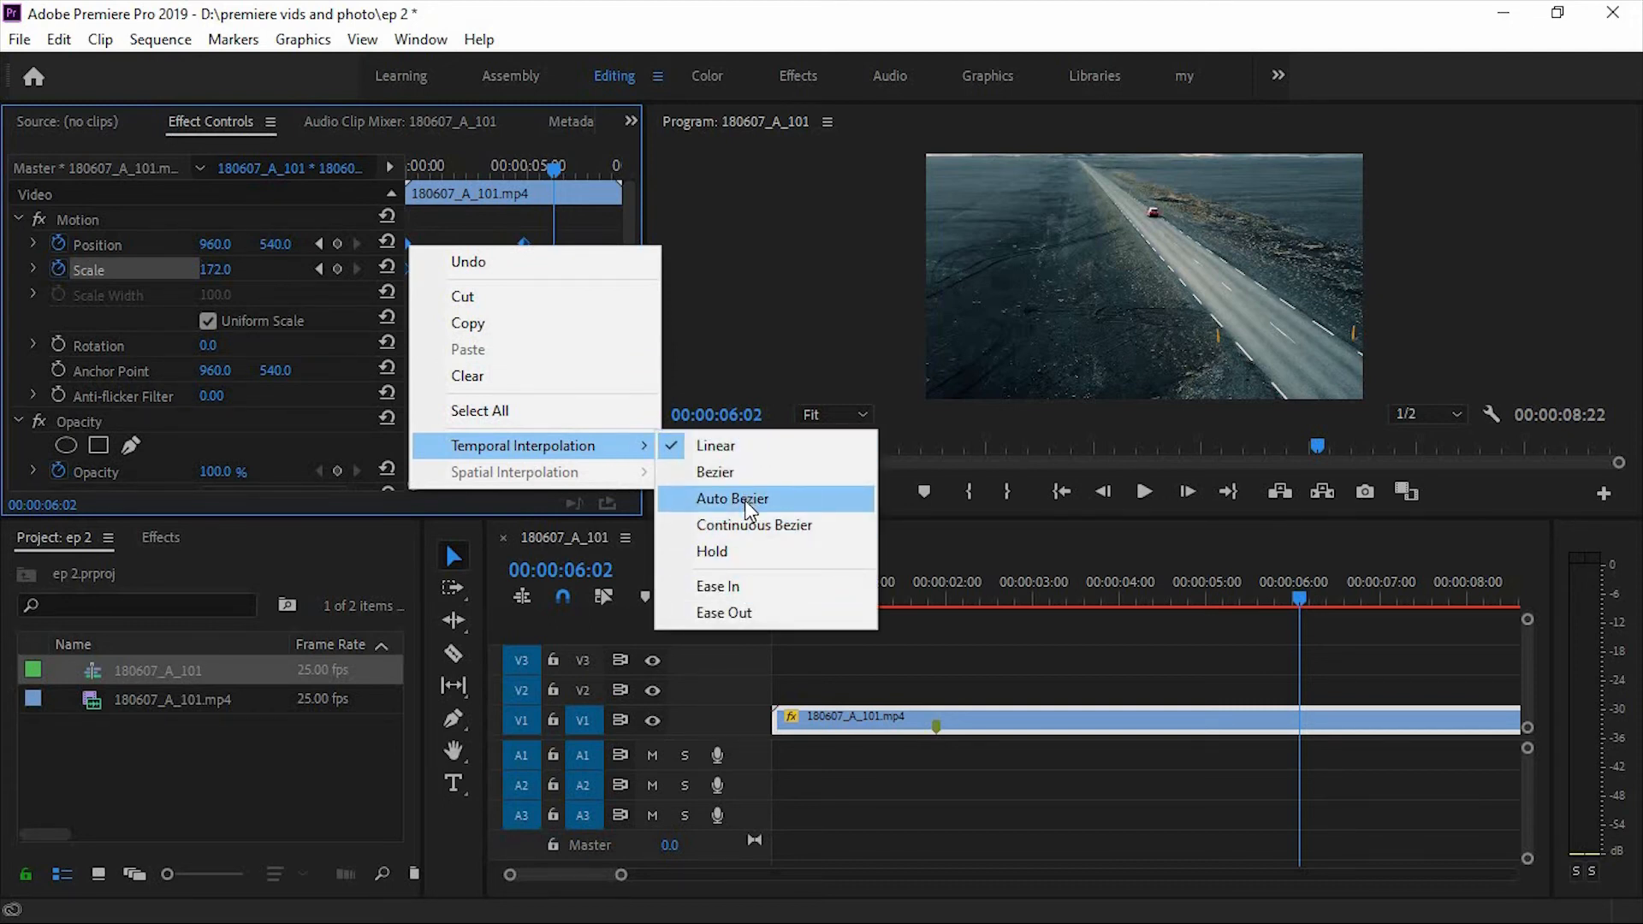
- Switch the motion keyframe's temporal interpolation from Linear to Auto Bezier
click(732, 498)
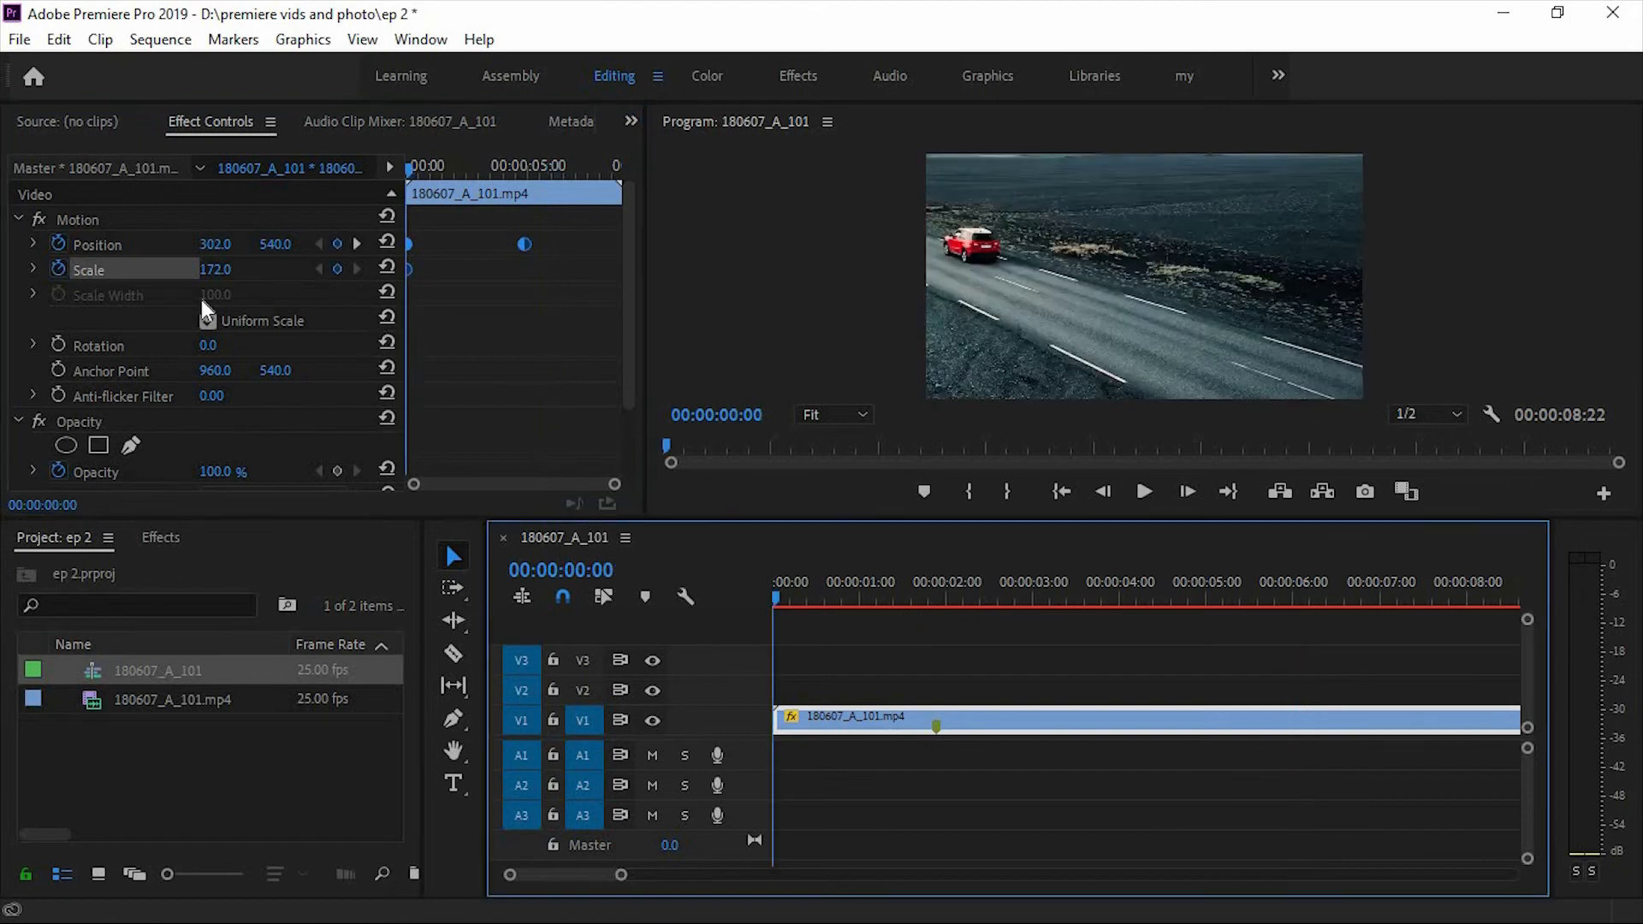
- Reshape the Position velocity graph into a sharp central peak so the move eases in and out
click(32, 245)
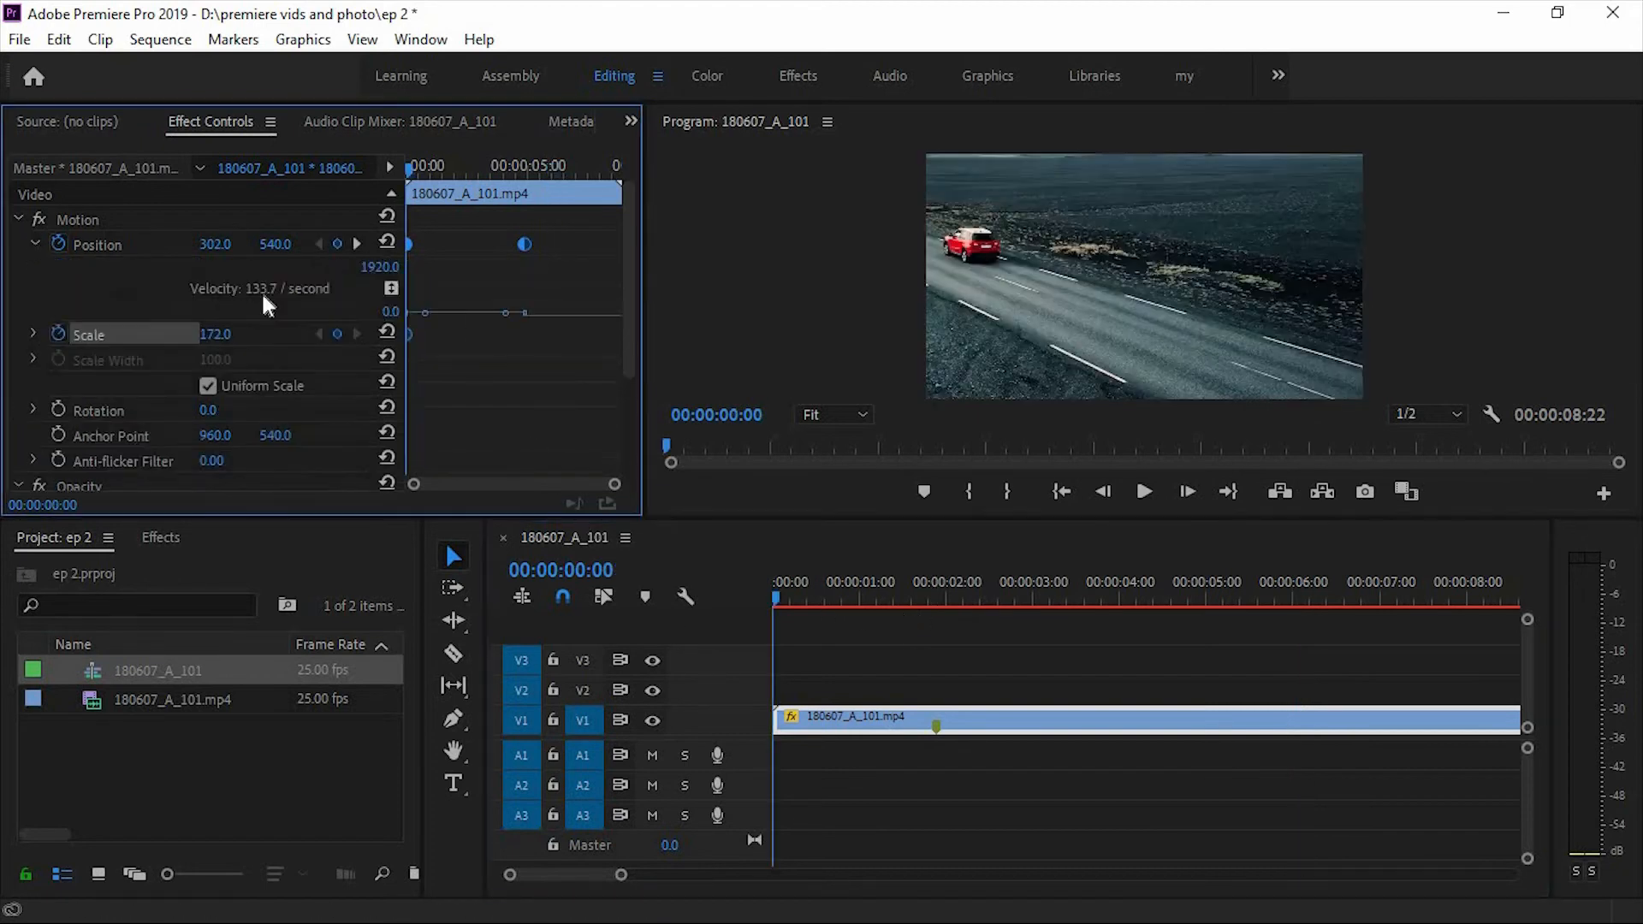
click(34, 245)
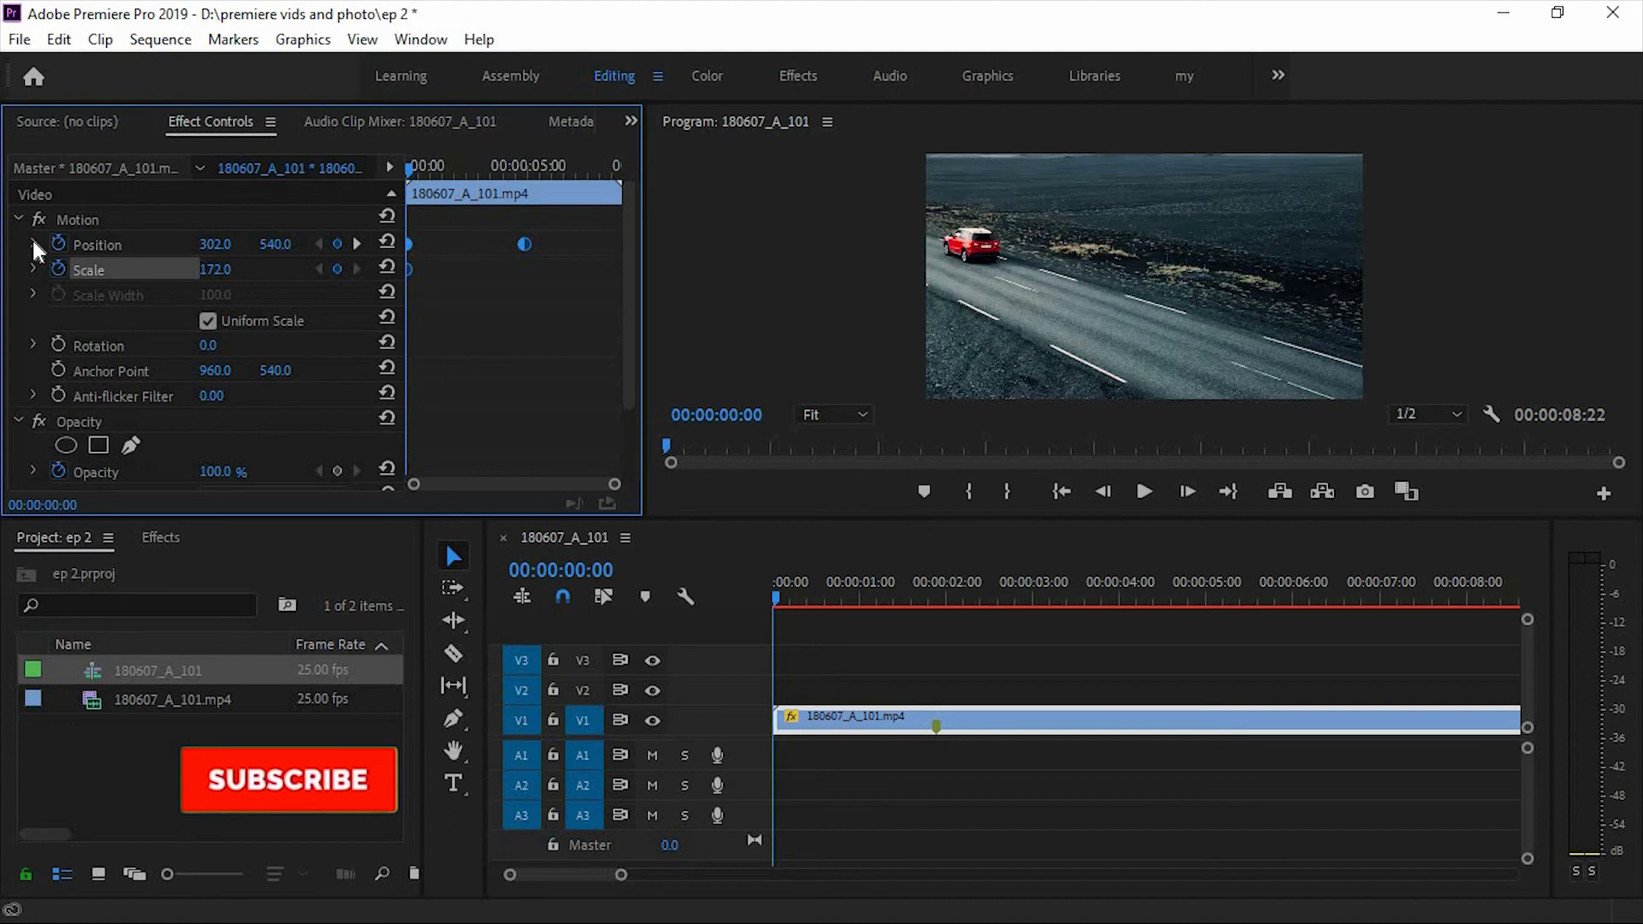
click(34, 245)
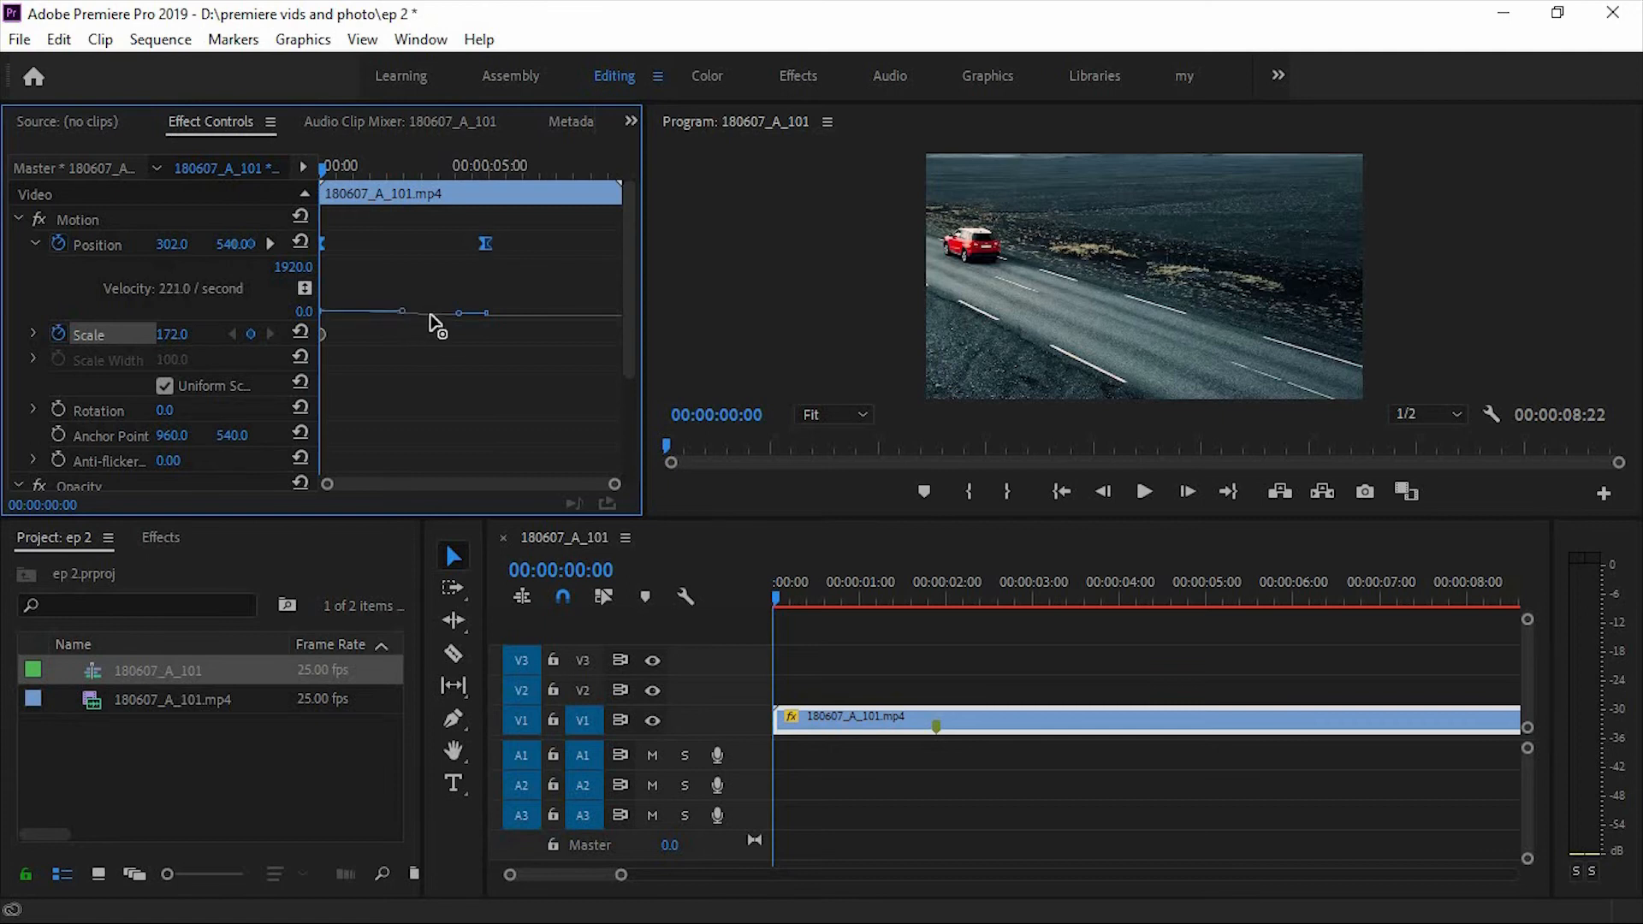
drag(435, 323, 469, 338)
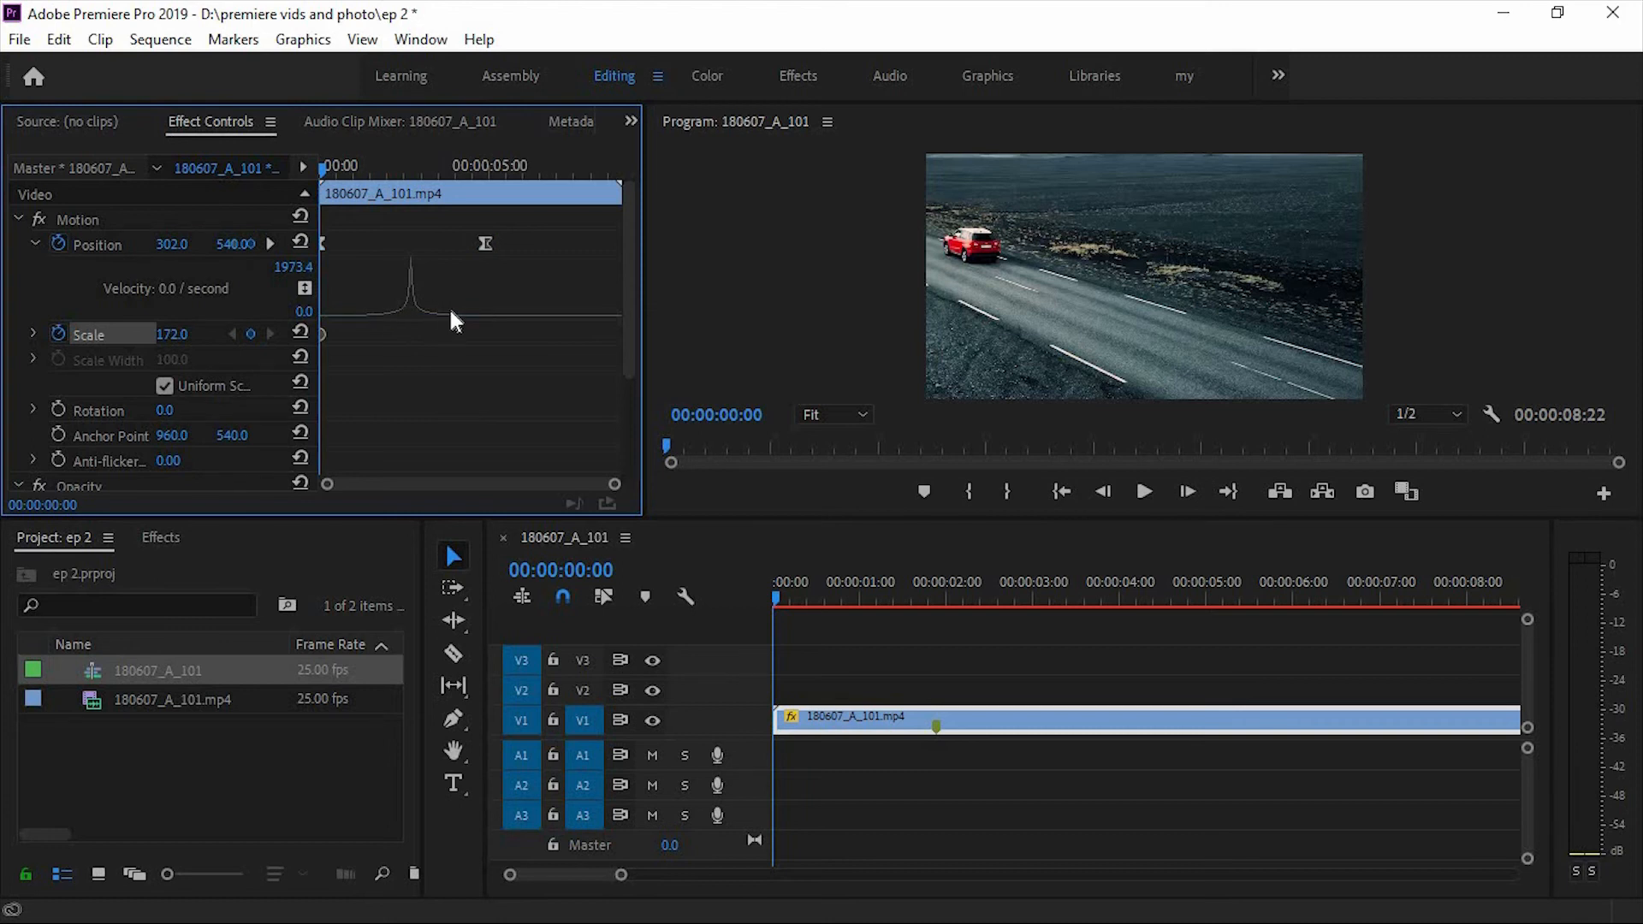
mouse_move(914, 673)
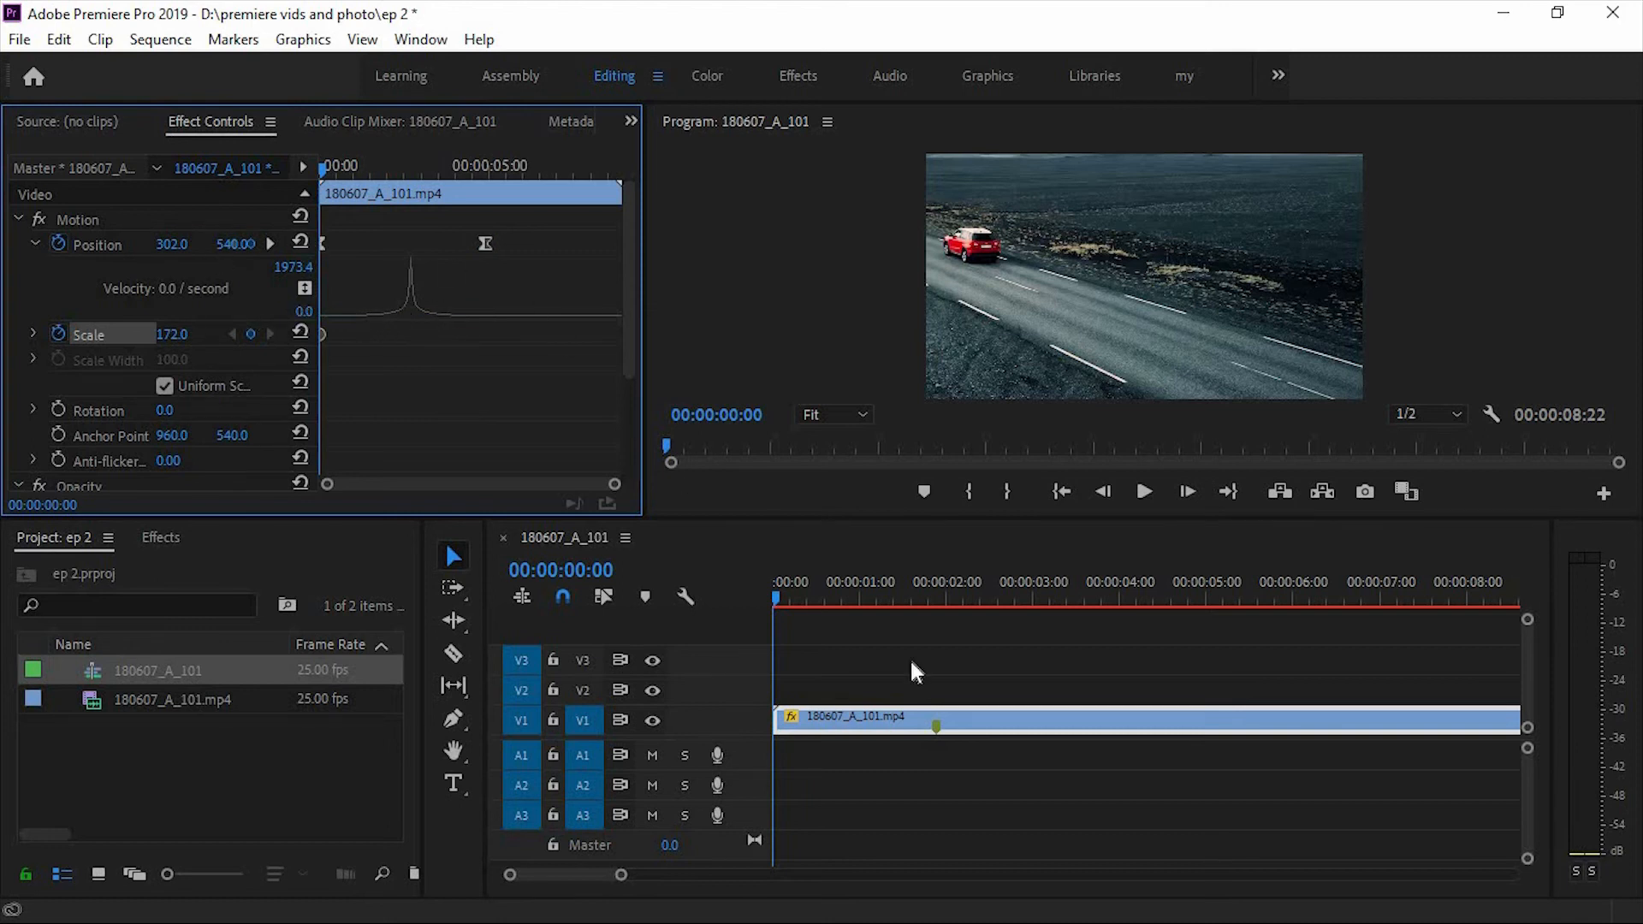
- Set the clip's Opacity blend mode to Dissolve and show the effects library
click(1143, 492)
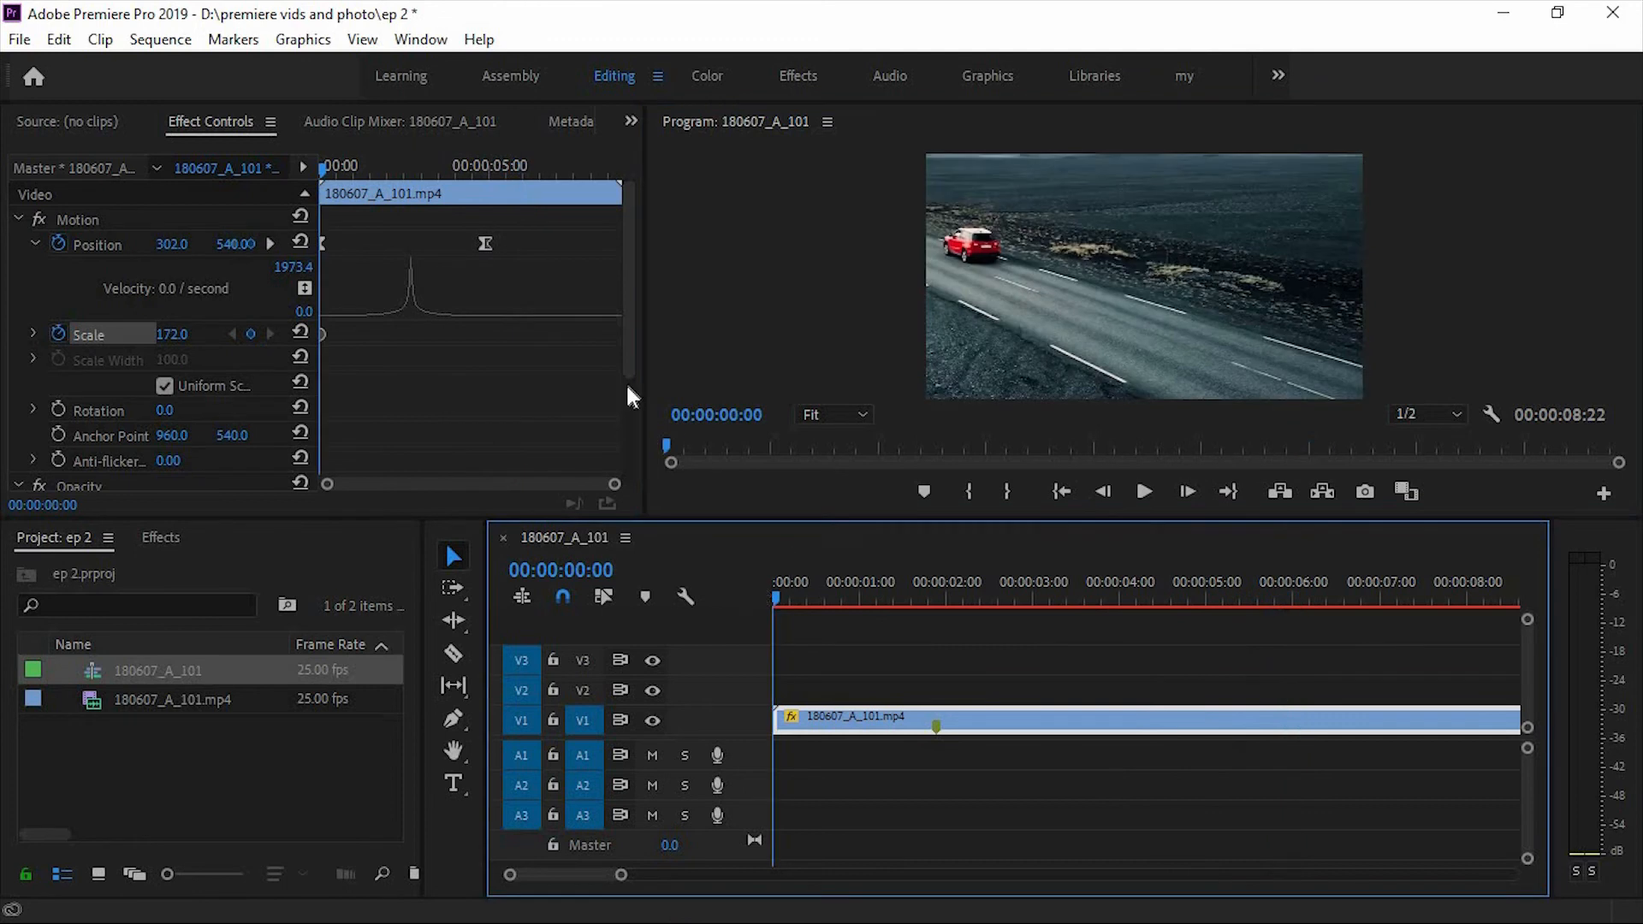
mouse_move(404, 272)
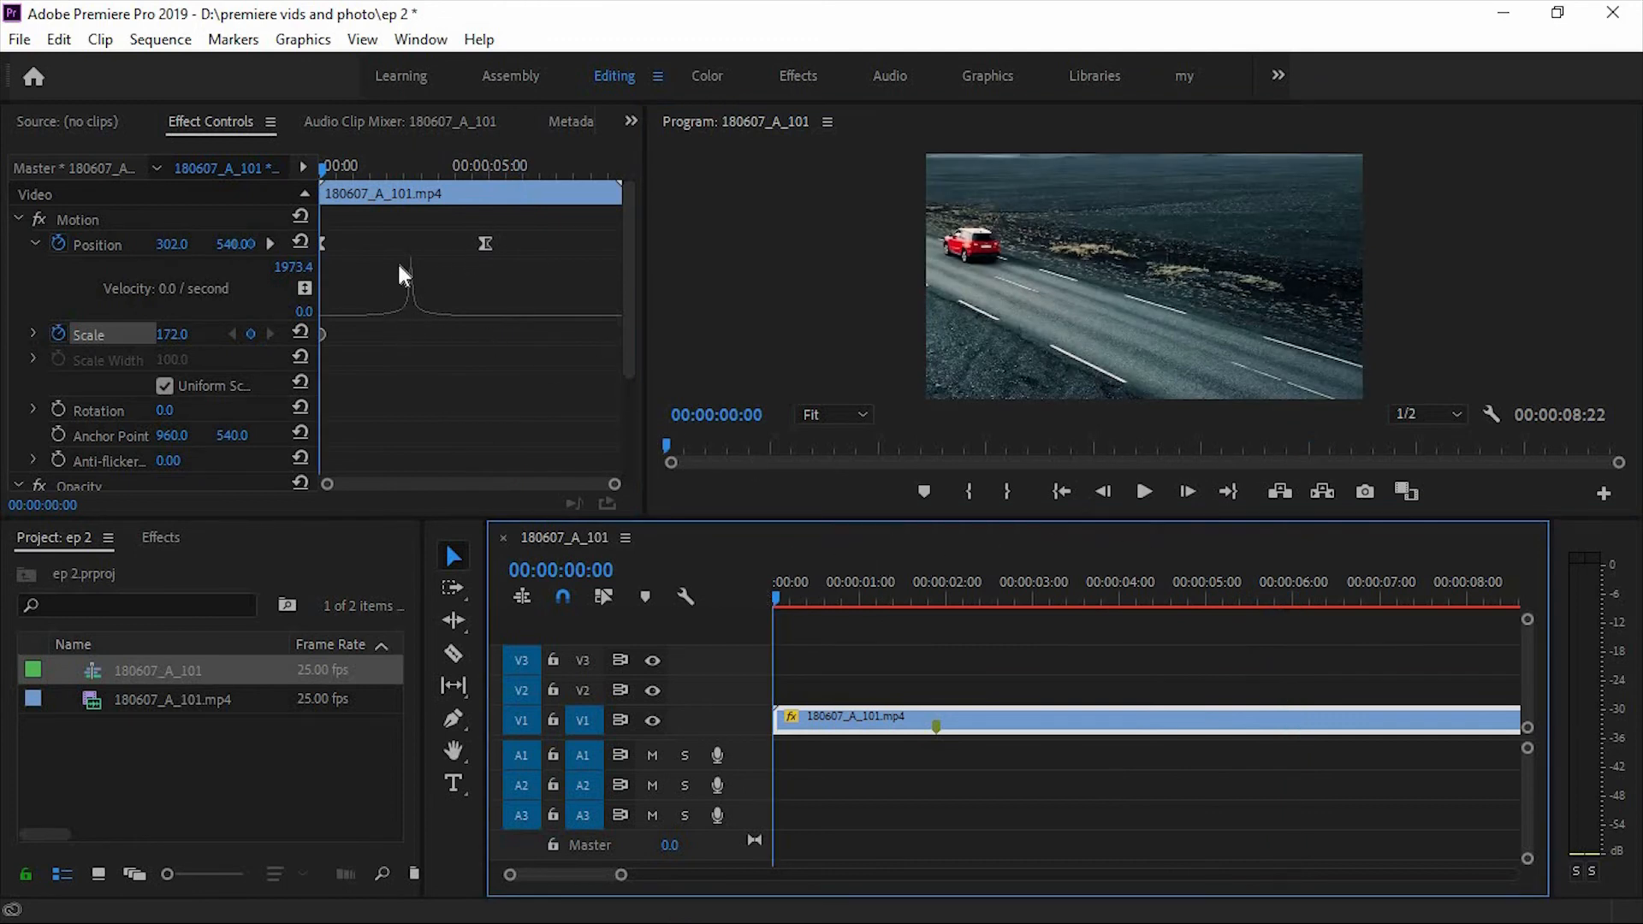
mouse_move(492, 304)
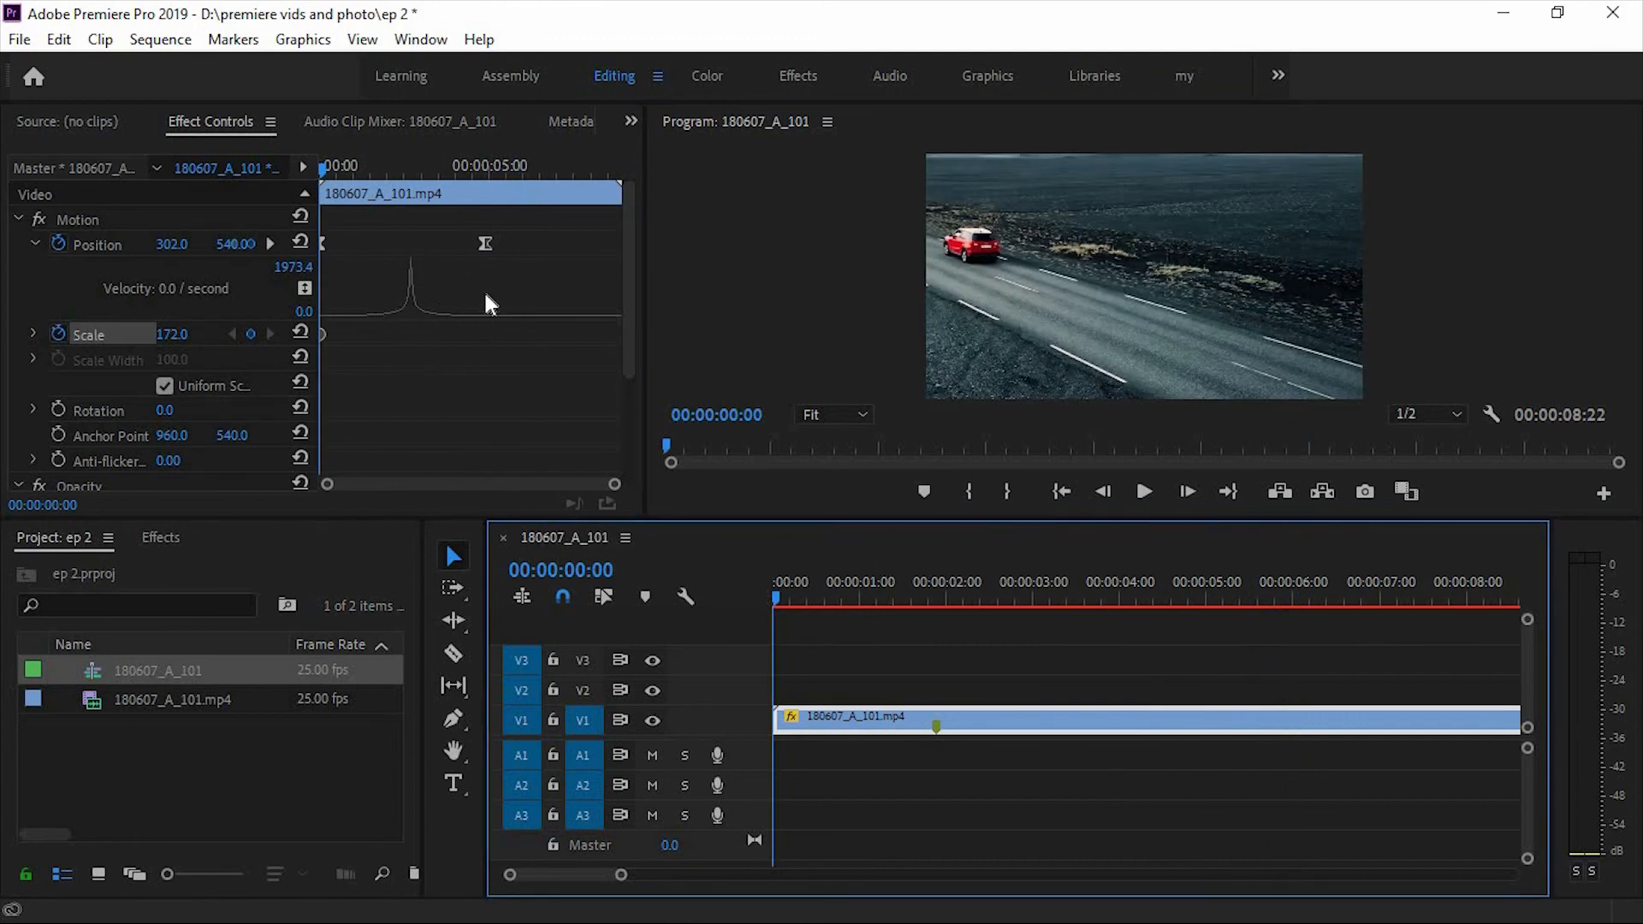
mouse_move(527, 240)
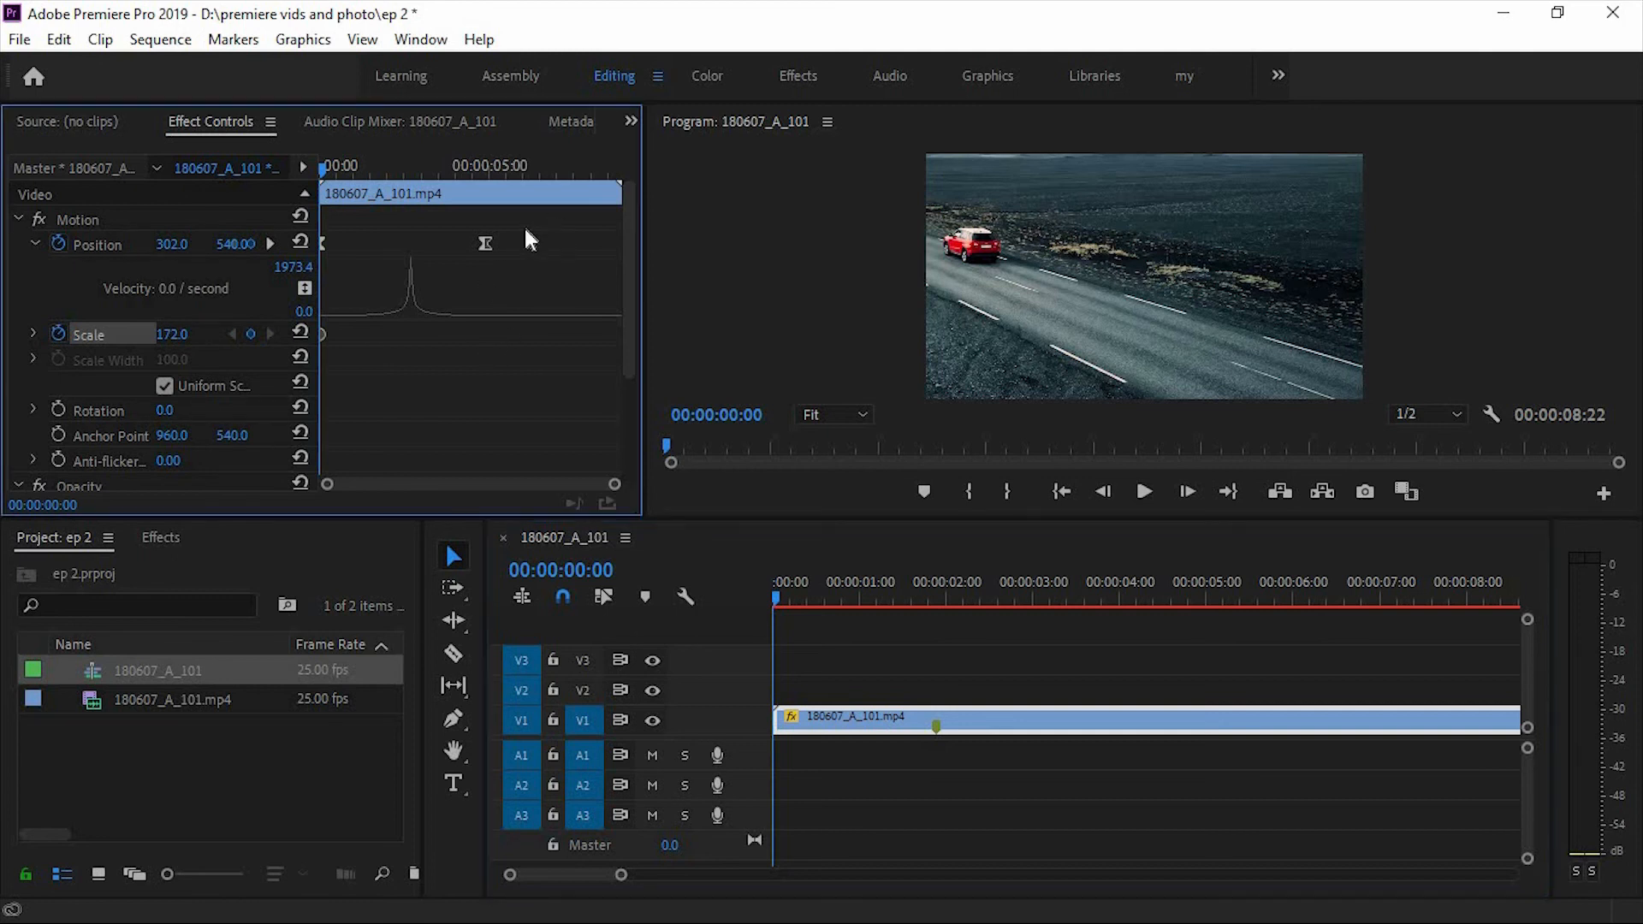
mouse_move(922, 522)
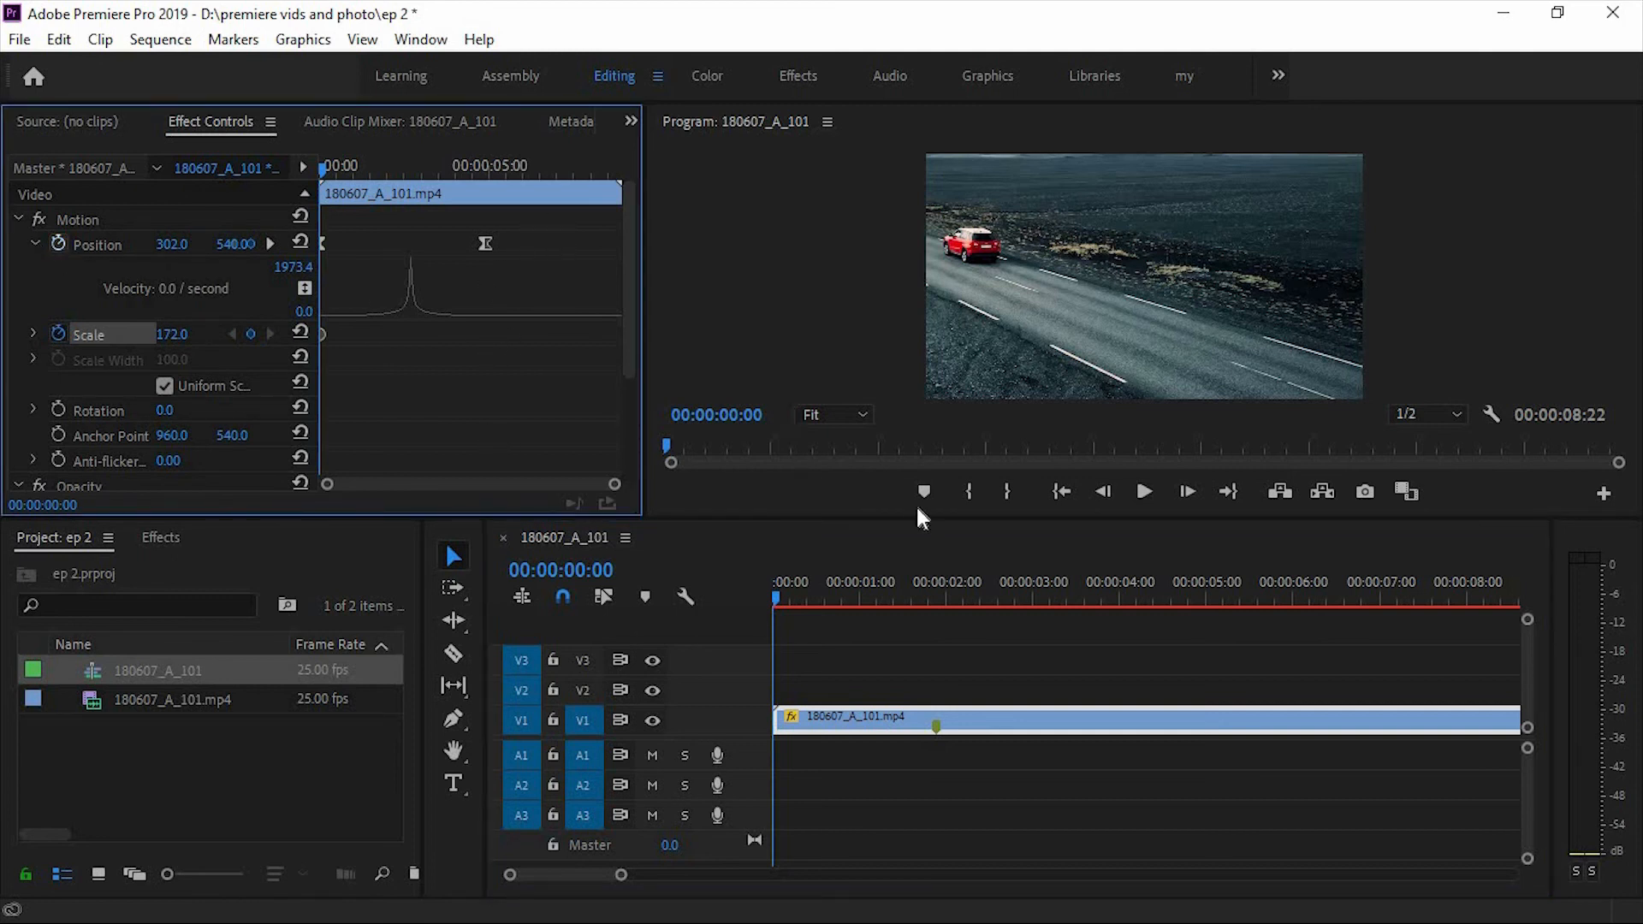
scroll(down, 3)
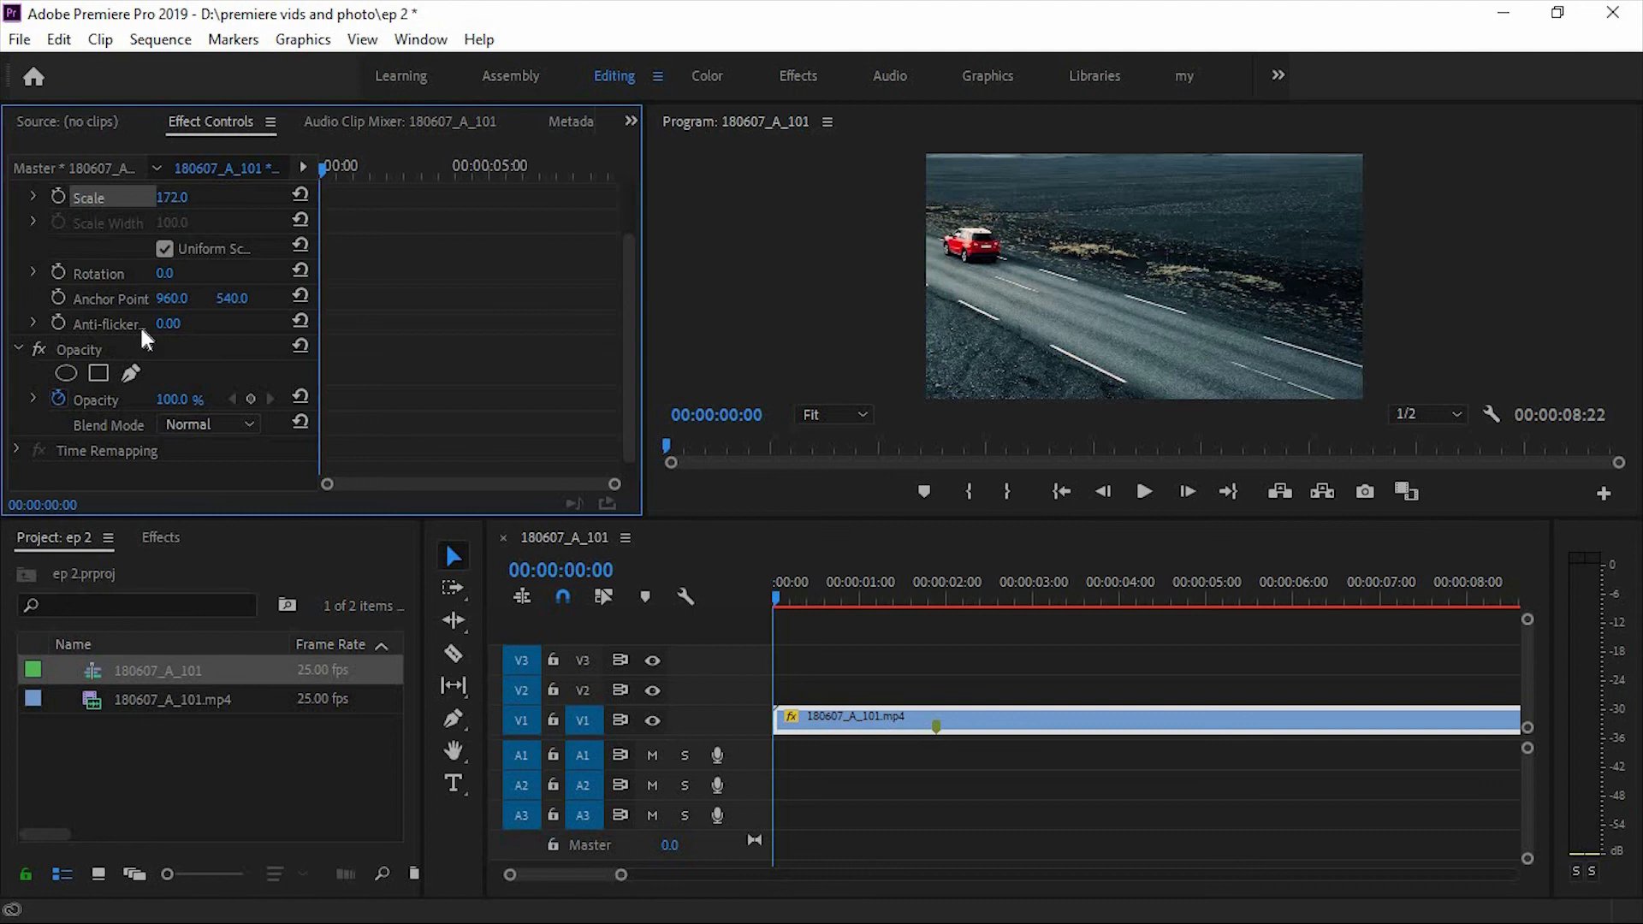
mouse_move(217, 400)
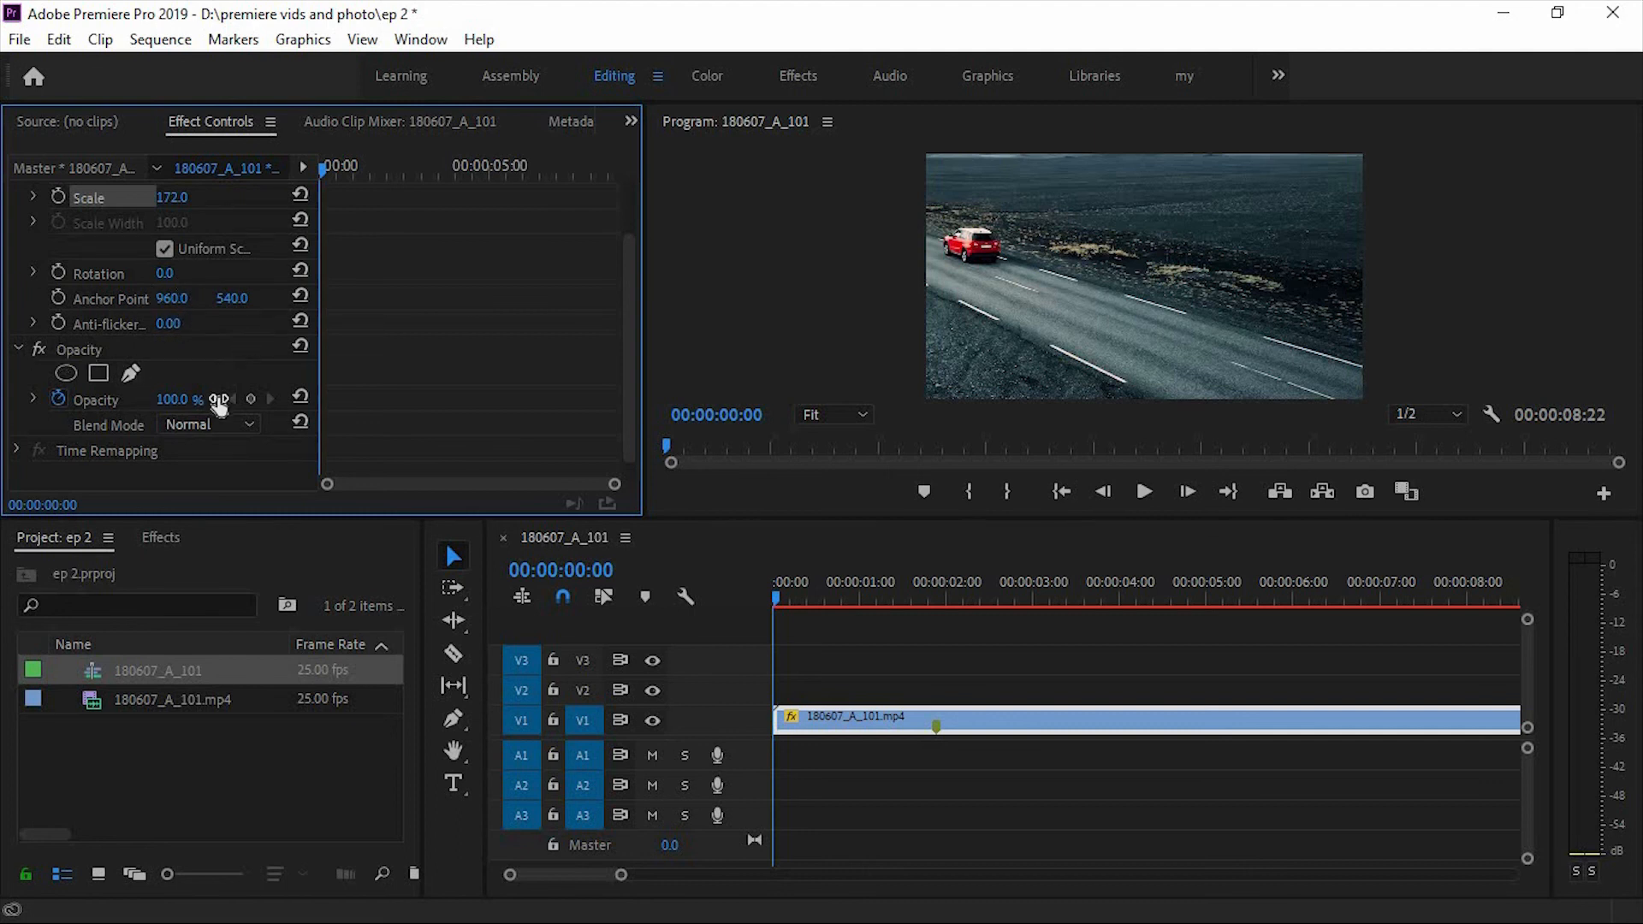
click(208, 424)
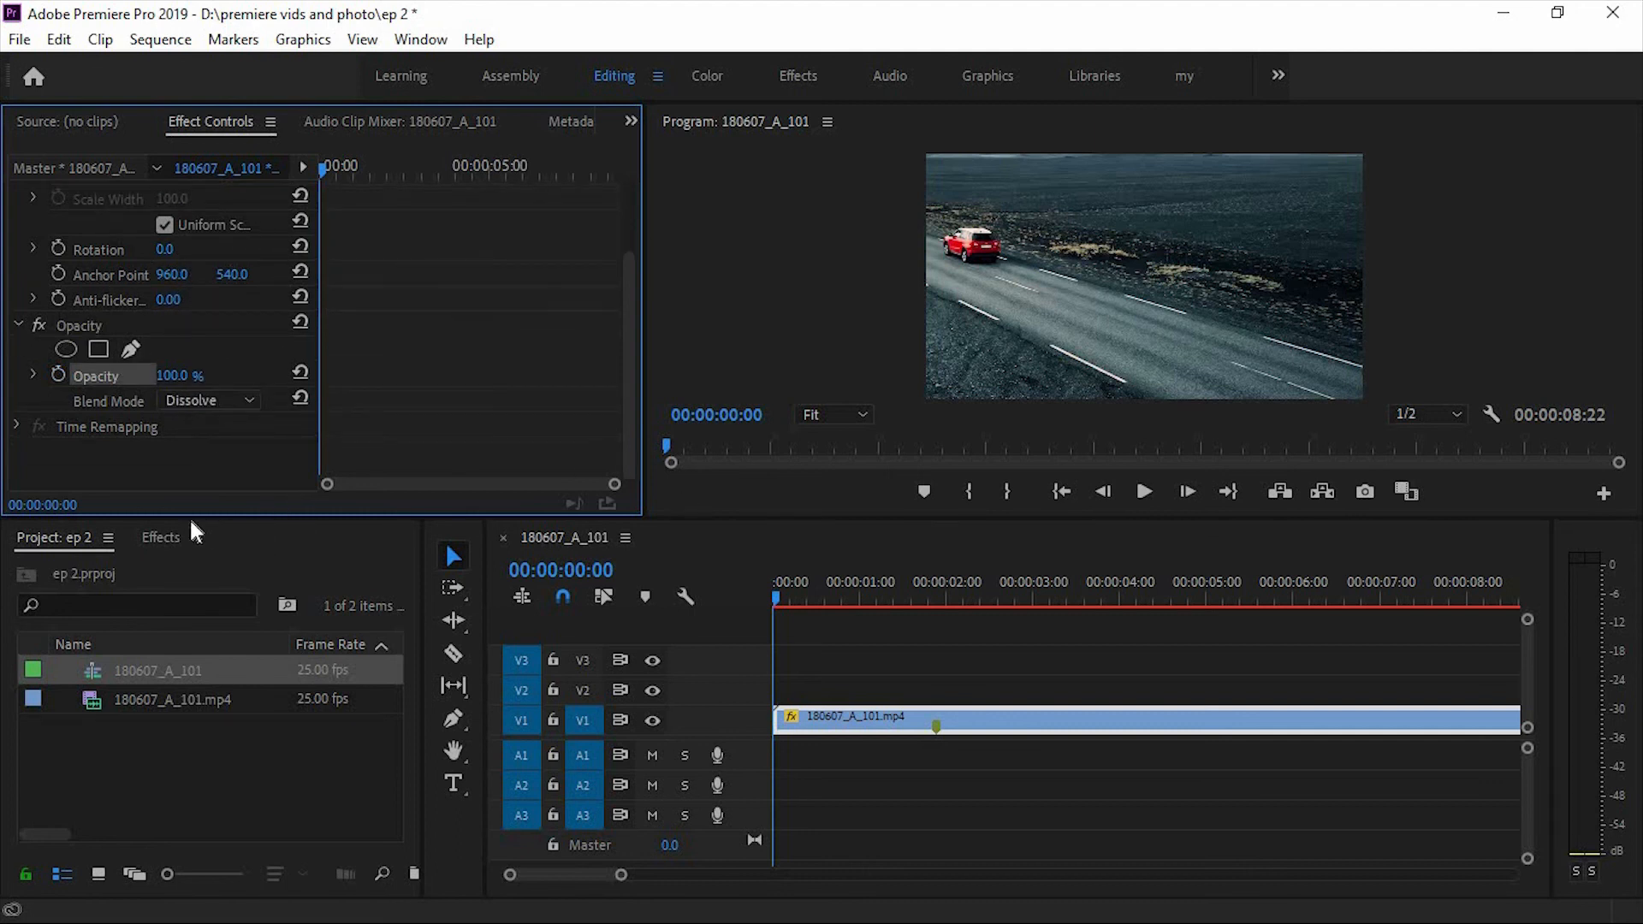
click(161, 537)
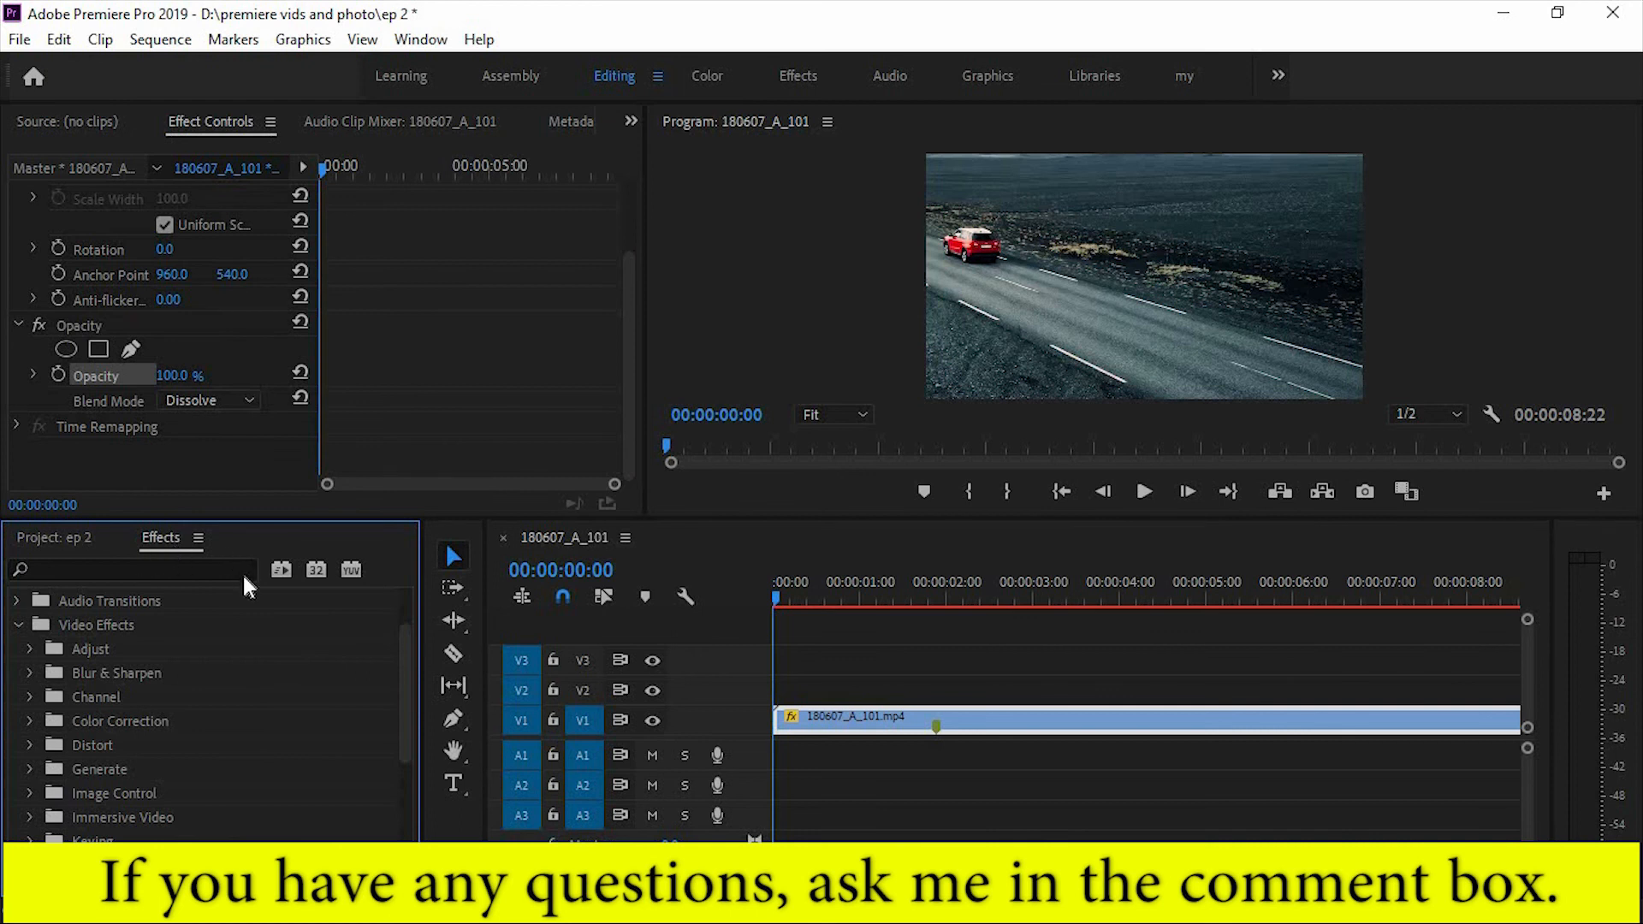
mouse_move(180, 734)
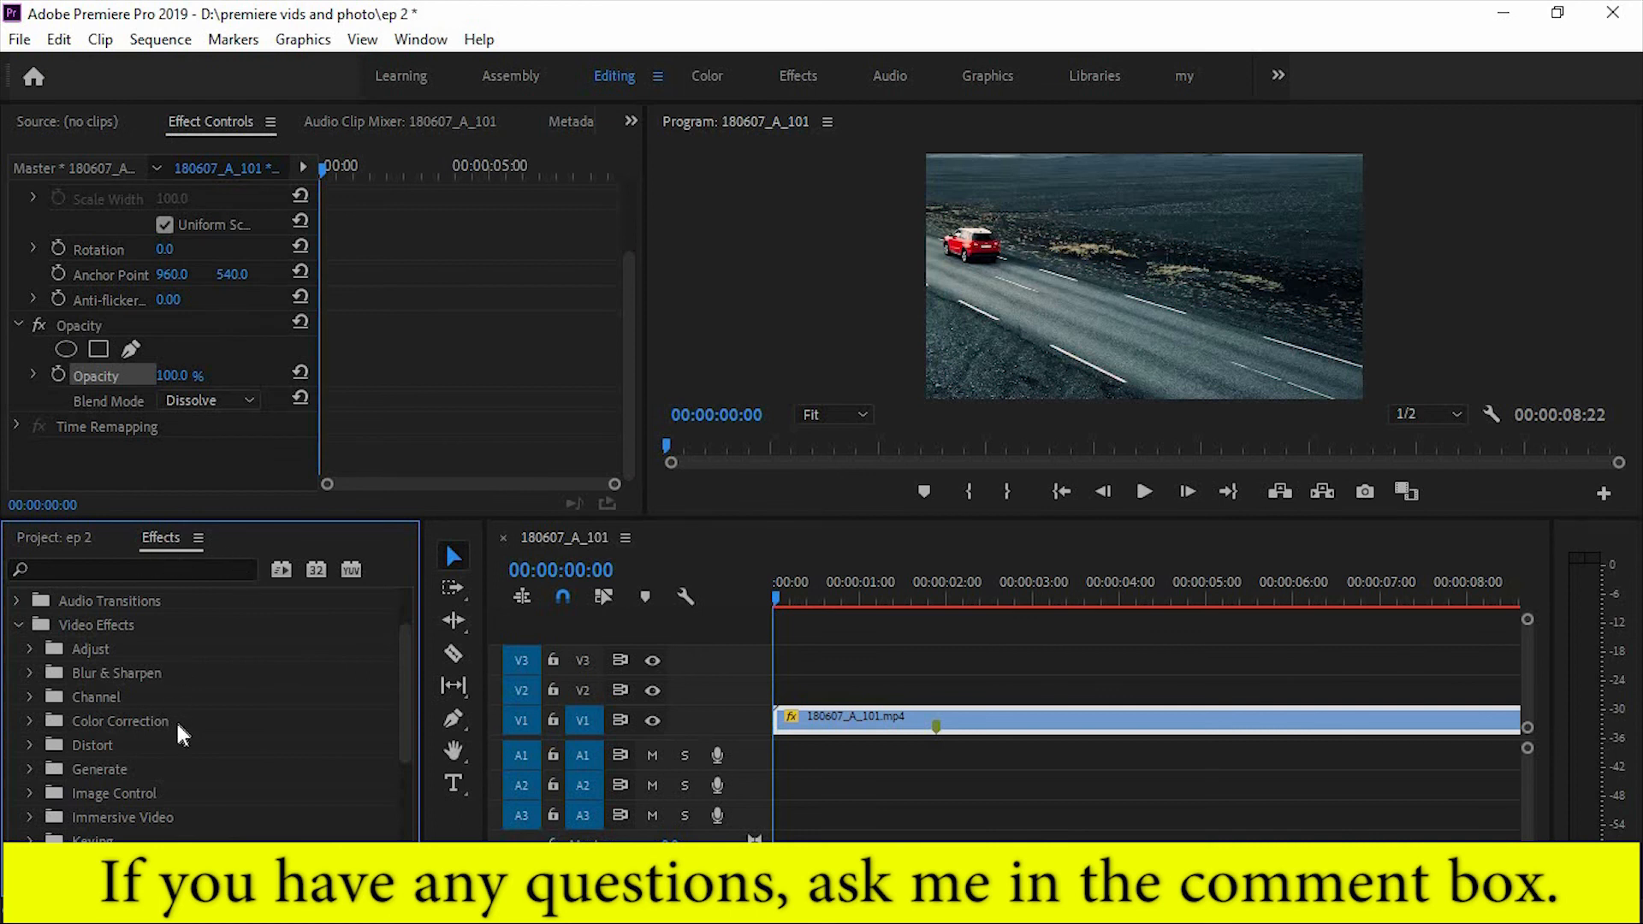
scroll(up, 3)
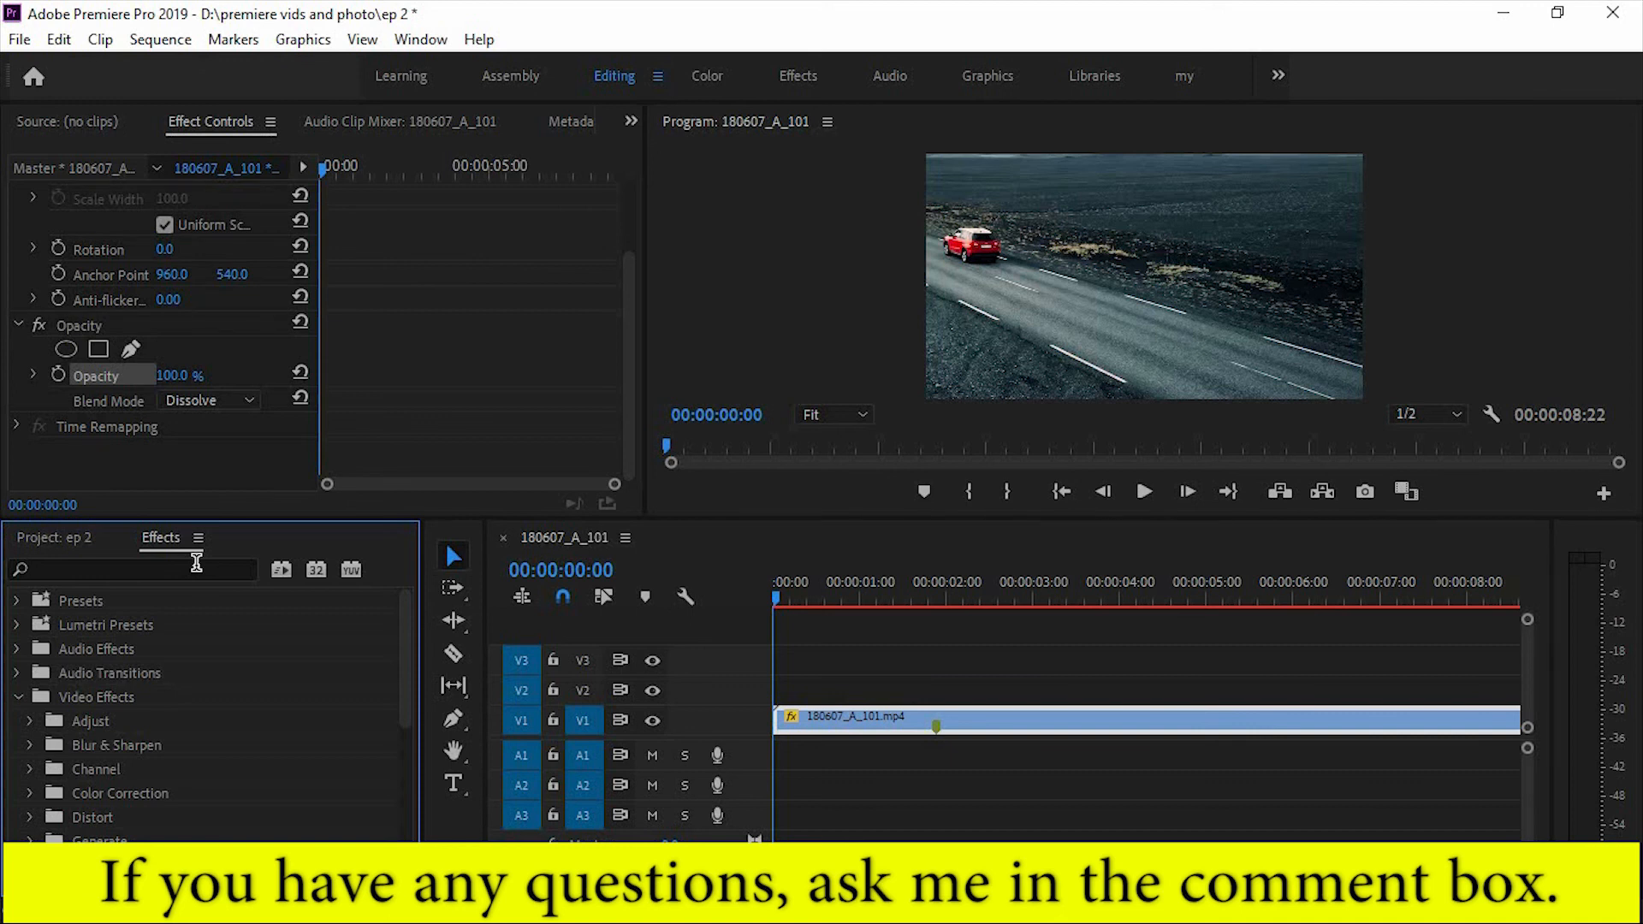
scroll(down, 3)
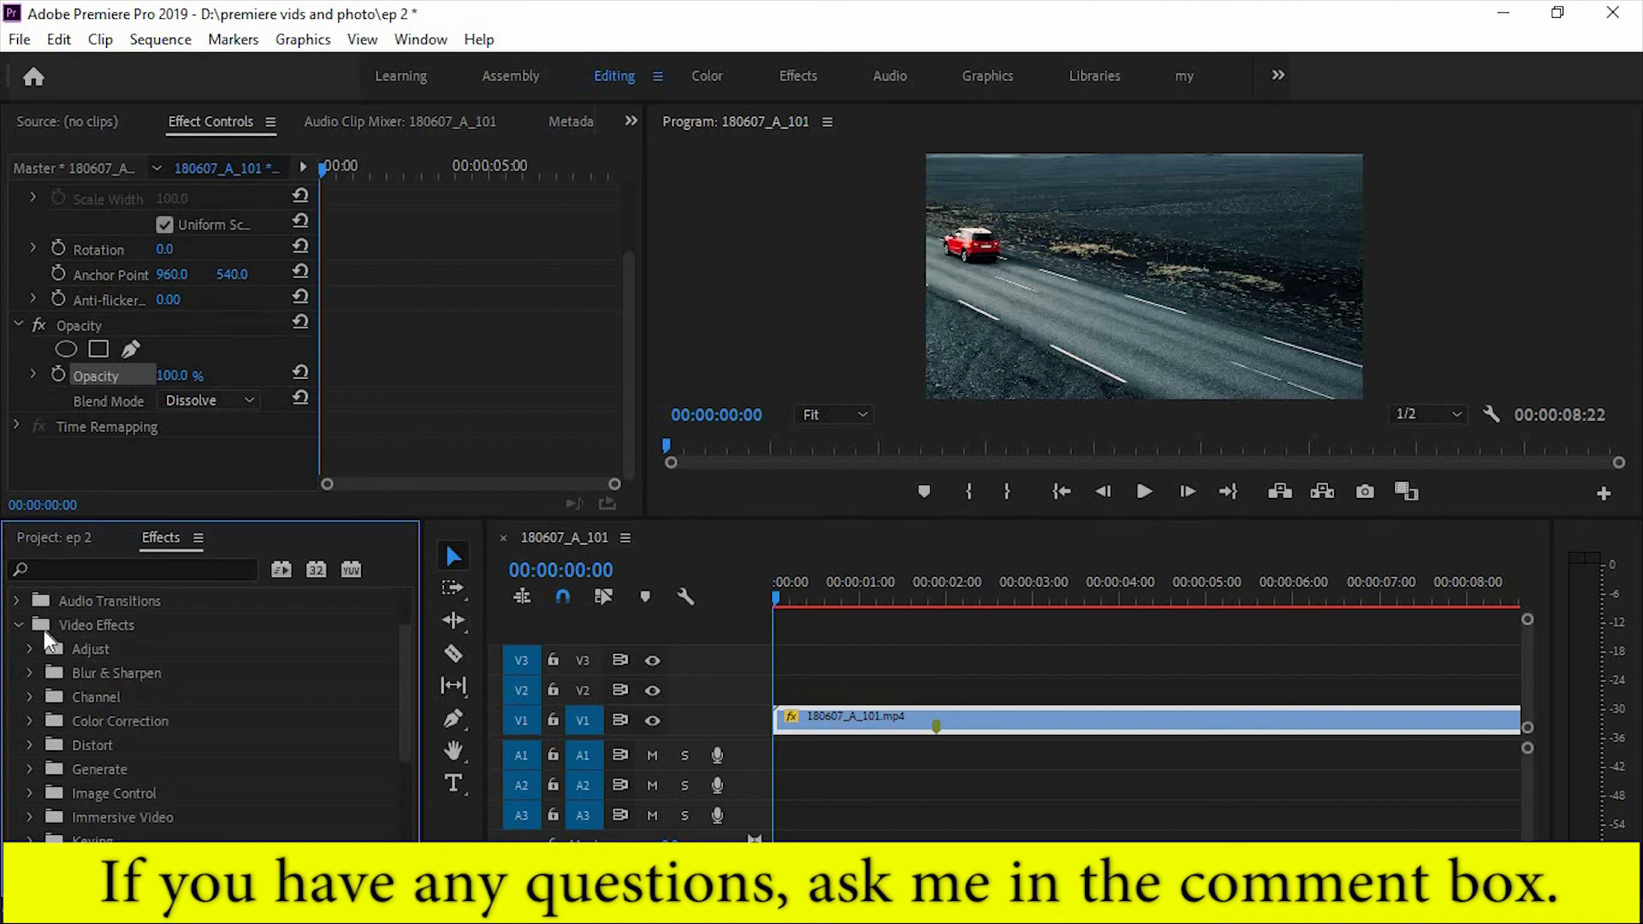
mouse_move(178, 786)
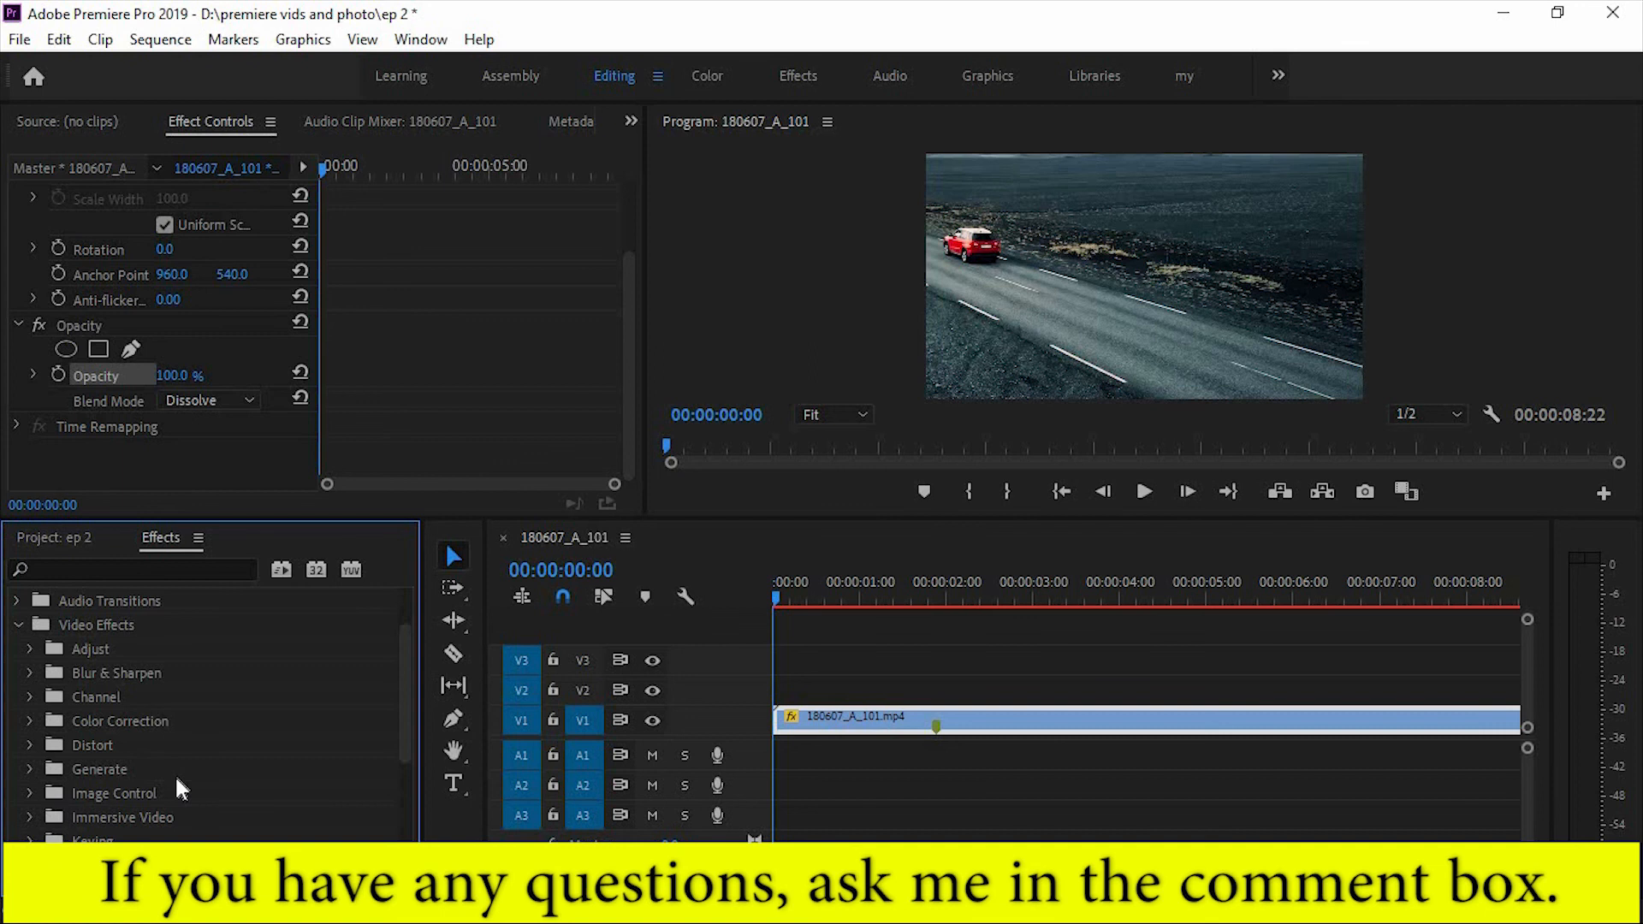
mouse_move(196, 772)
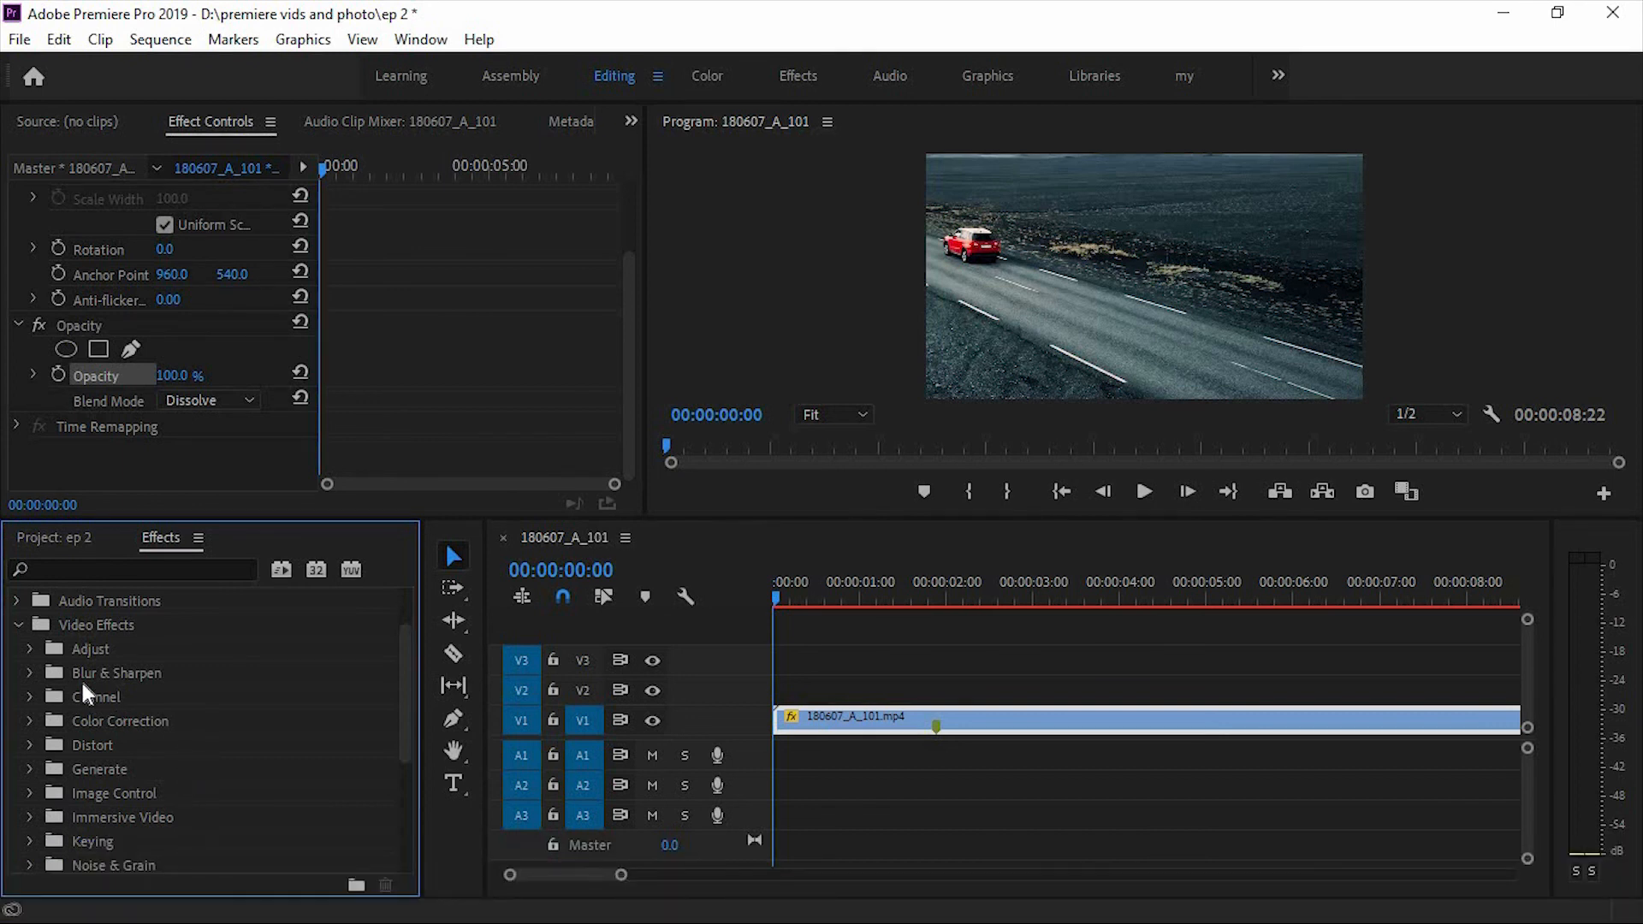
mouse_move(178, 772)
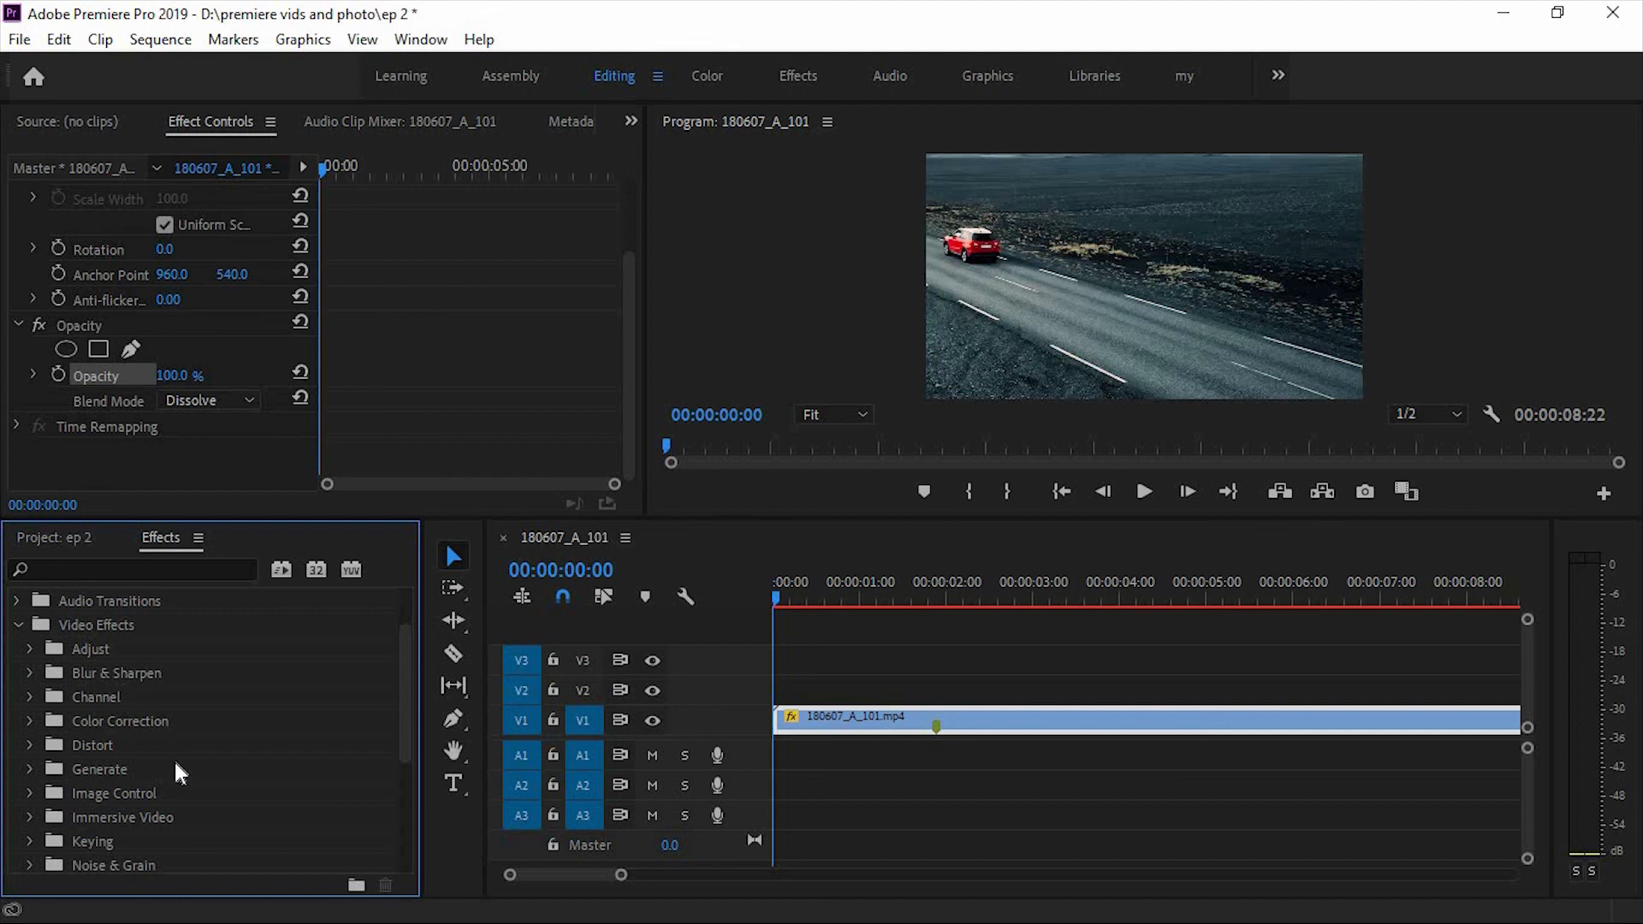
mouse_move(262, 764)
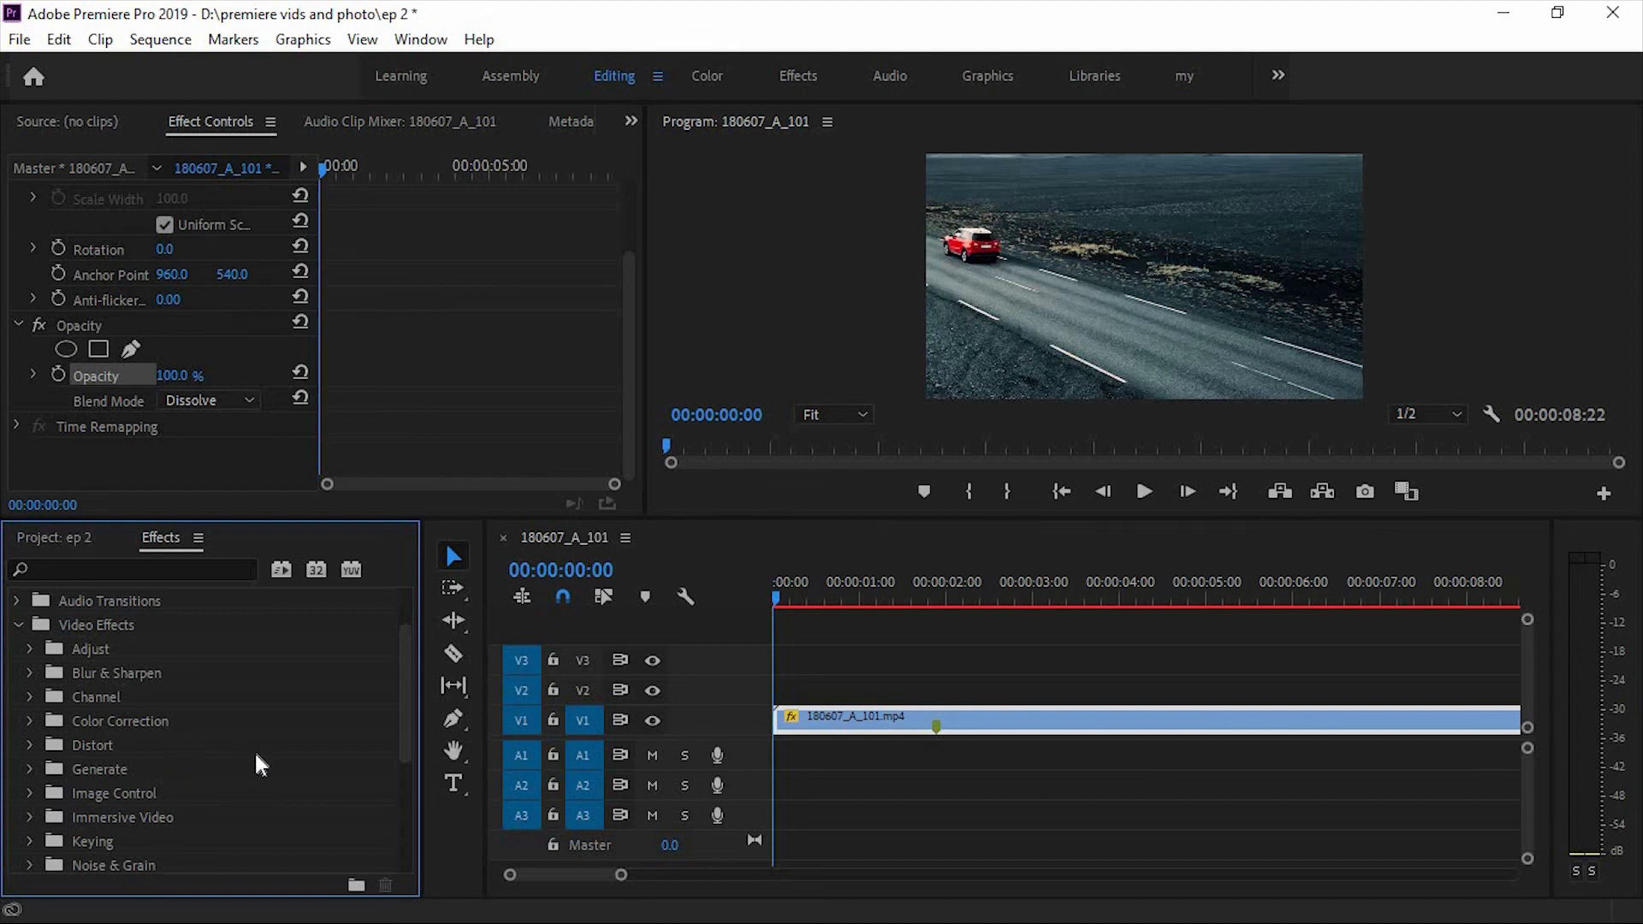